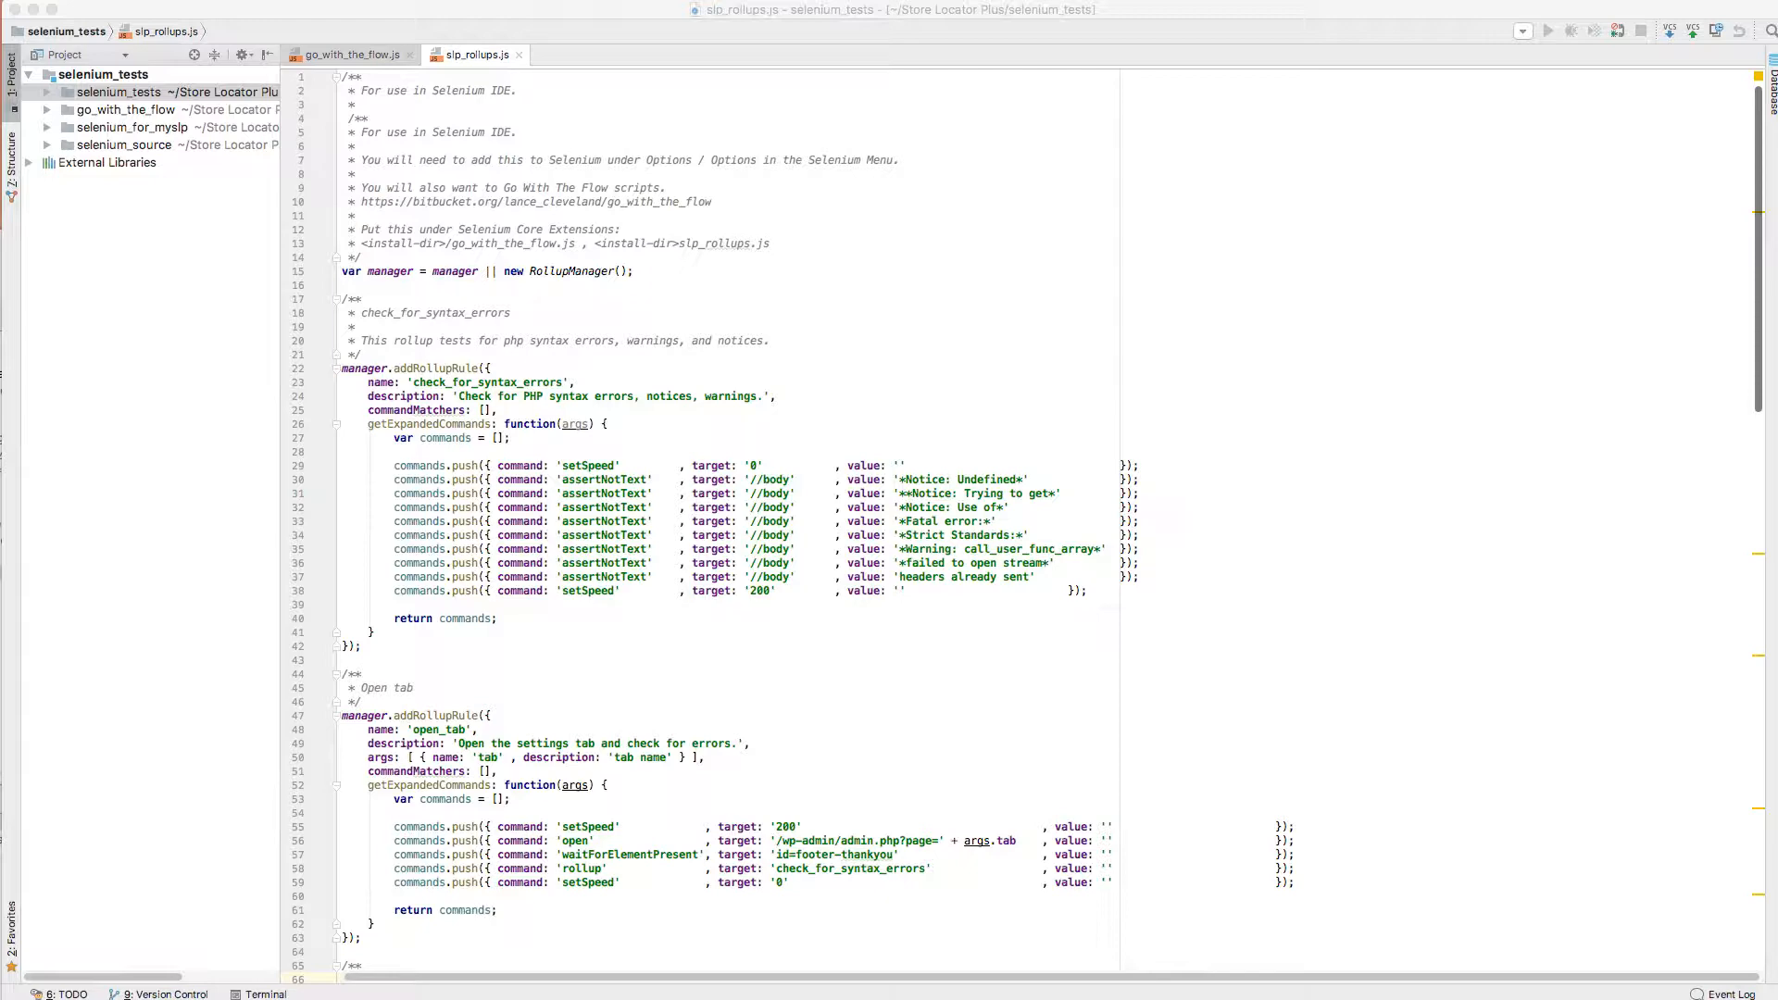
mouse_move(1189, 74)
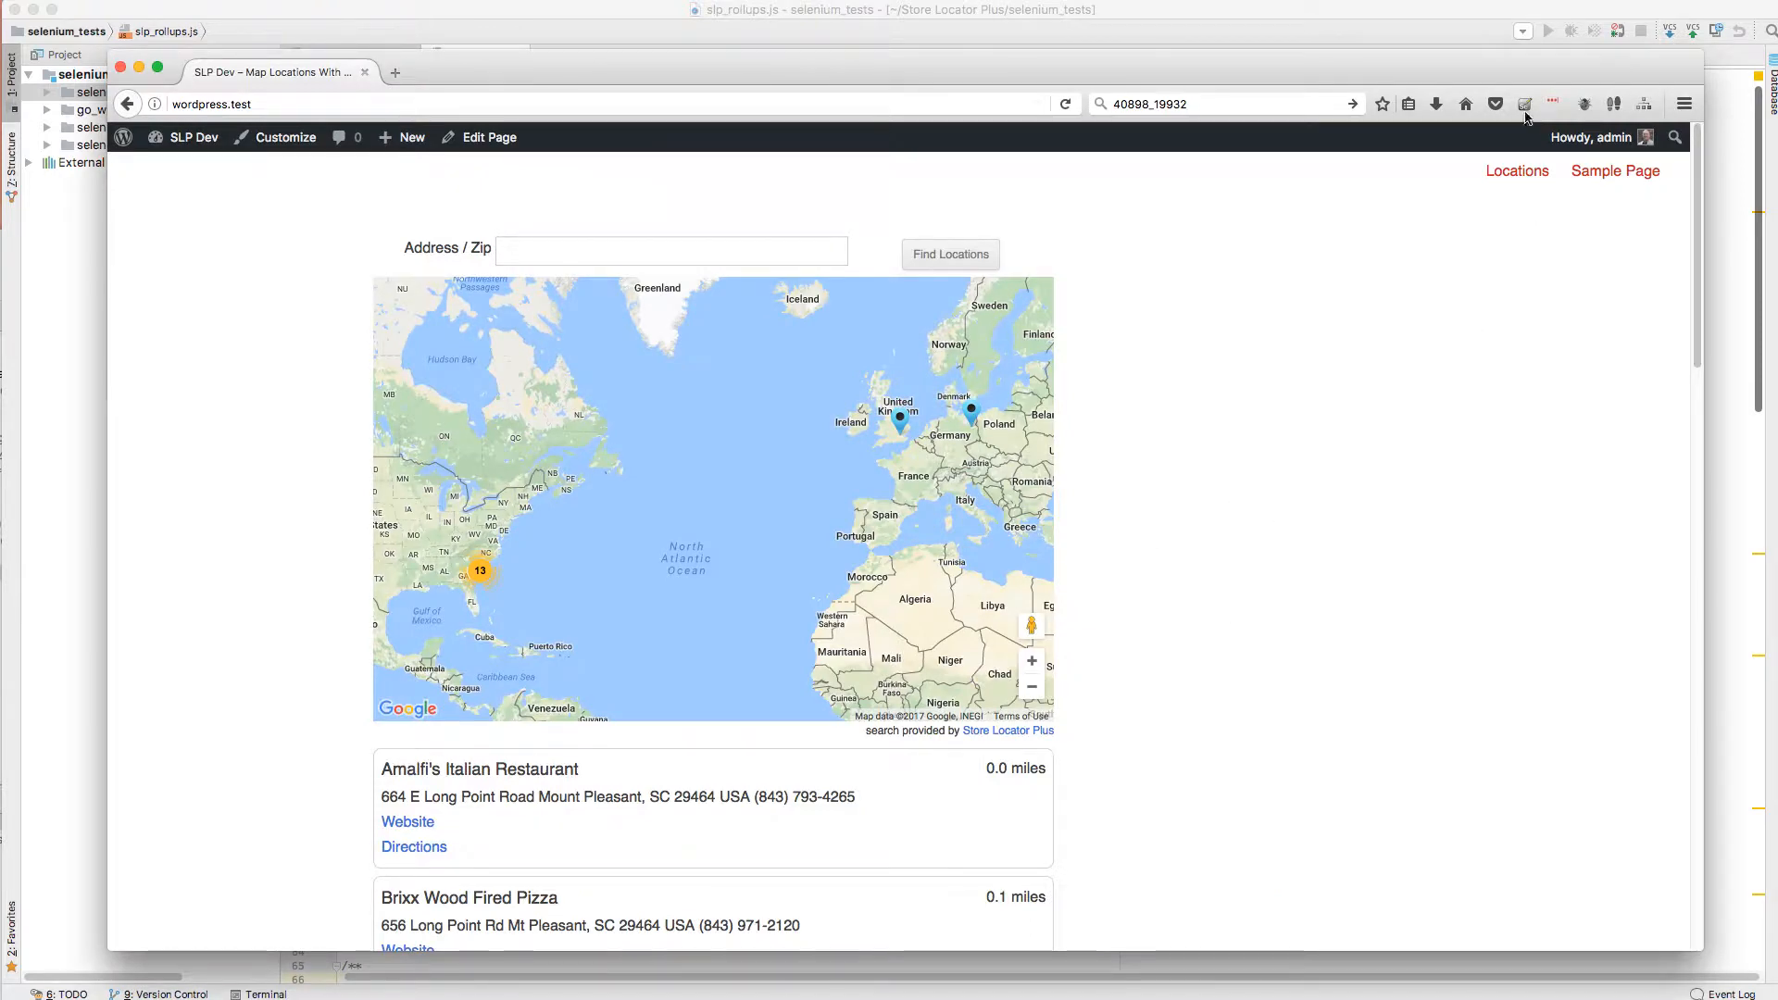
mouse_move(1525, 103)
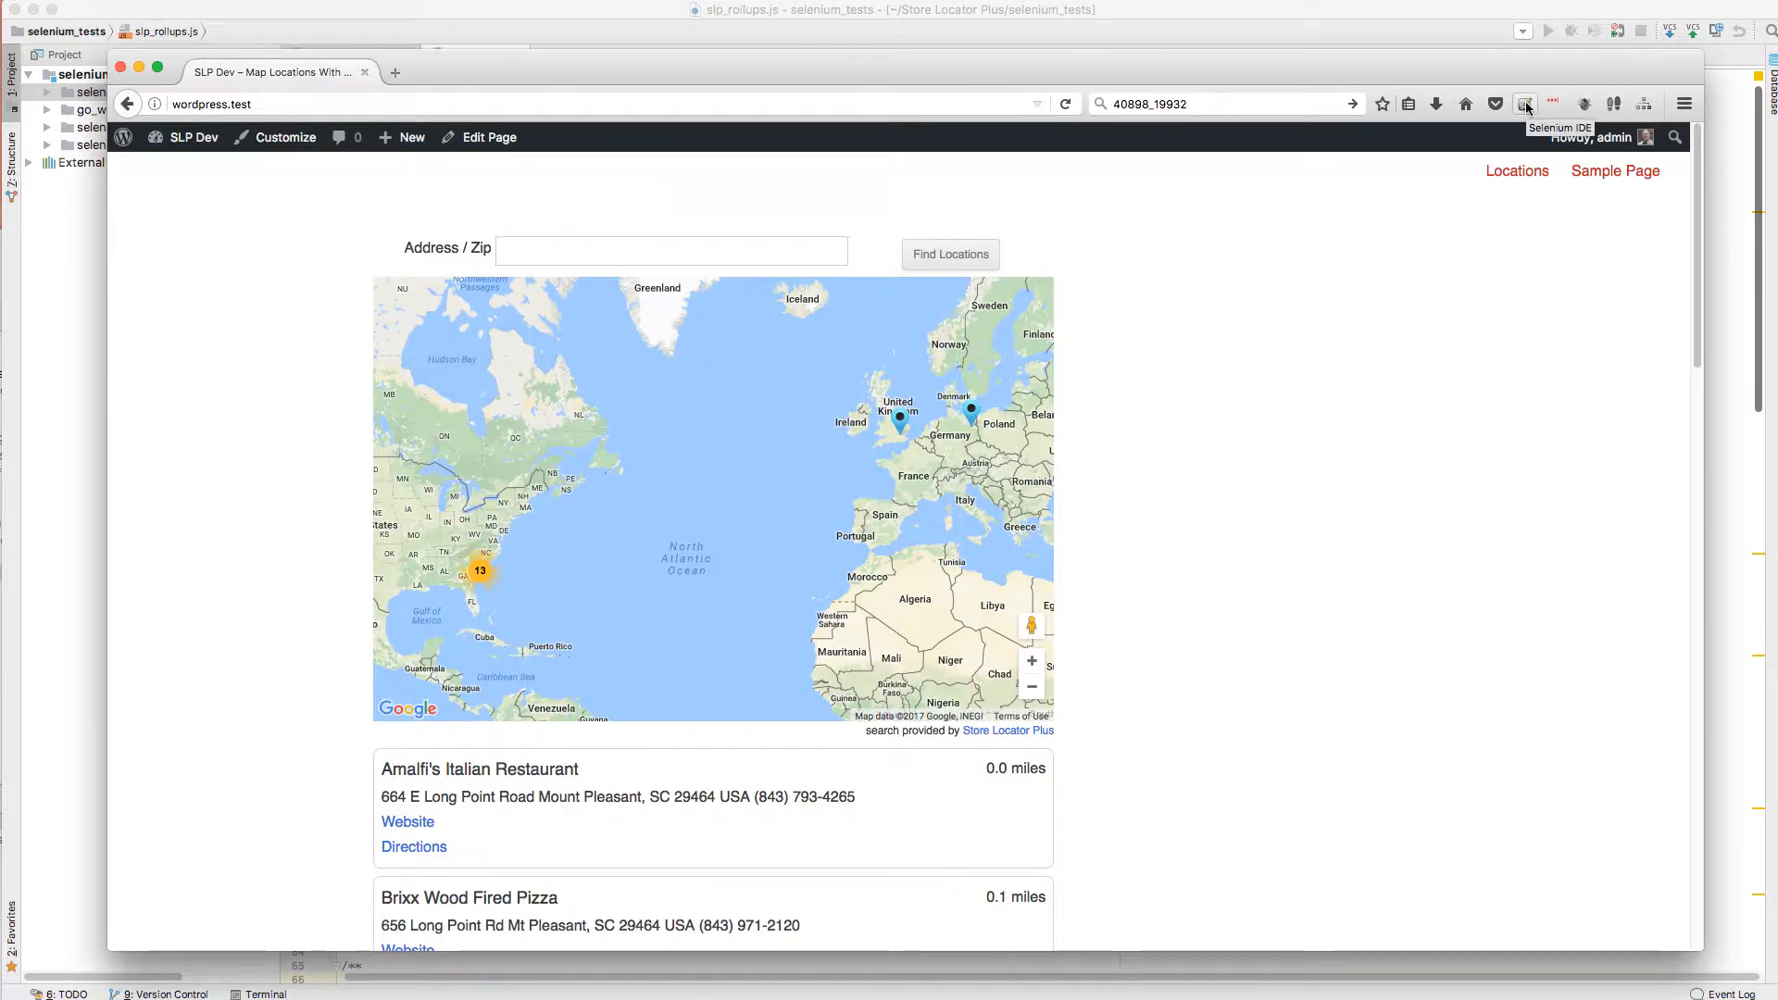
Launch Selenium IDE from the browser toolbar to review the Premier - URL Control test case
left_click(1524, 104)
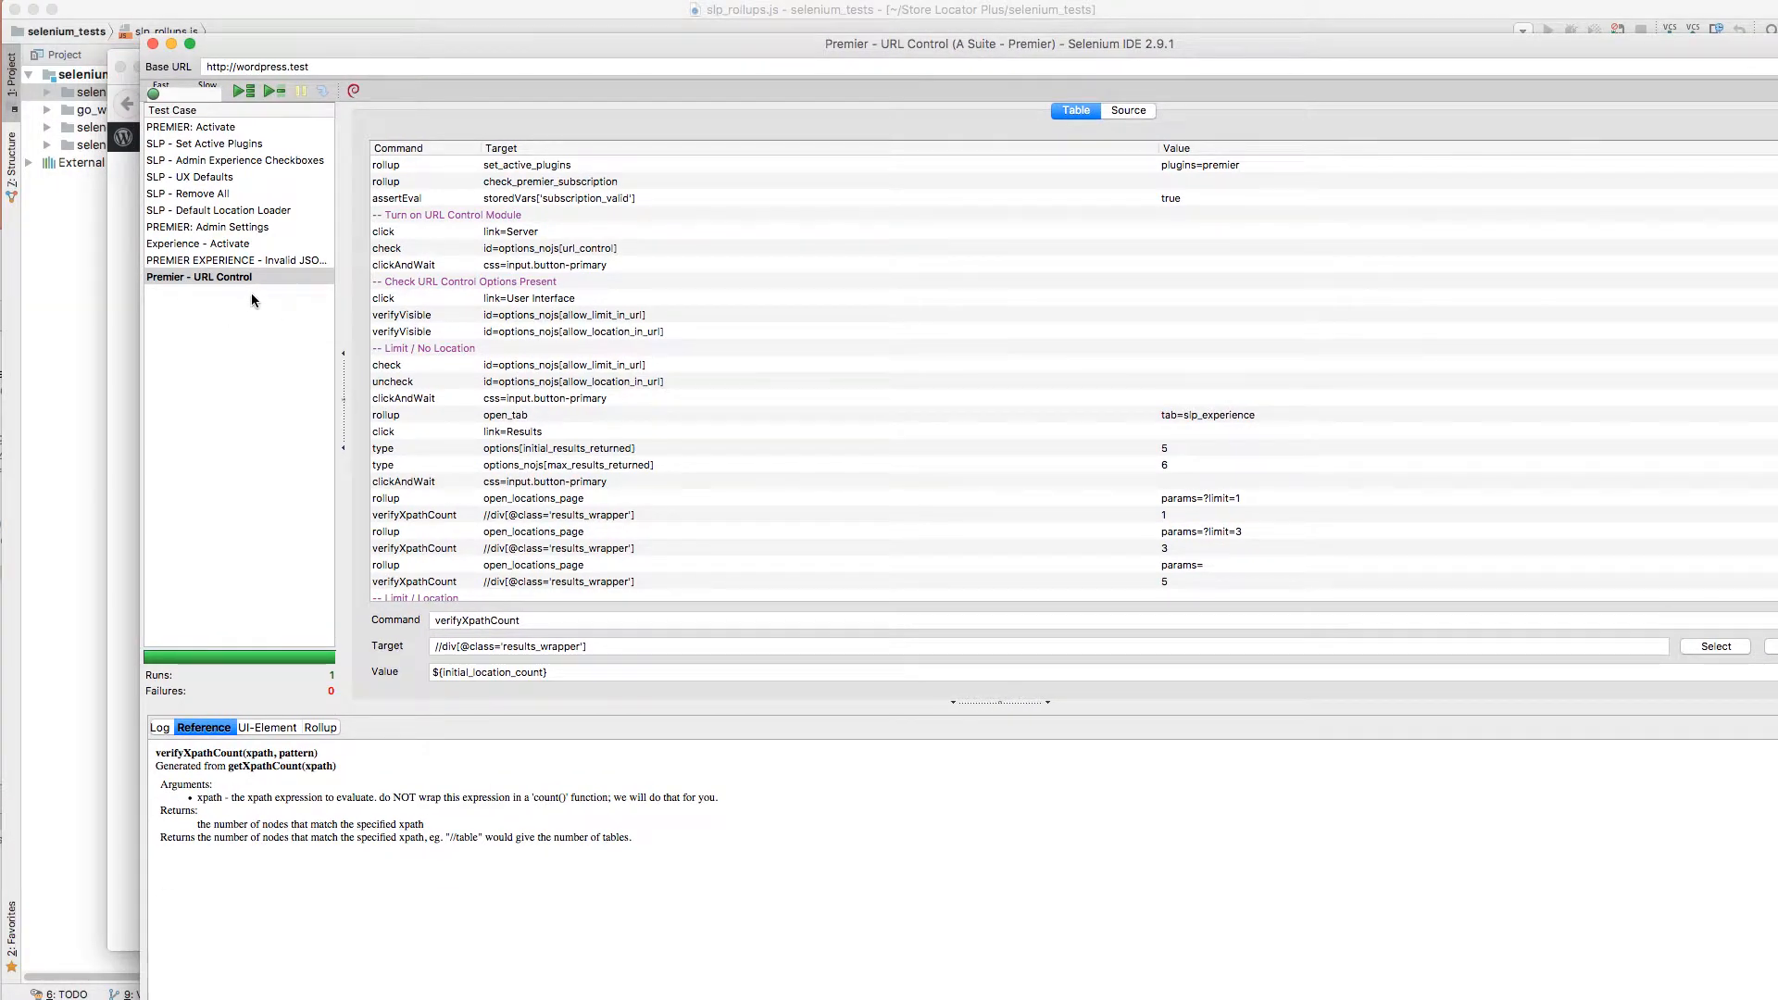
mouse_move(754, 533)
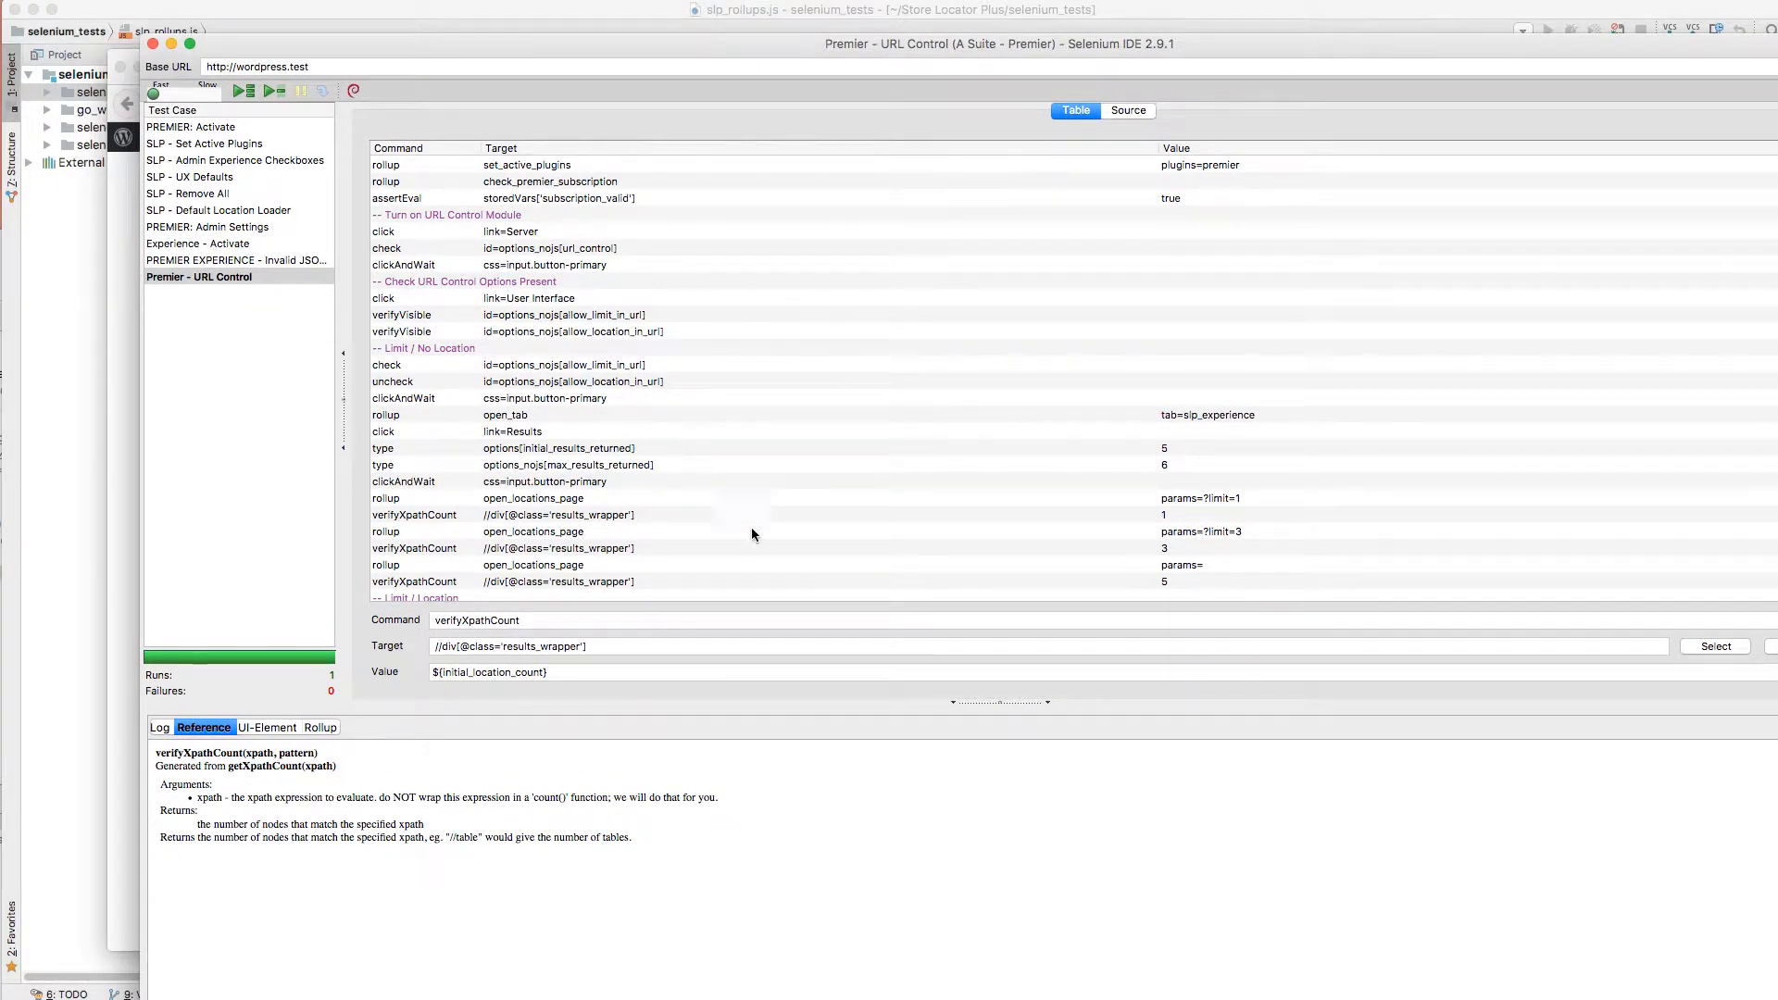
mouse_move(782, 521)
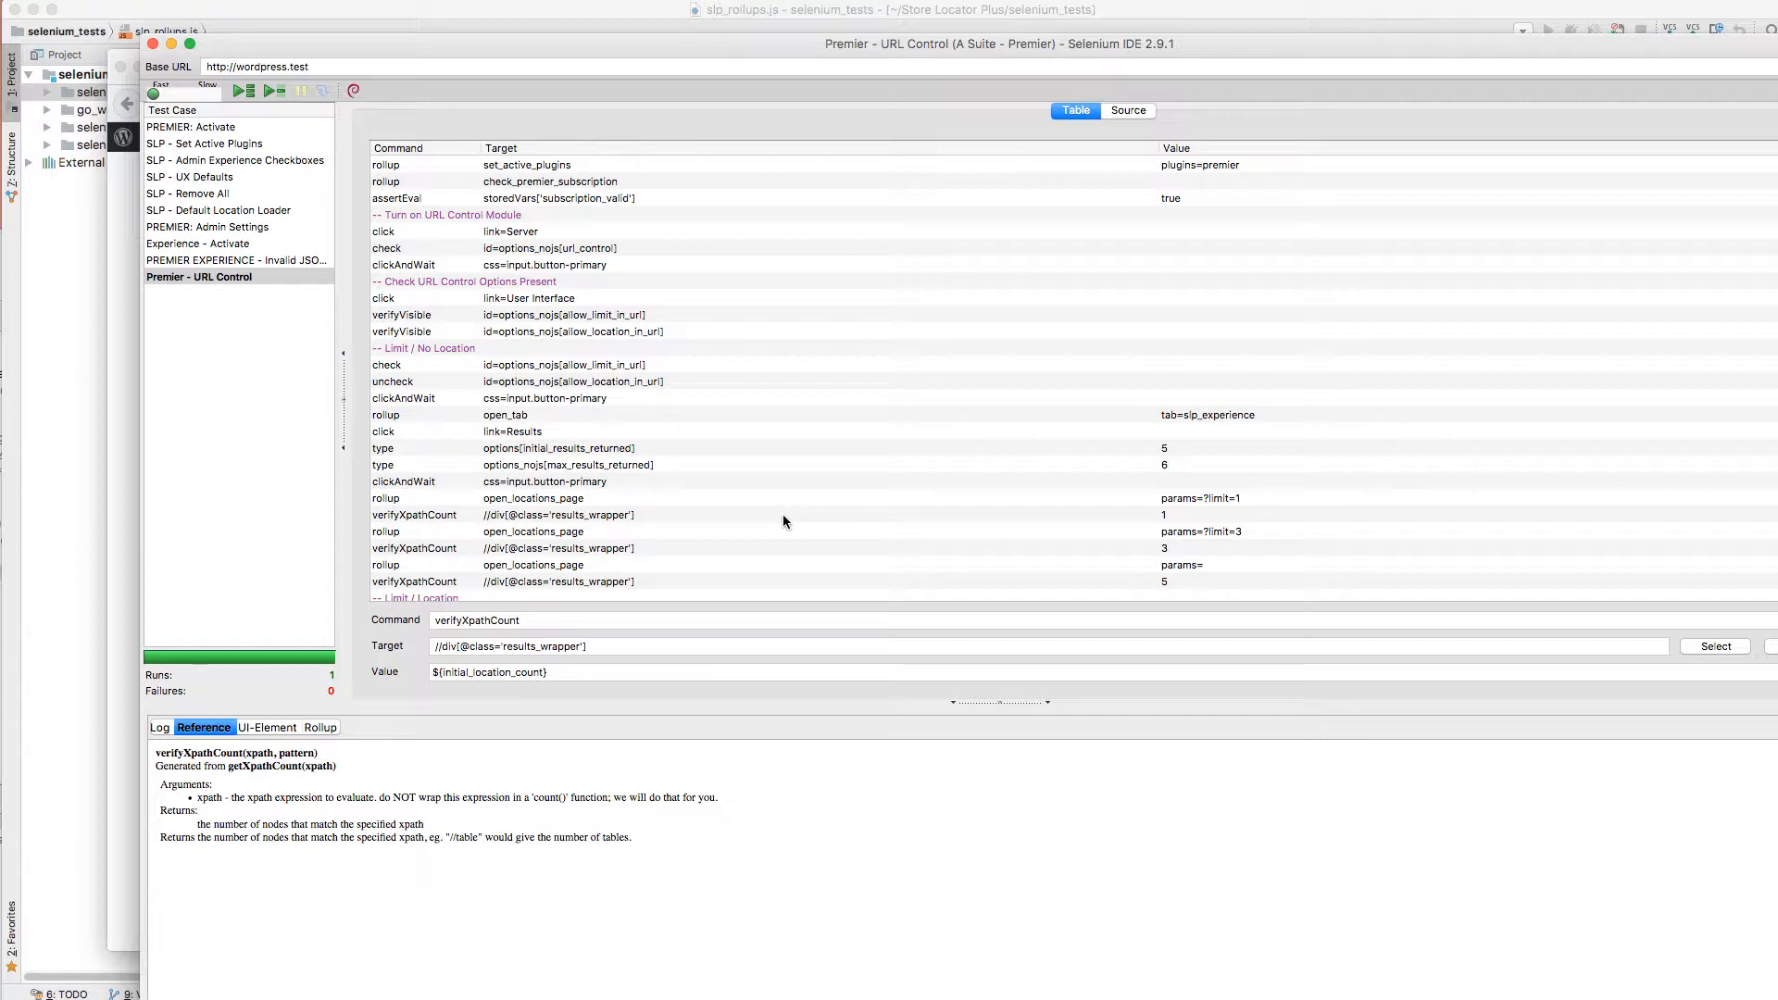
mouse_move(1025, 664)
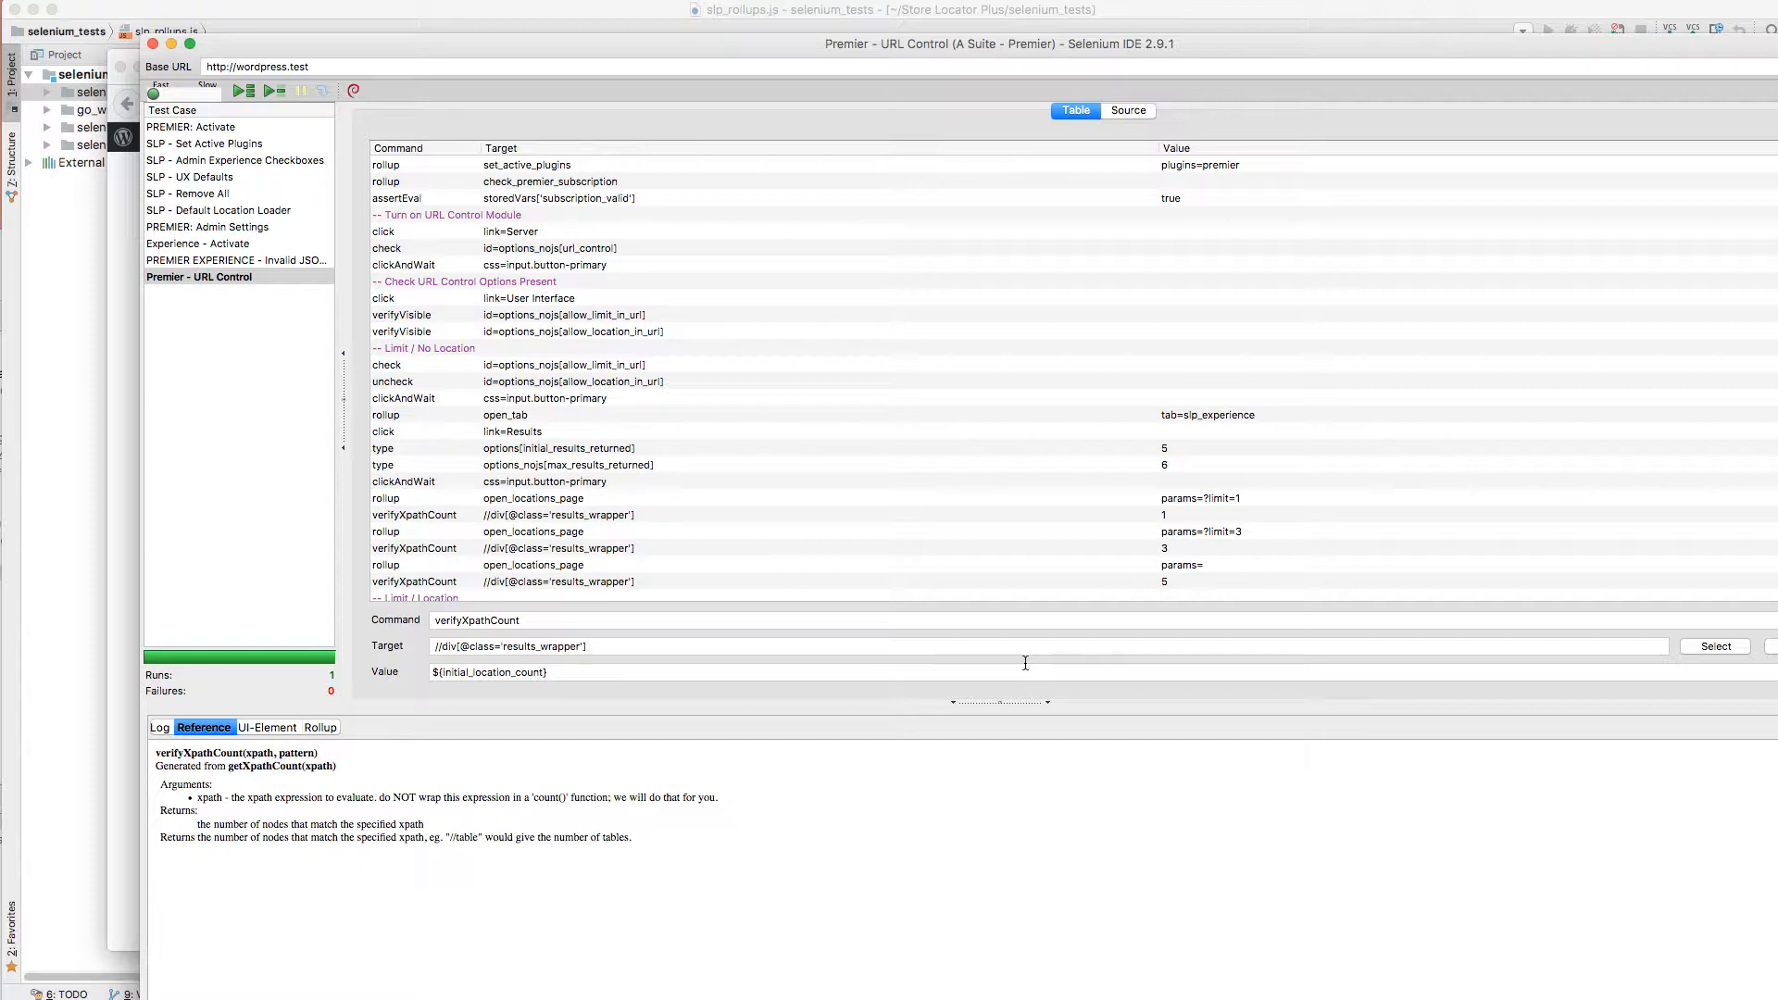
mouse_move(1076, 733)
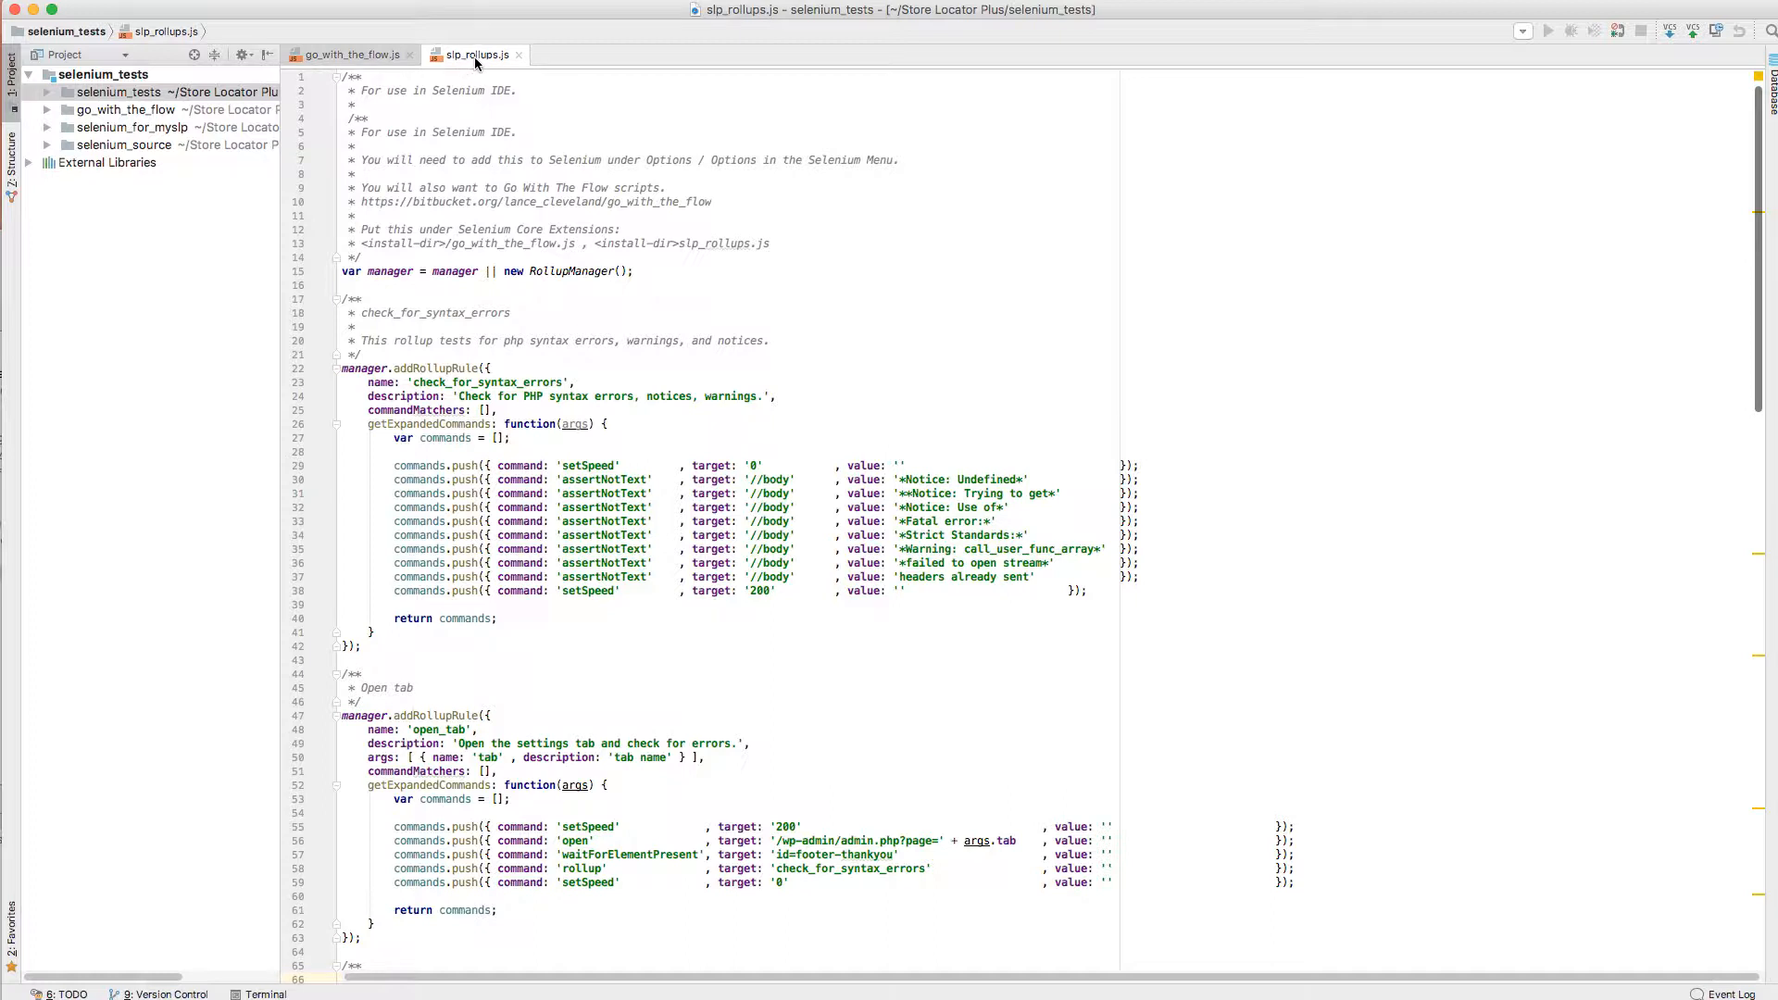
mouse_move(300, 256)
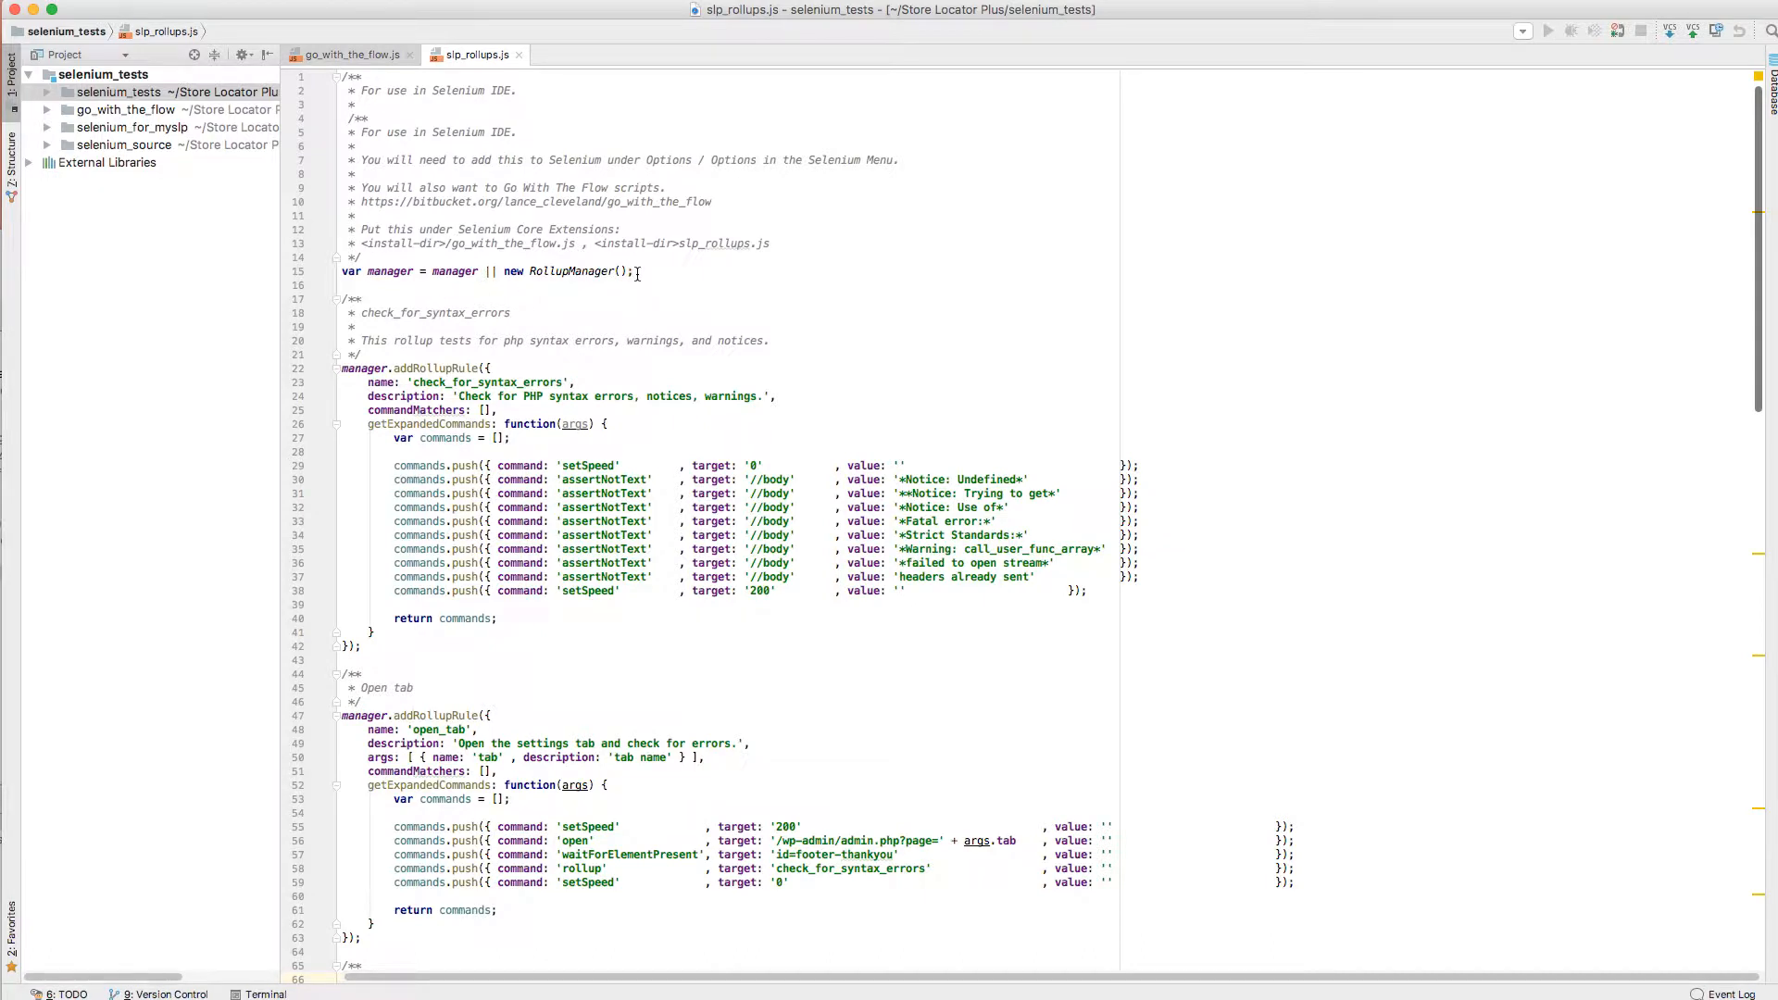
Highlight the RollupManager declaration and the manager reference in the first addRollupRule call
triple_click(487, 270)
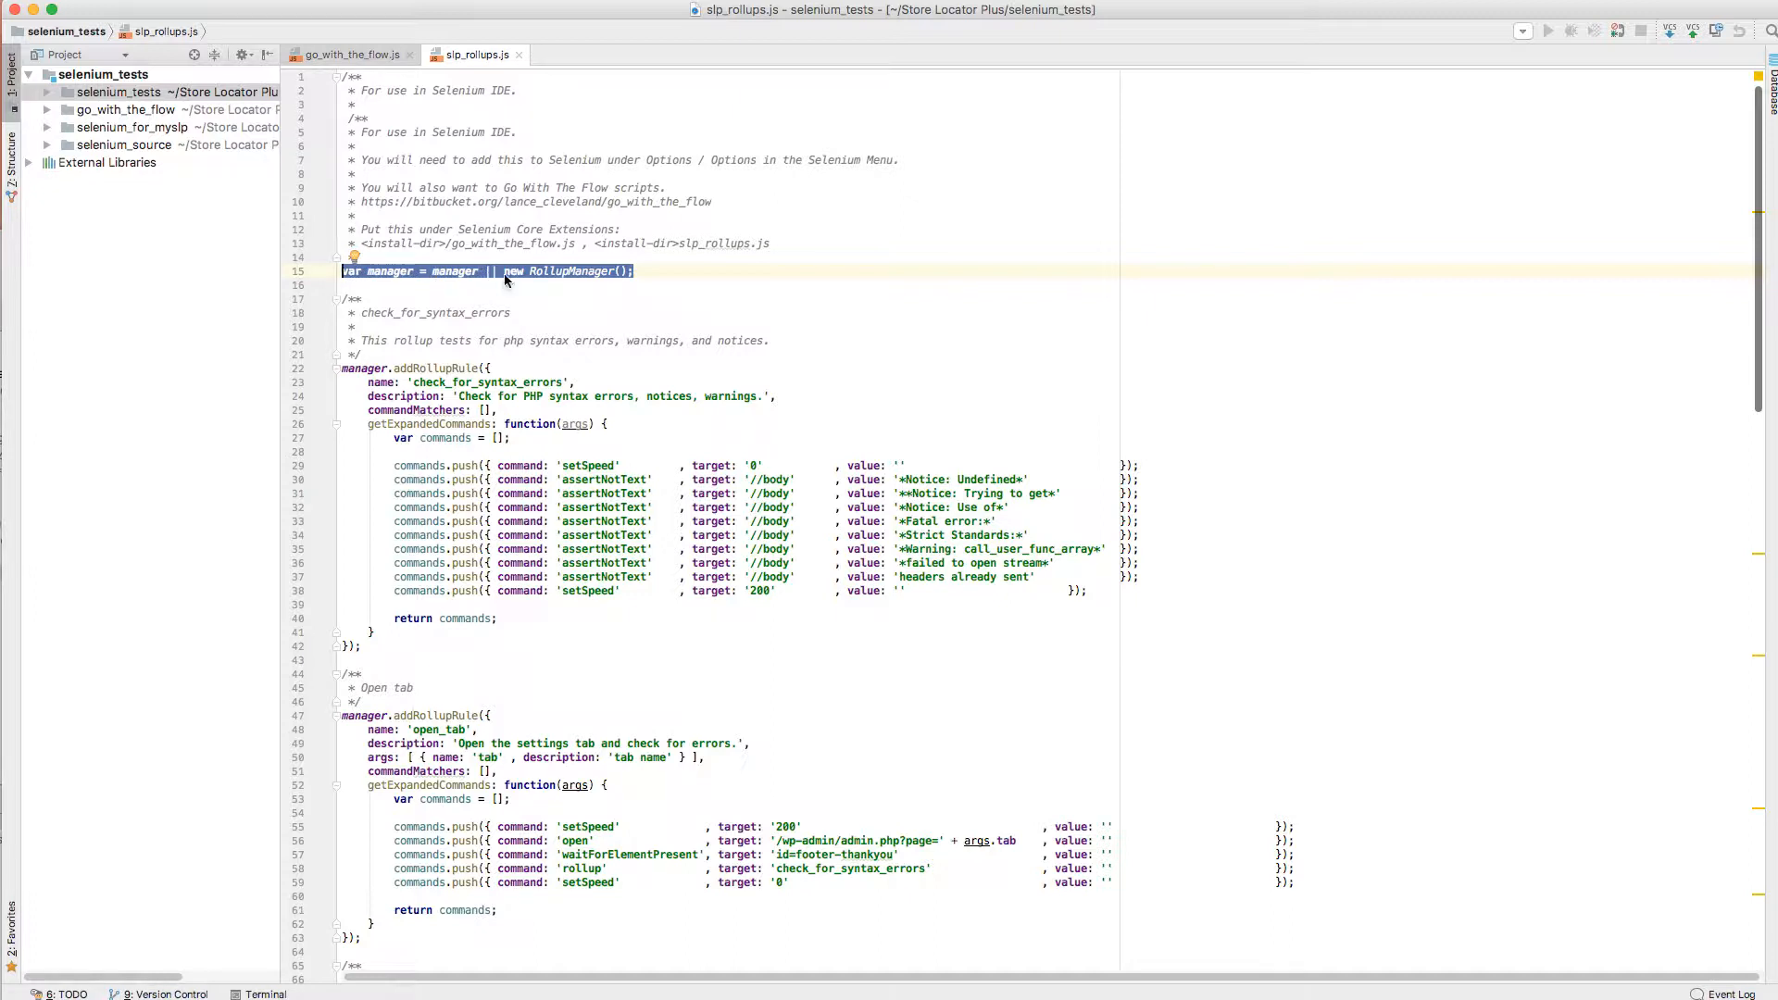
double_click(571, 270)
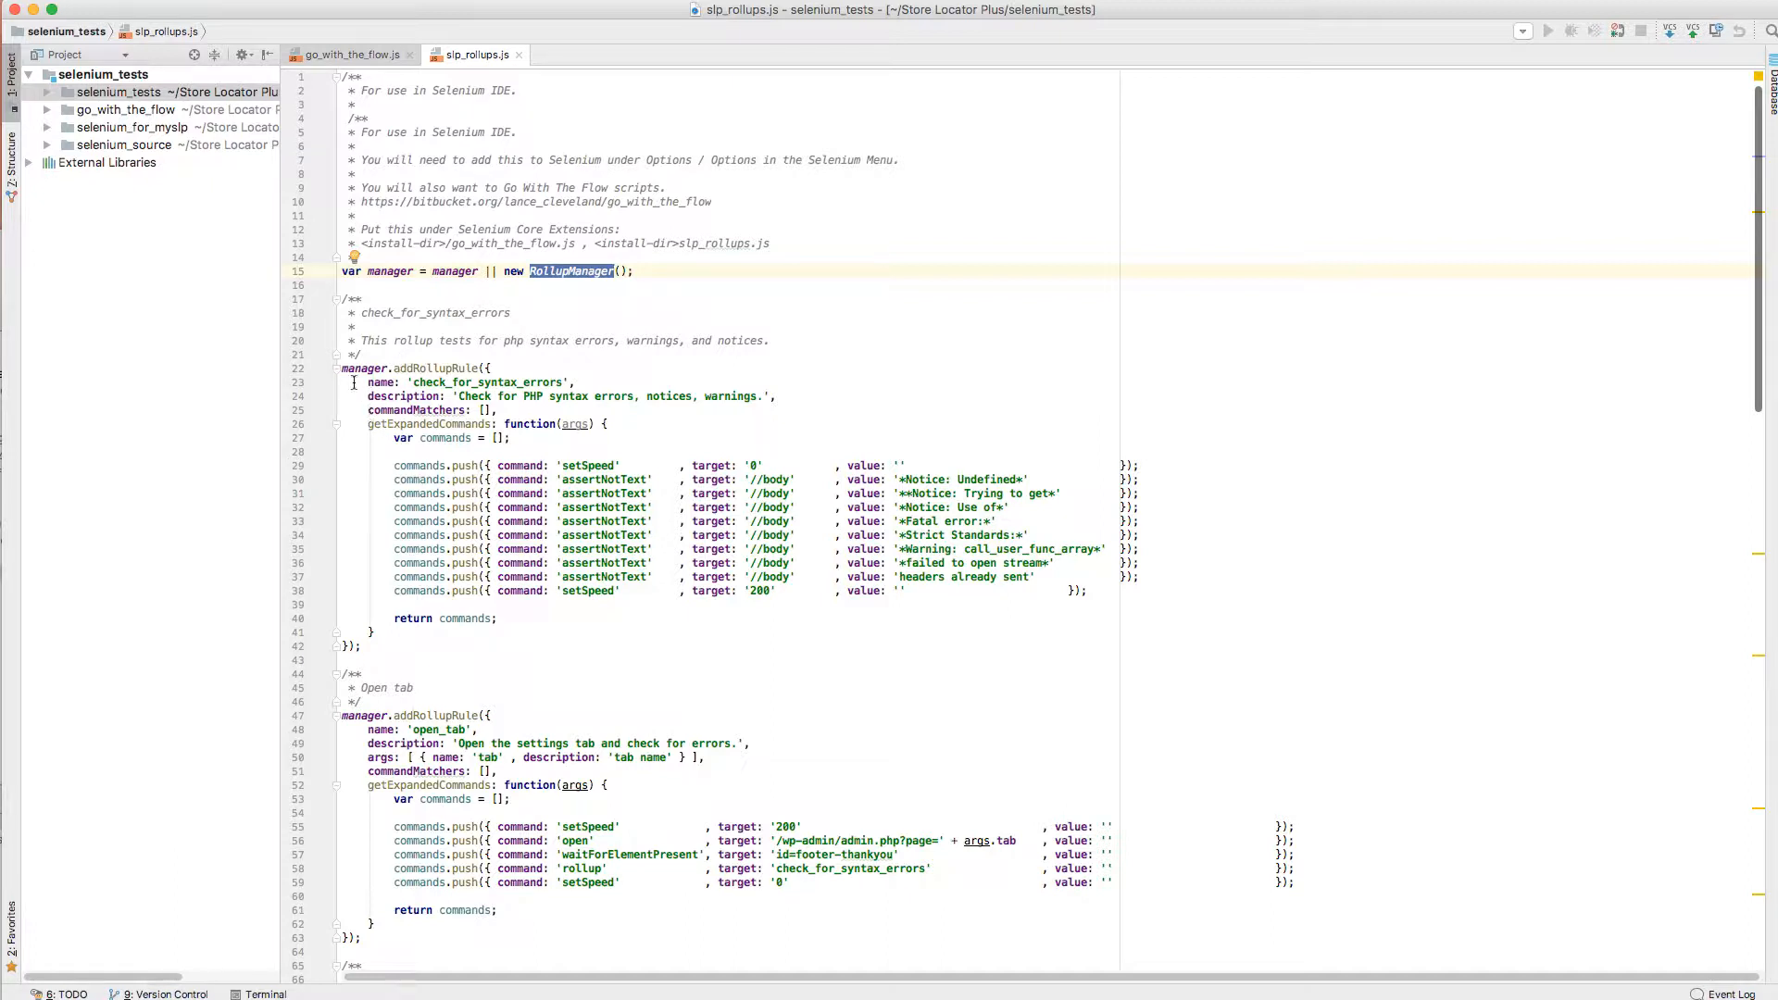
double_click(487, 381)
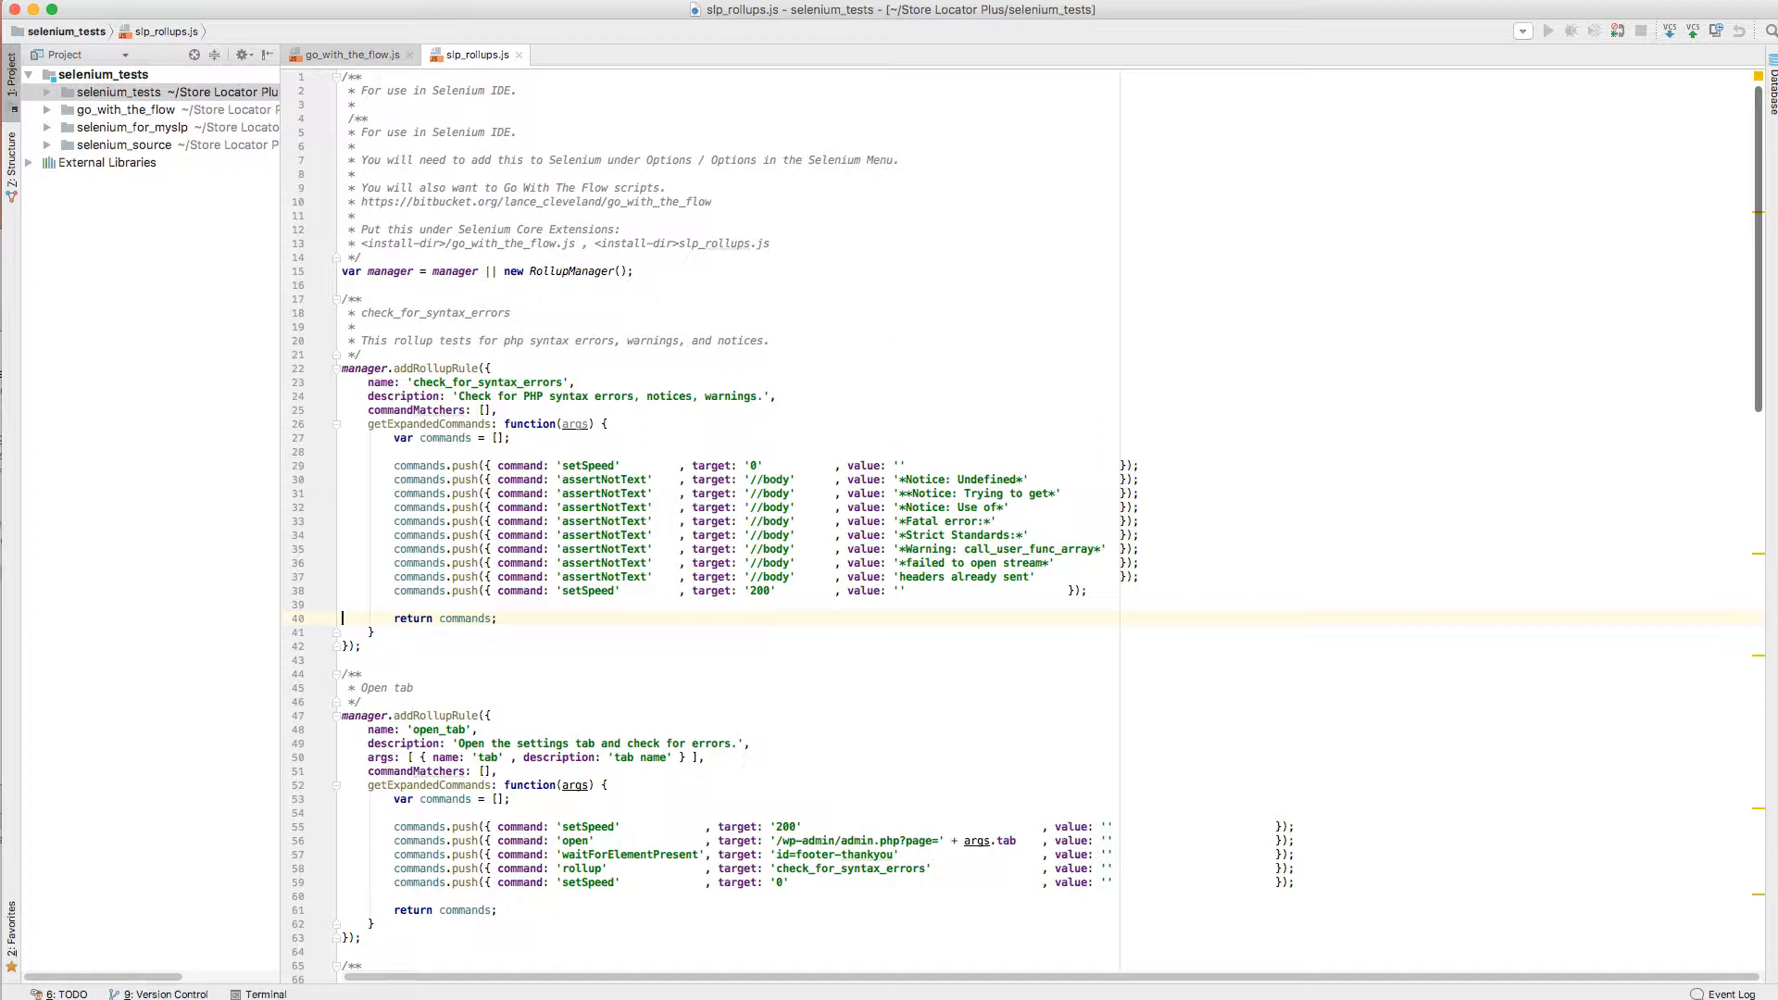
mouse_move(544, 602)
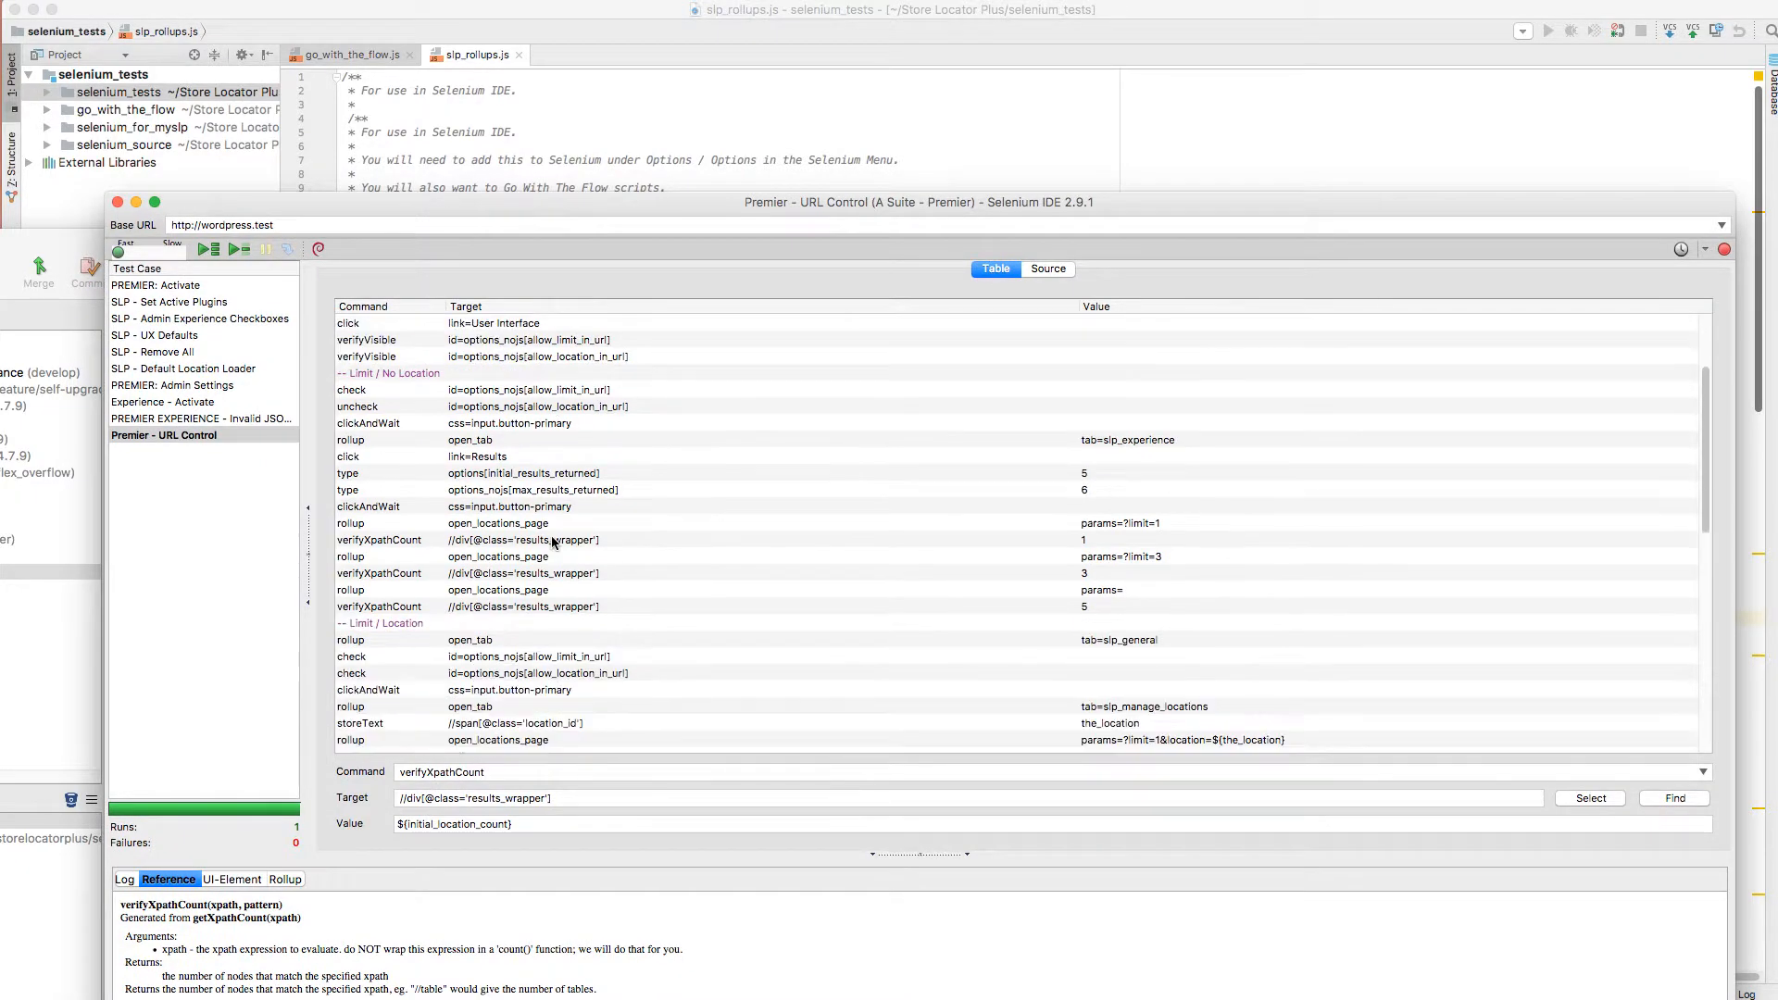
Close the Selenium IDE window, choosing Don't Save for the URL Control test case edits
scroll("down", 3)
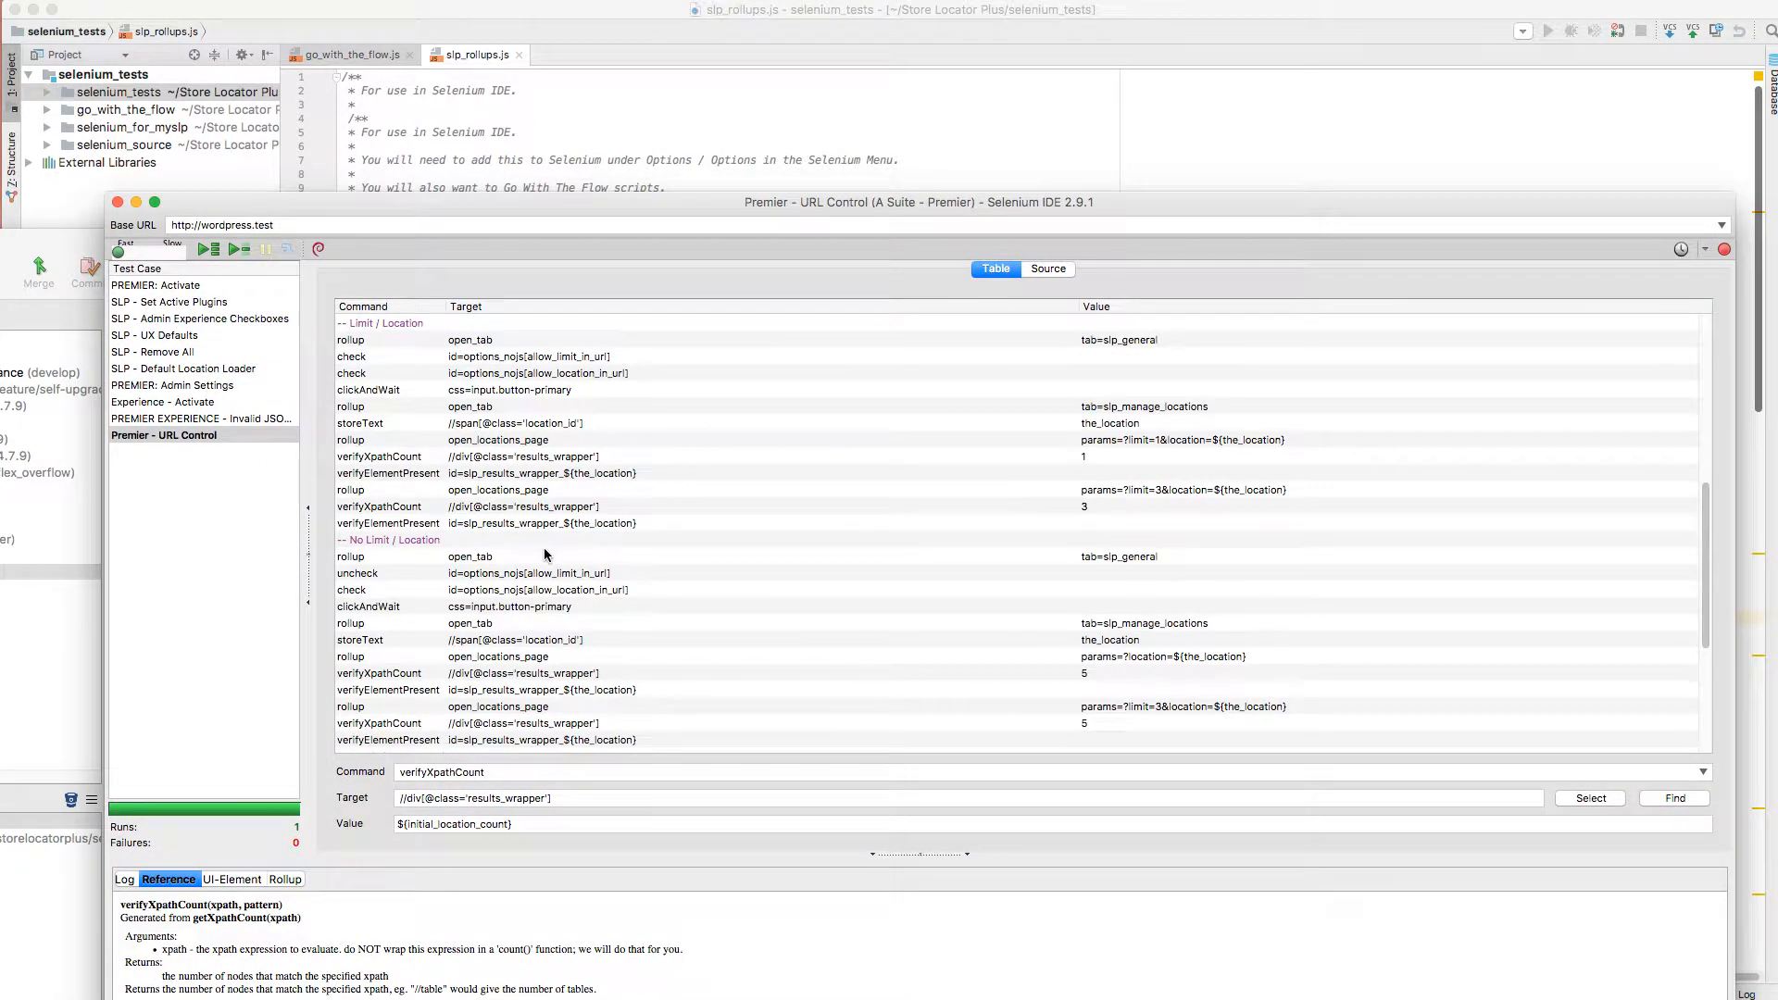
scroll("up", 3)
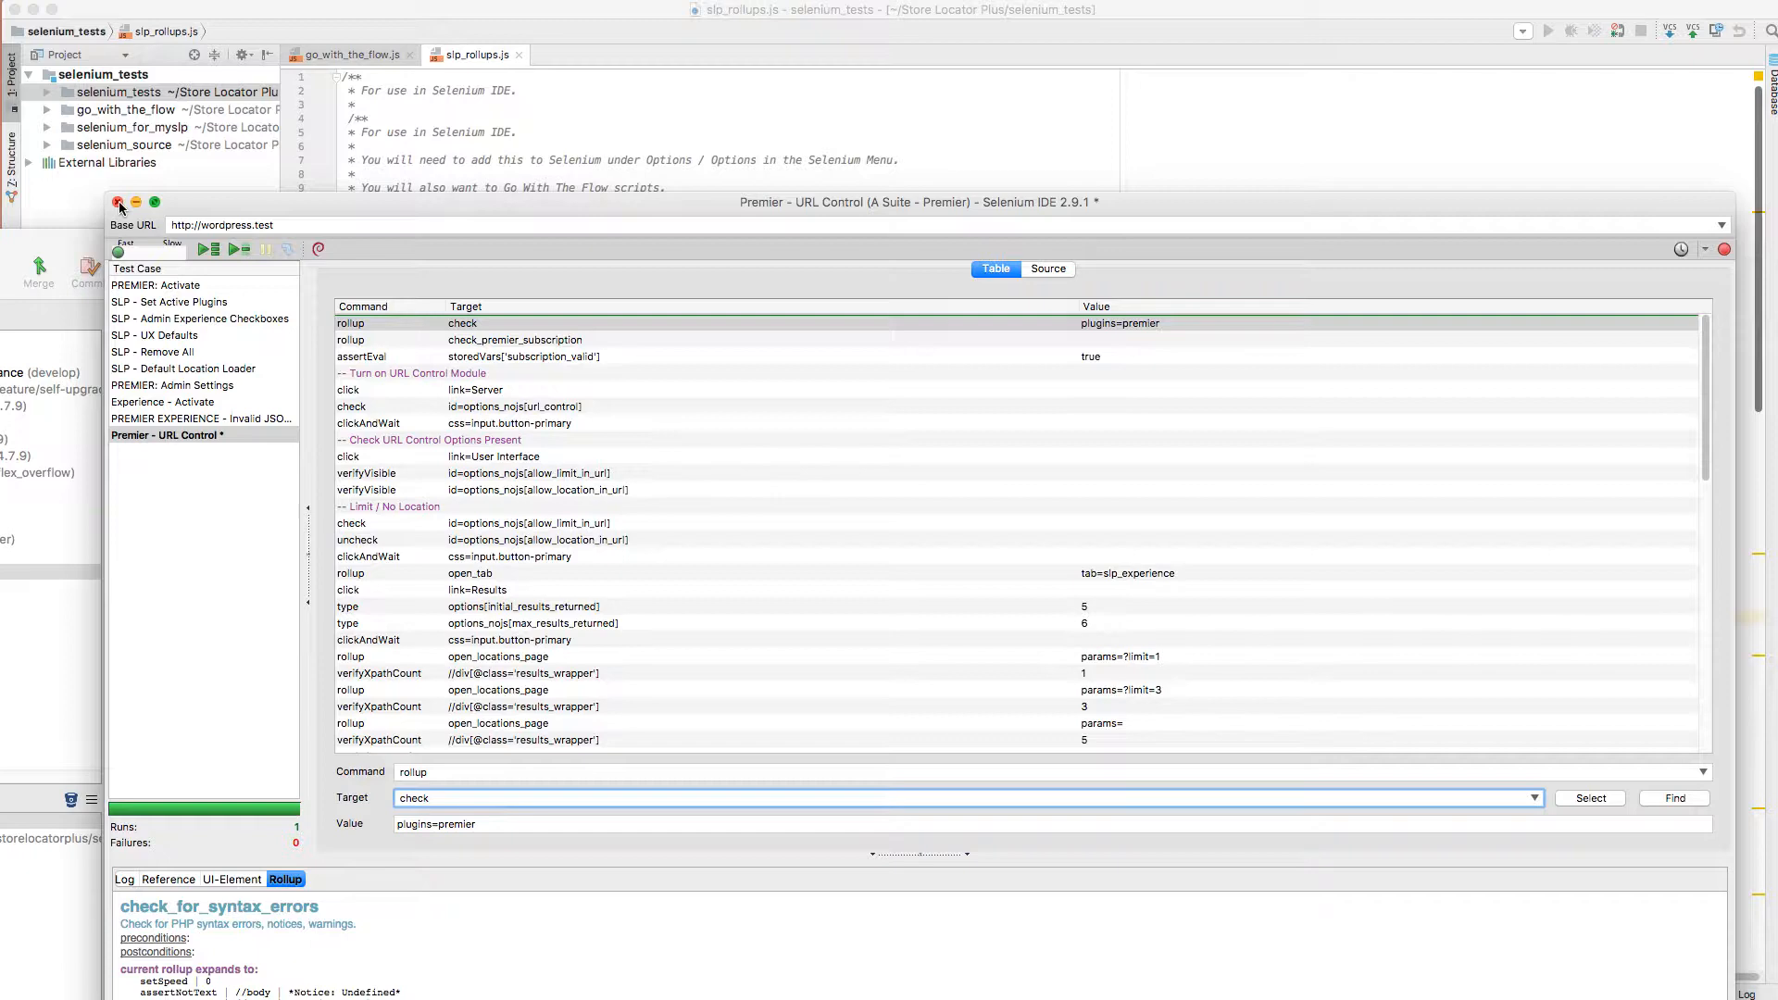
left_click(165, 434)
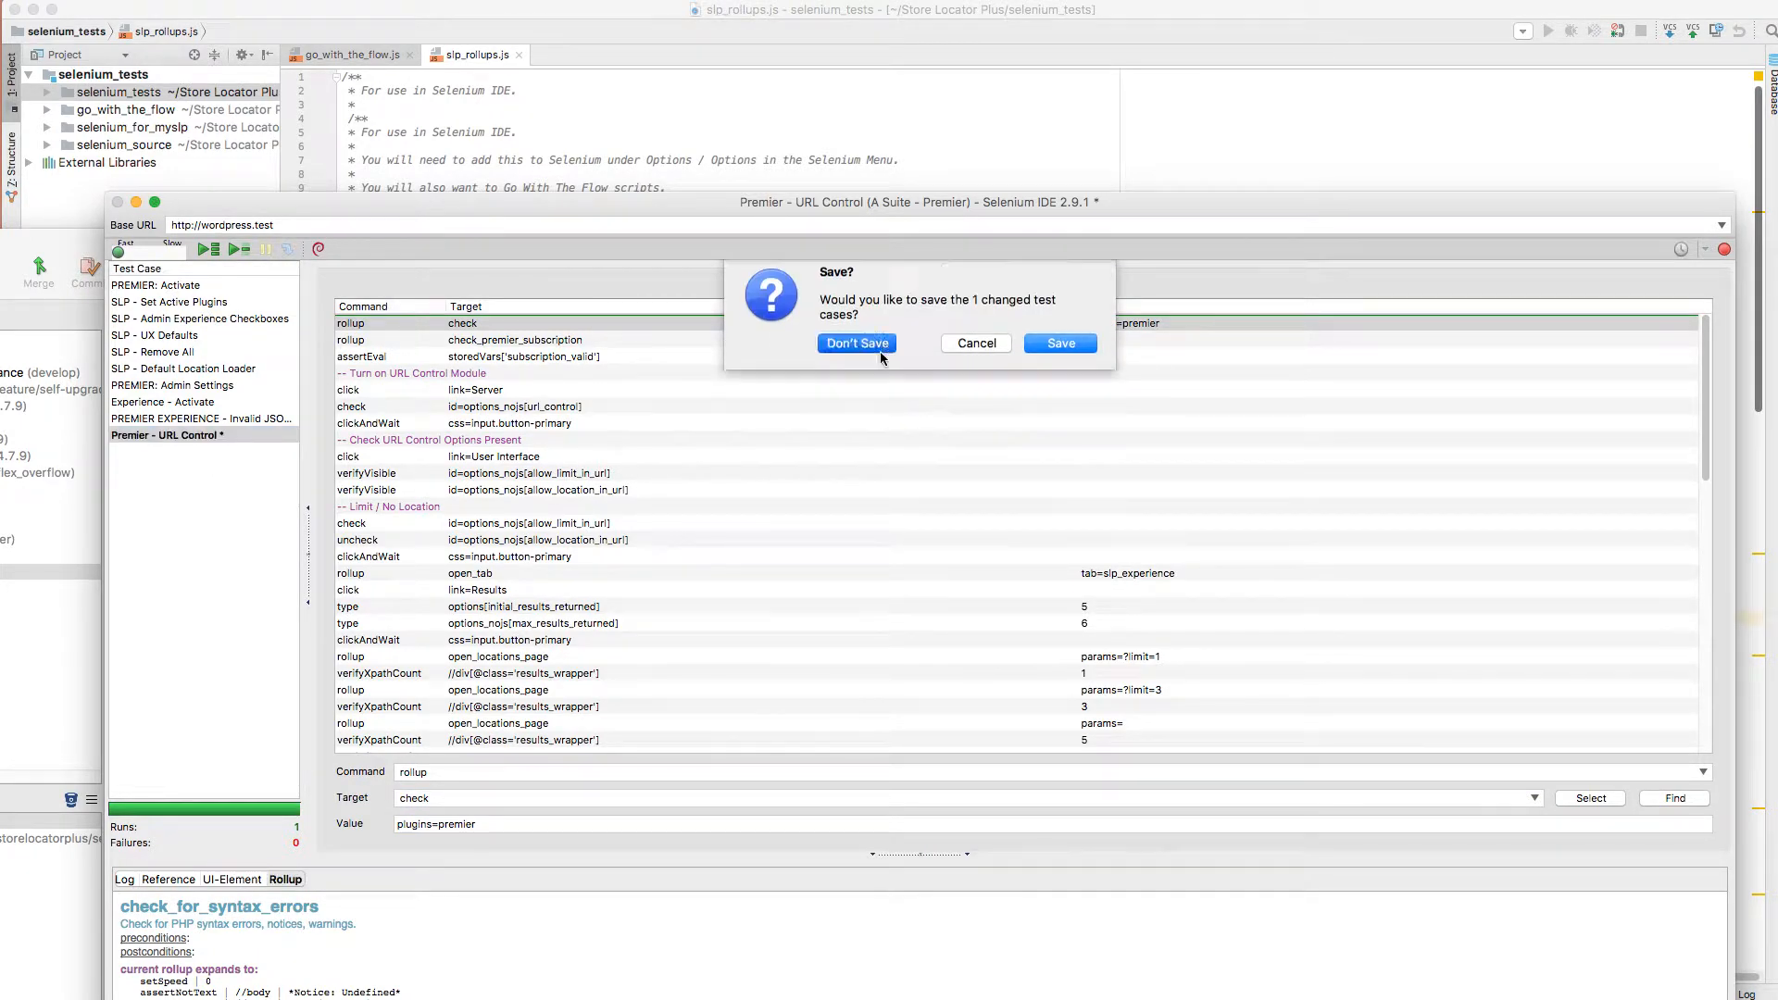
left_click(855, 343)
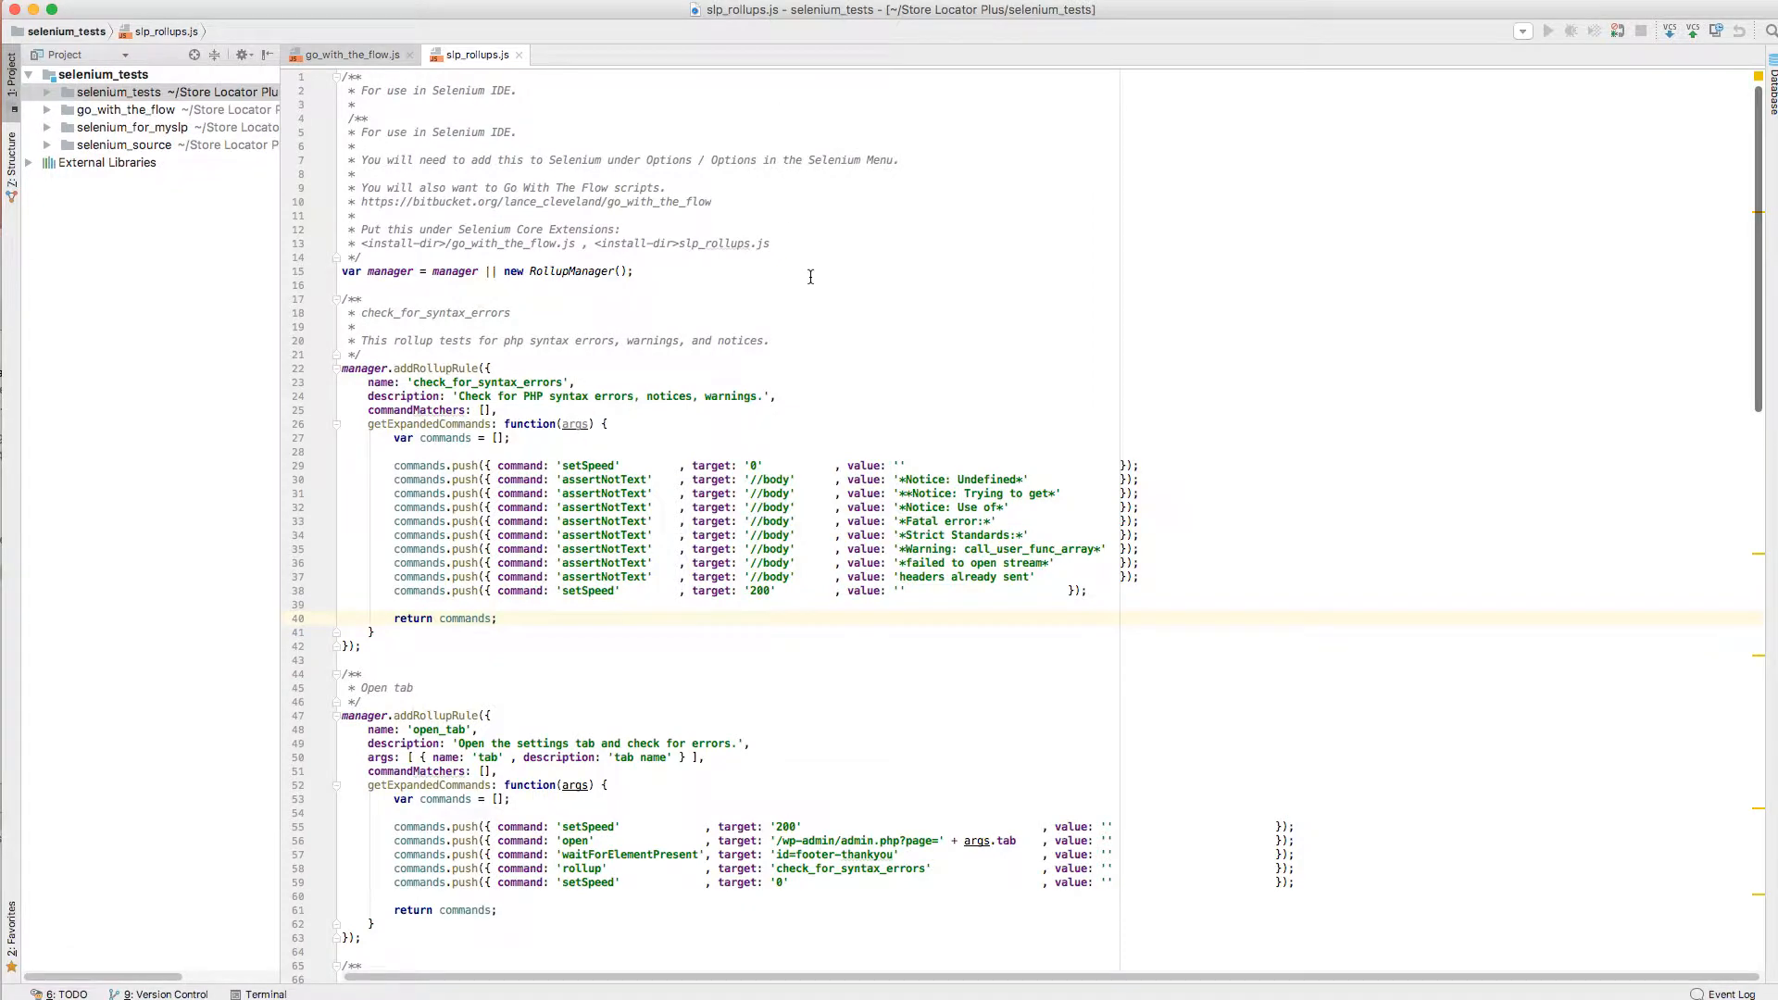
mouse_move(696, 501)
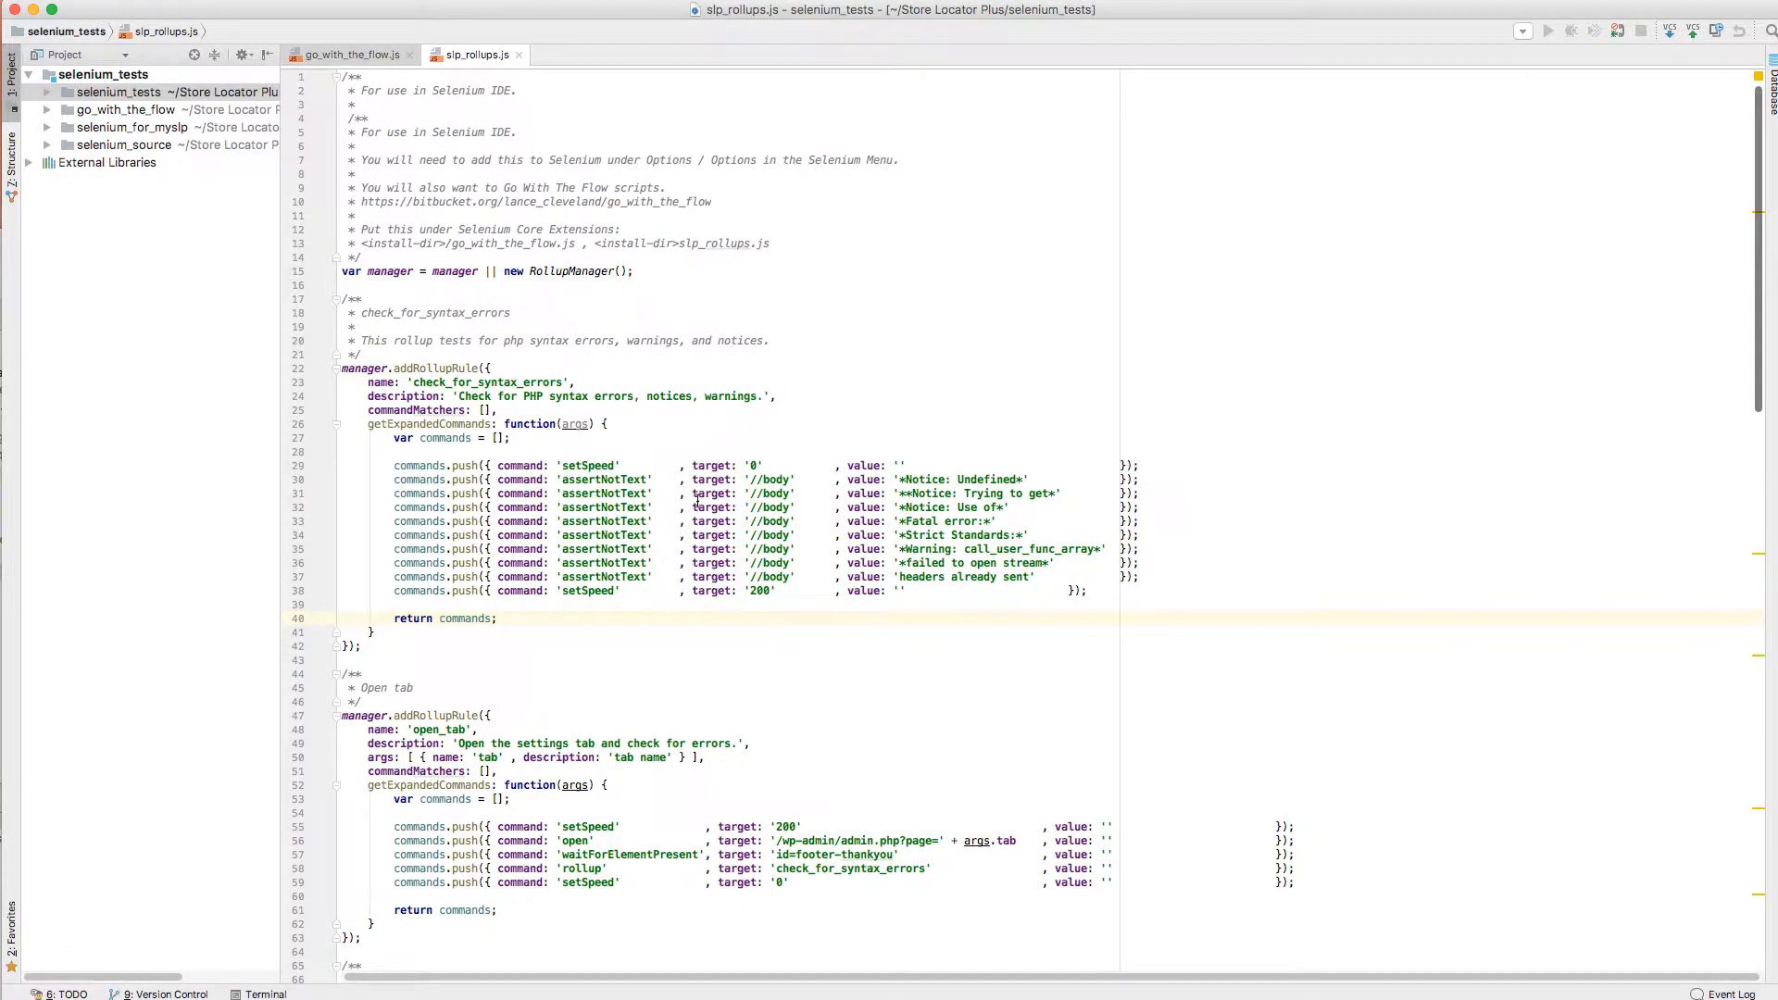
scroll("down", 3)
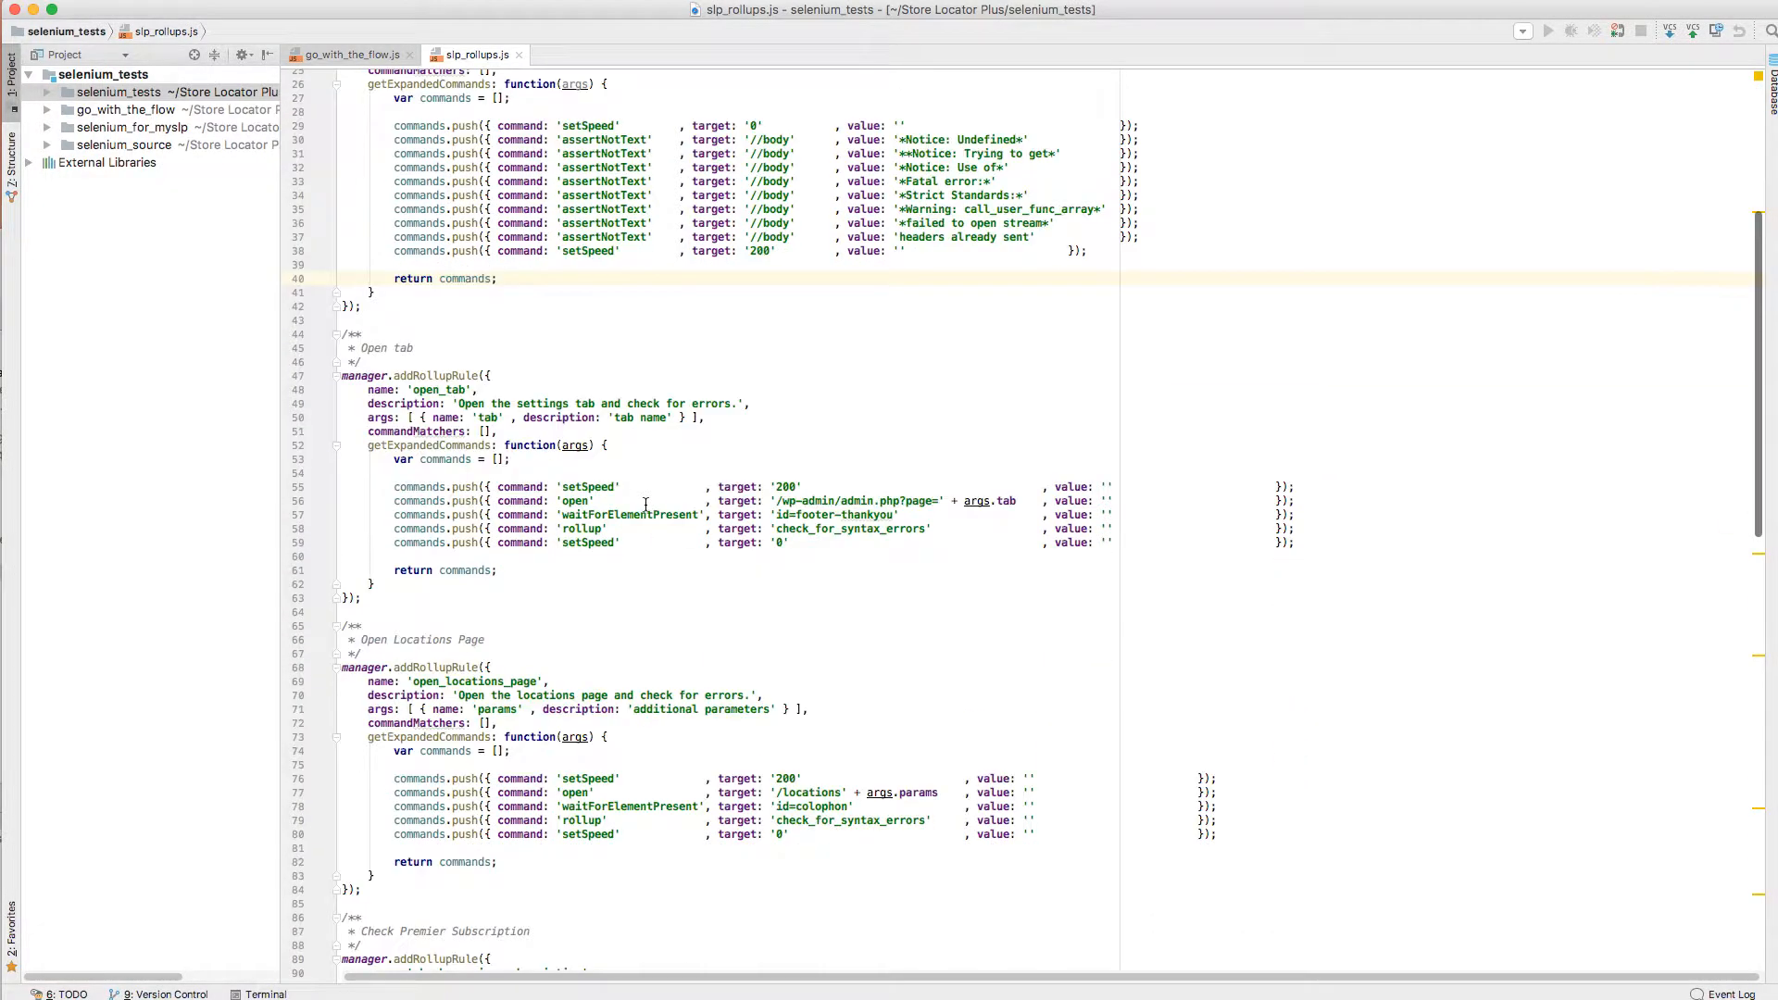
scroll("down", 3)
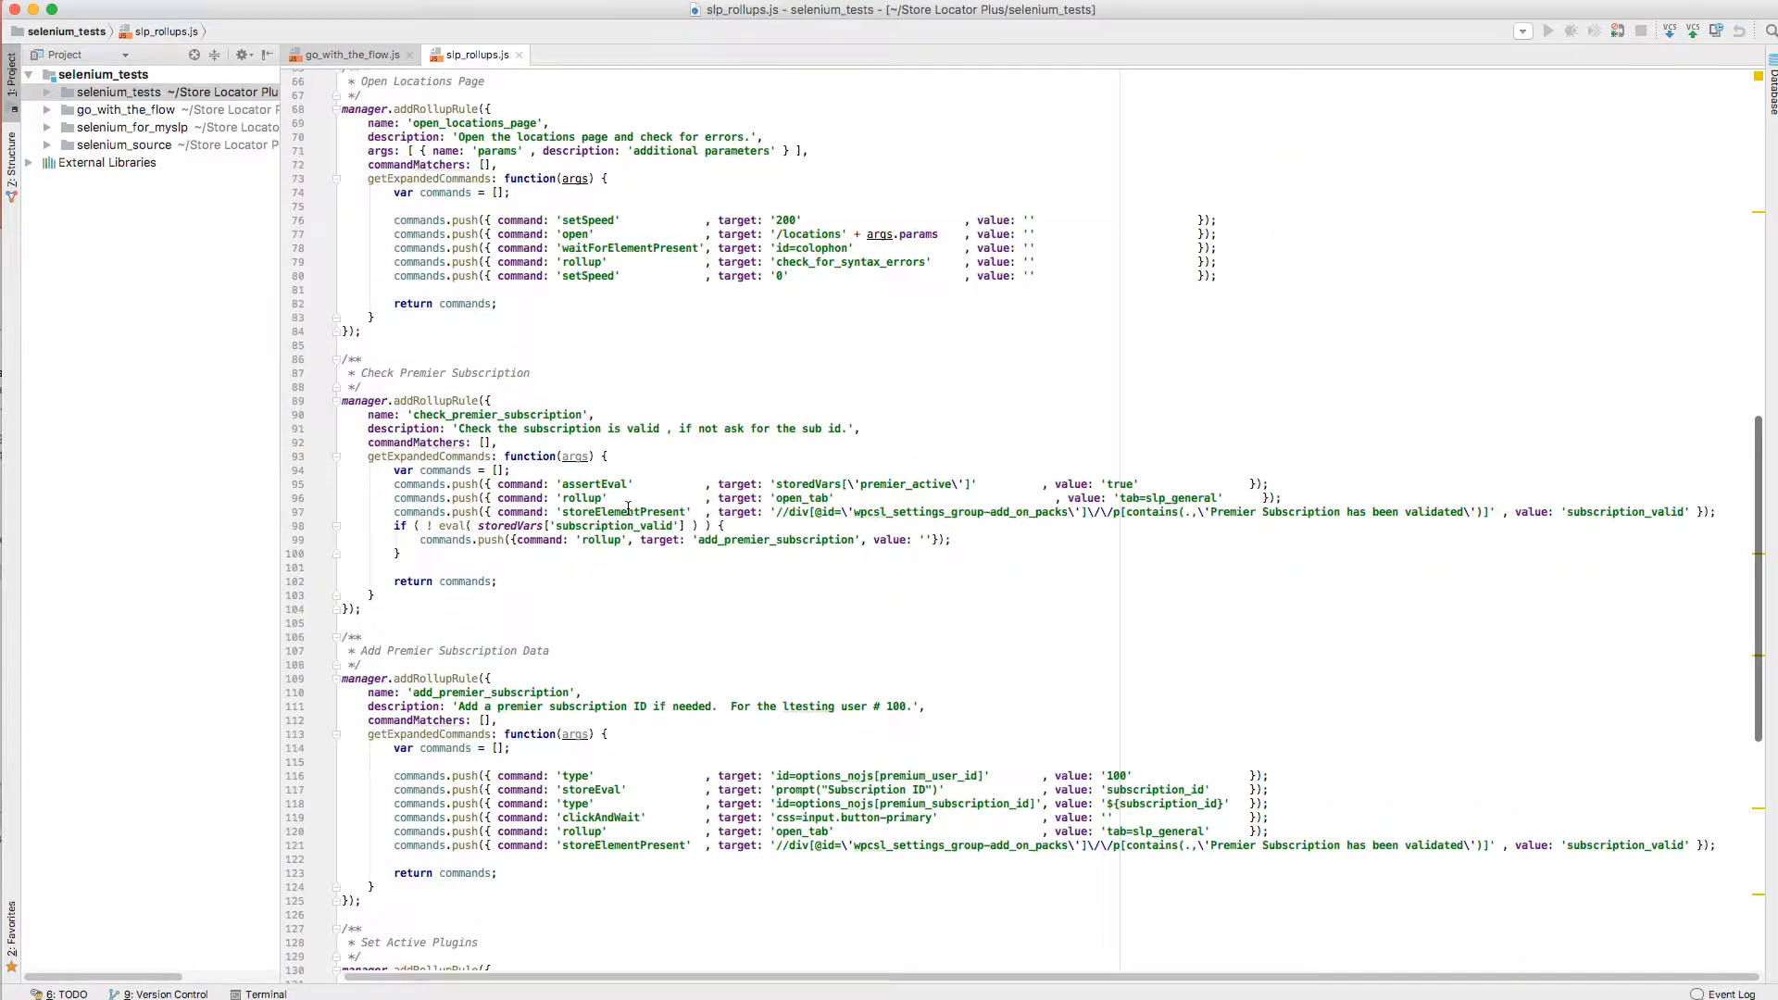
scroll("down", 3)
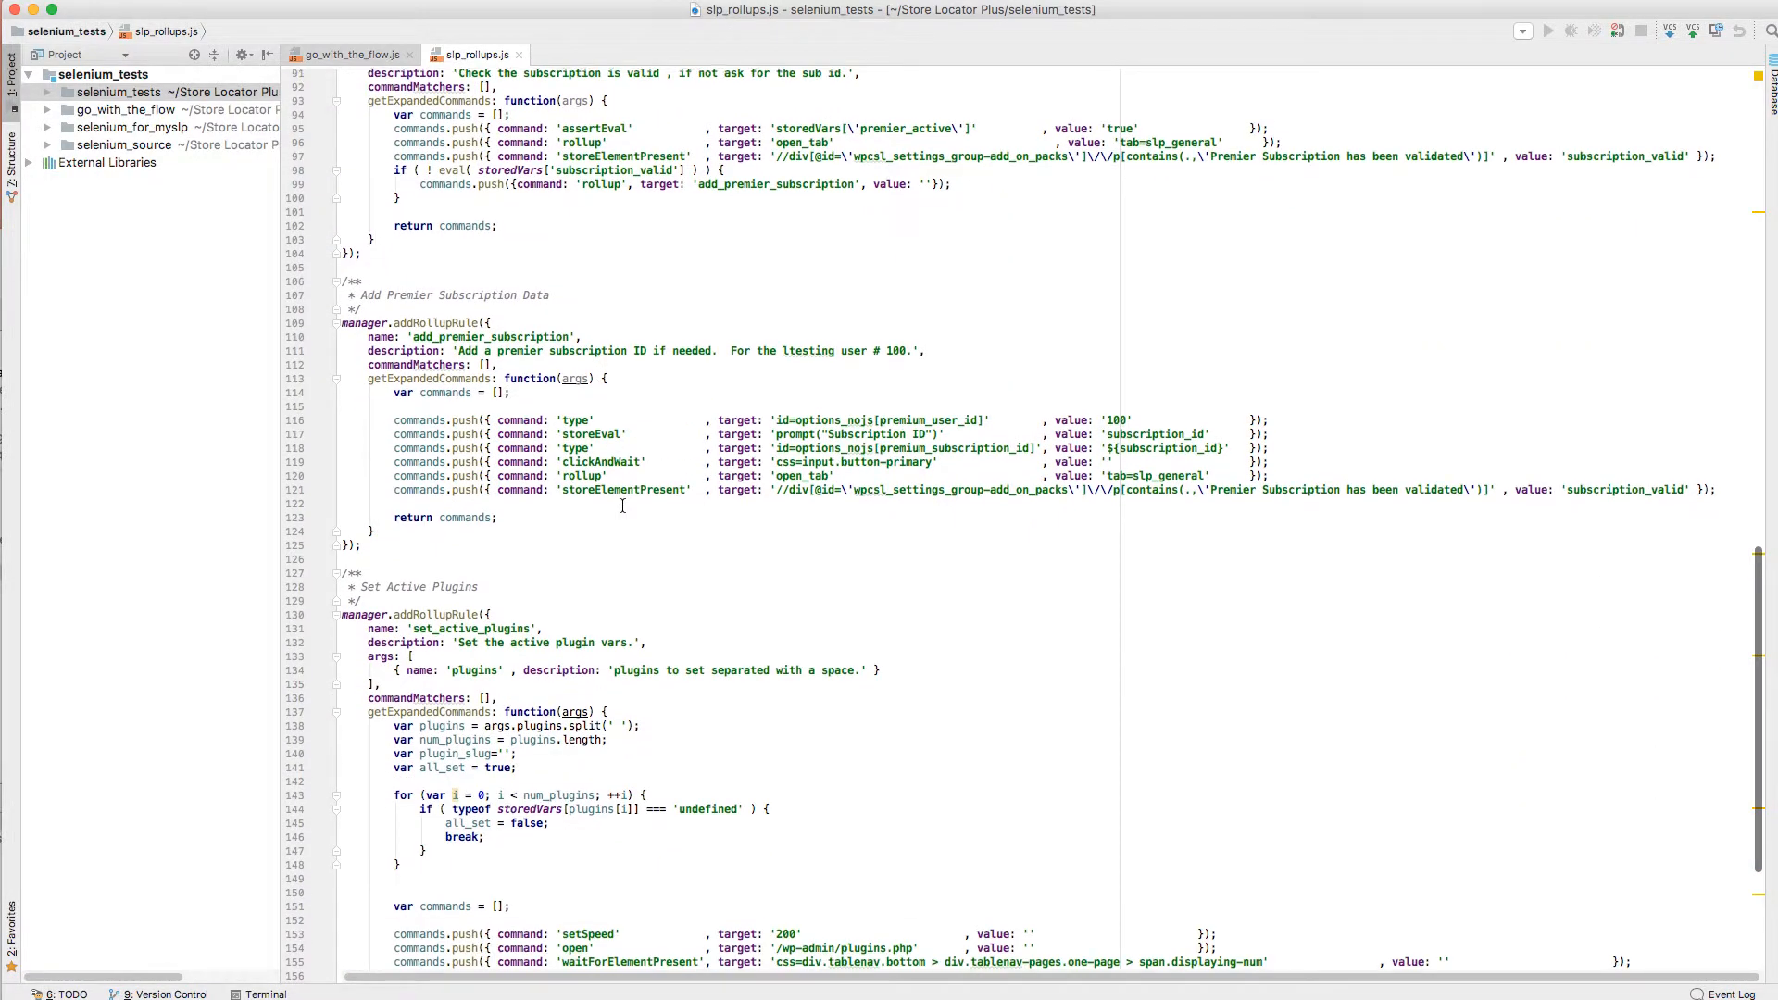
scroll("down", 3)
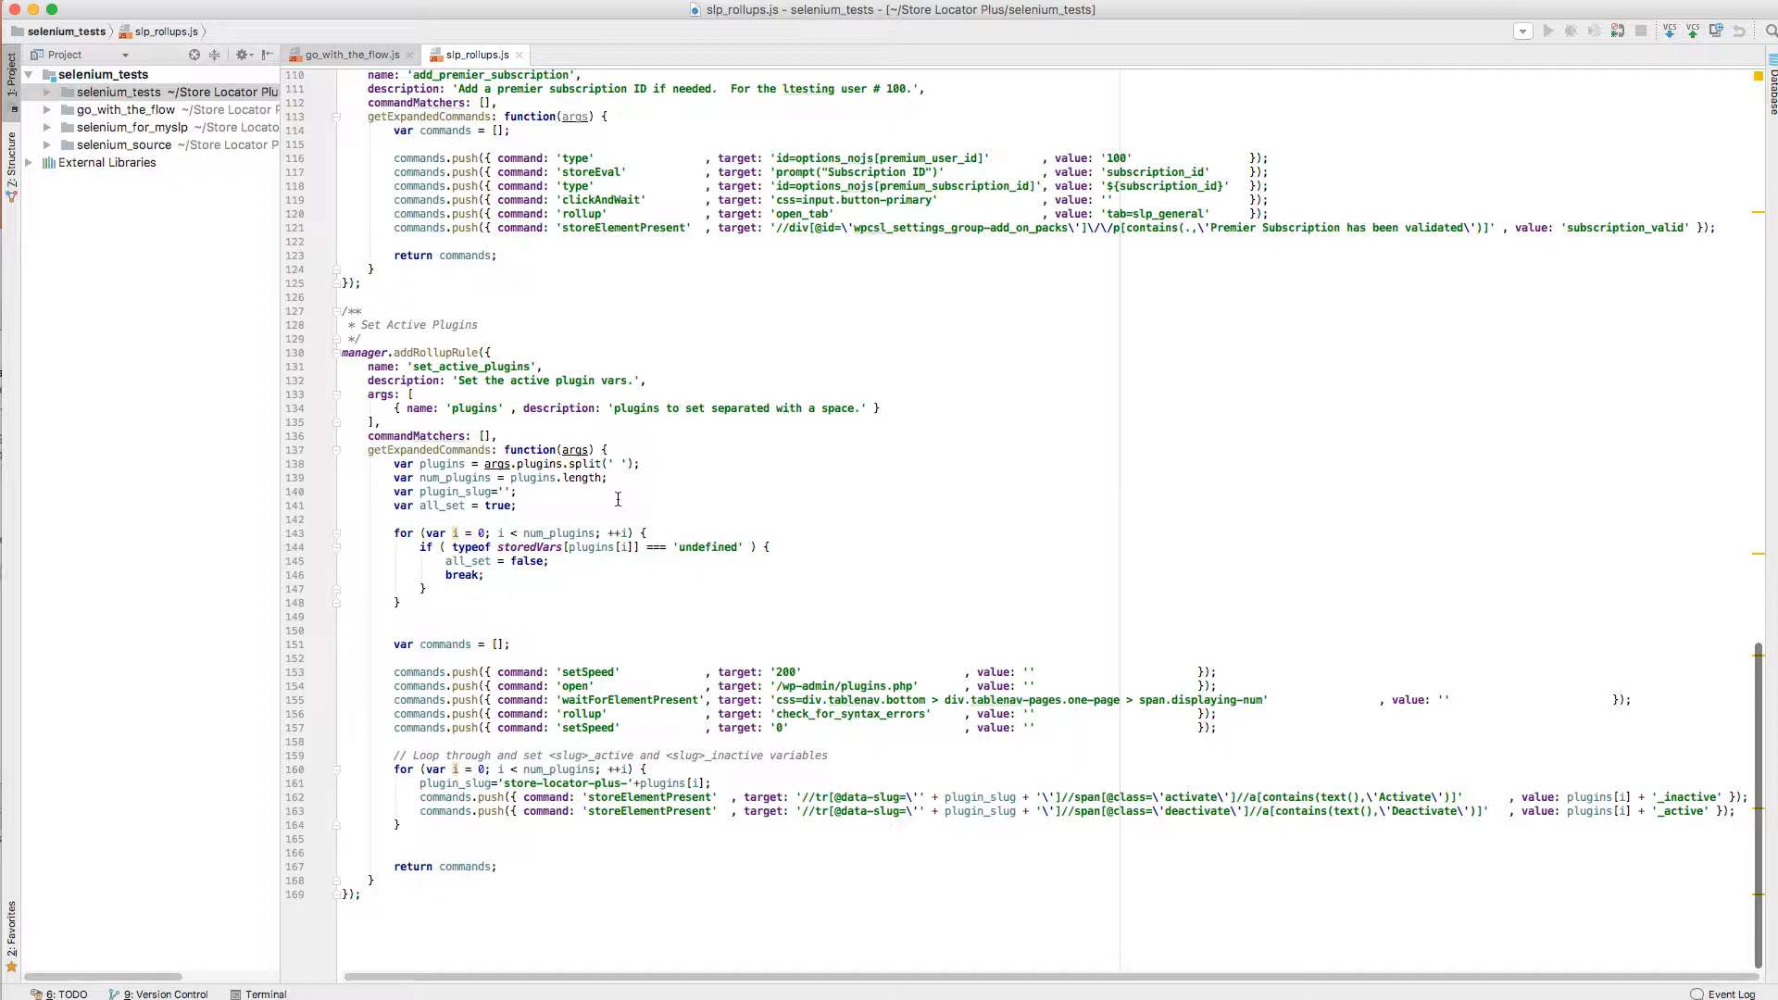
scroll("up", 3)
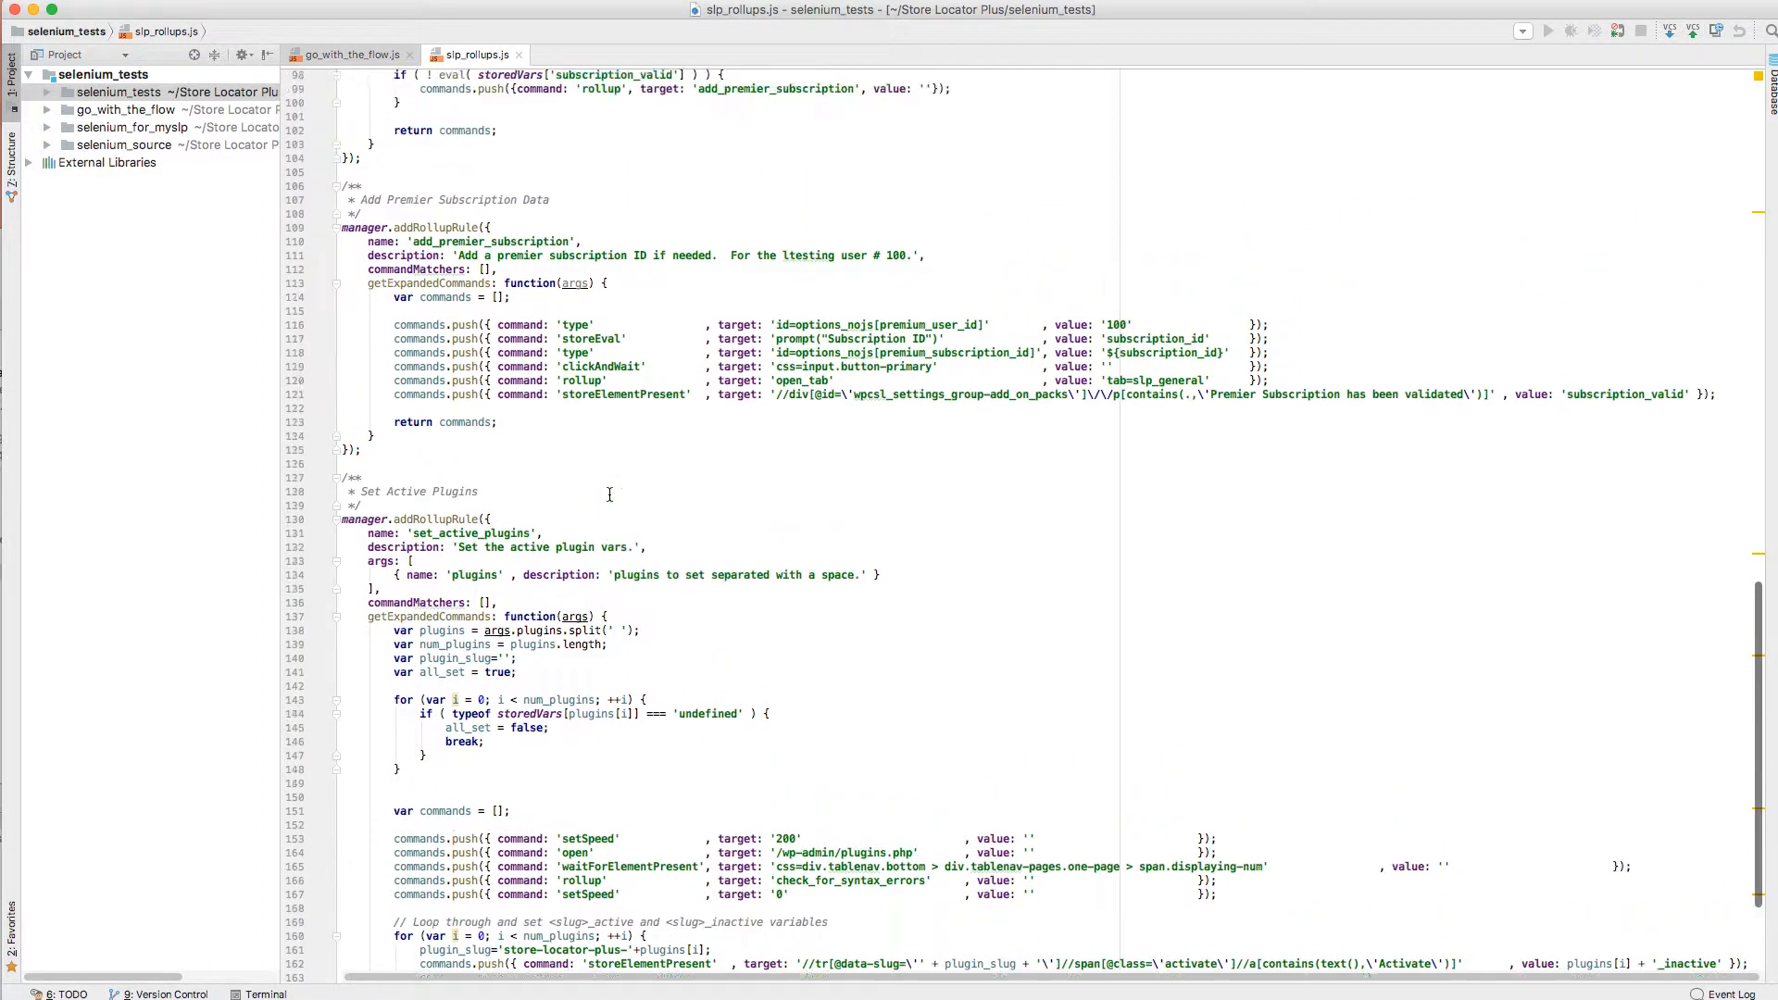
scroll("up", 3)
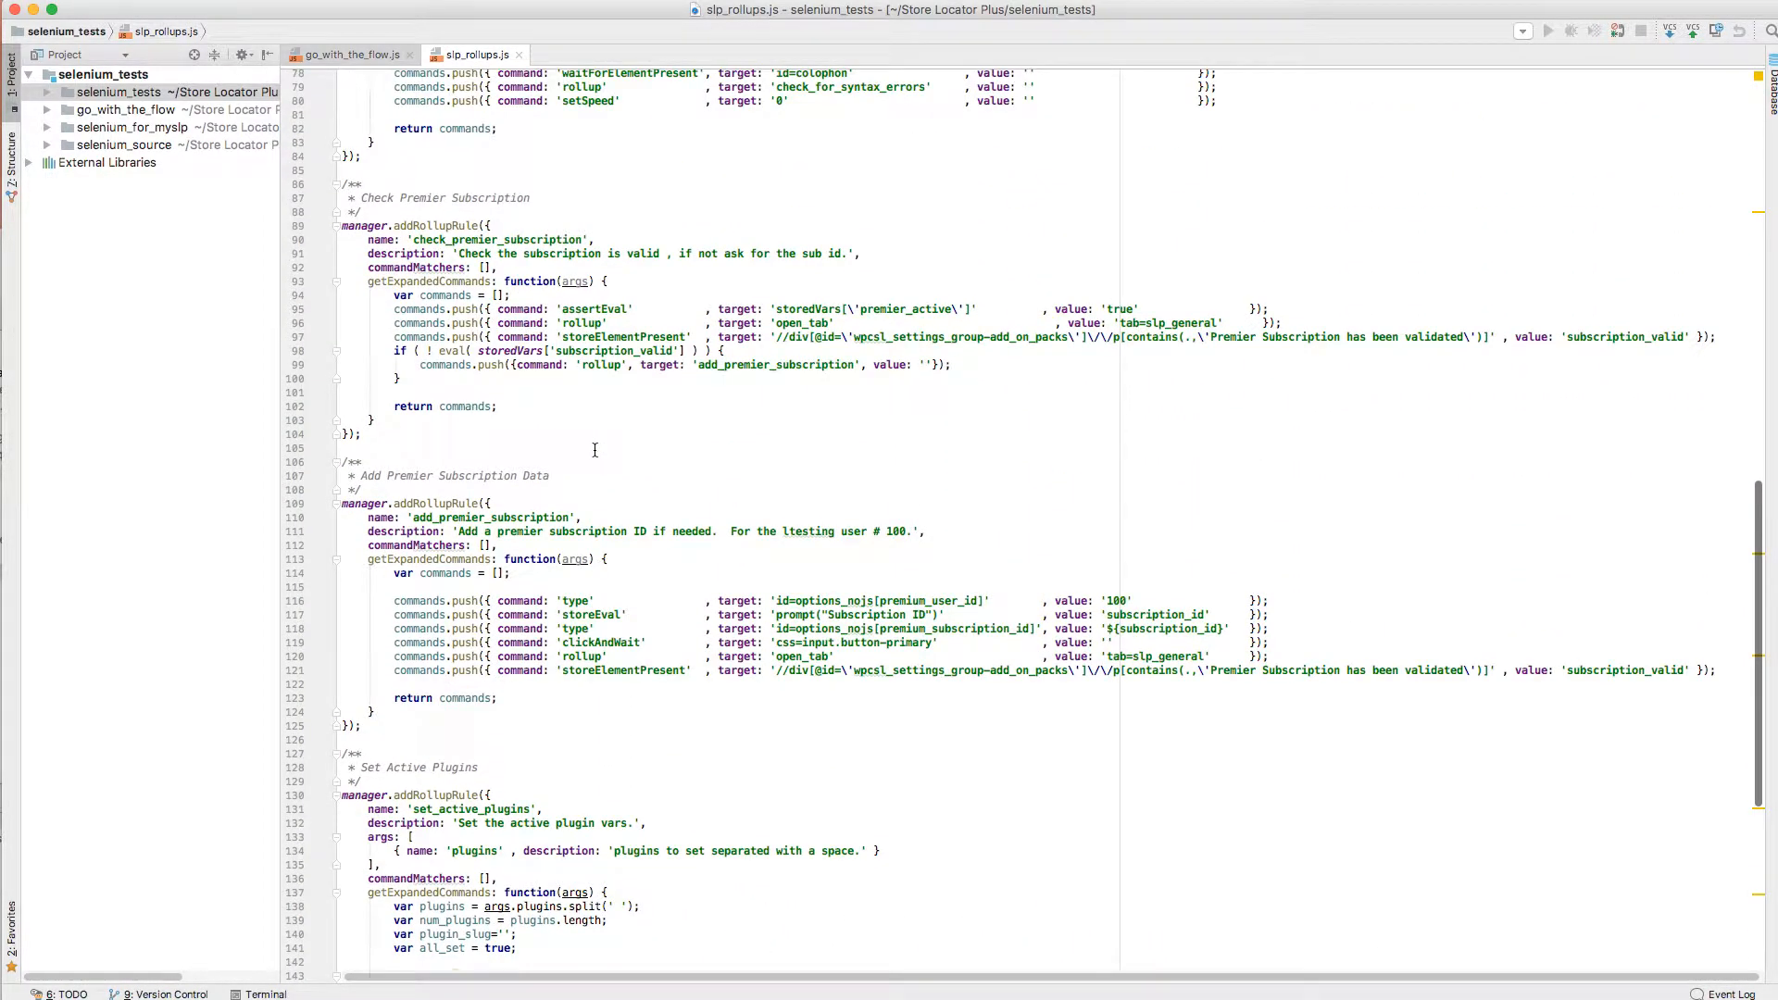
scroll("up", 3)
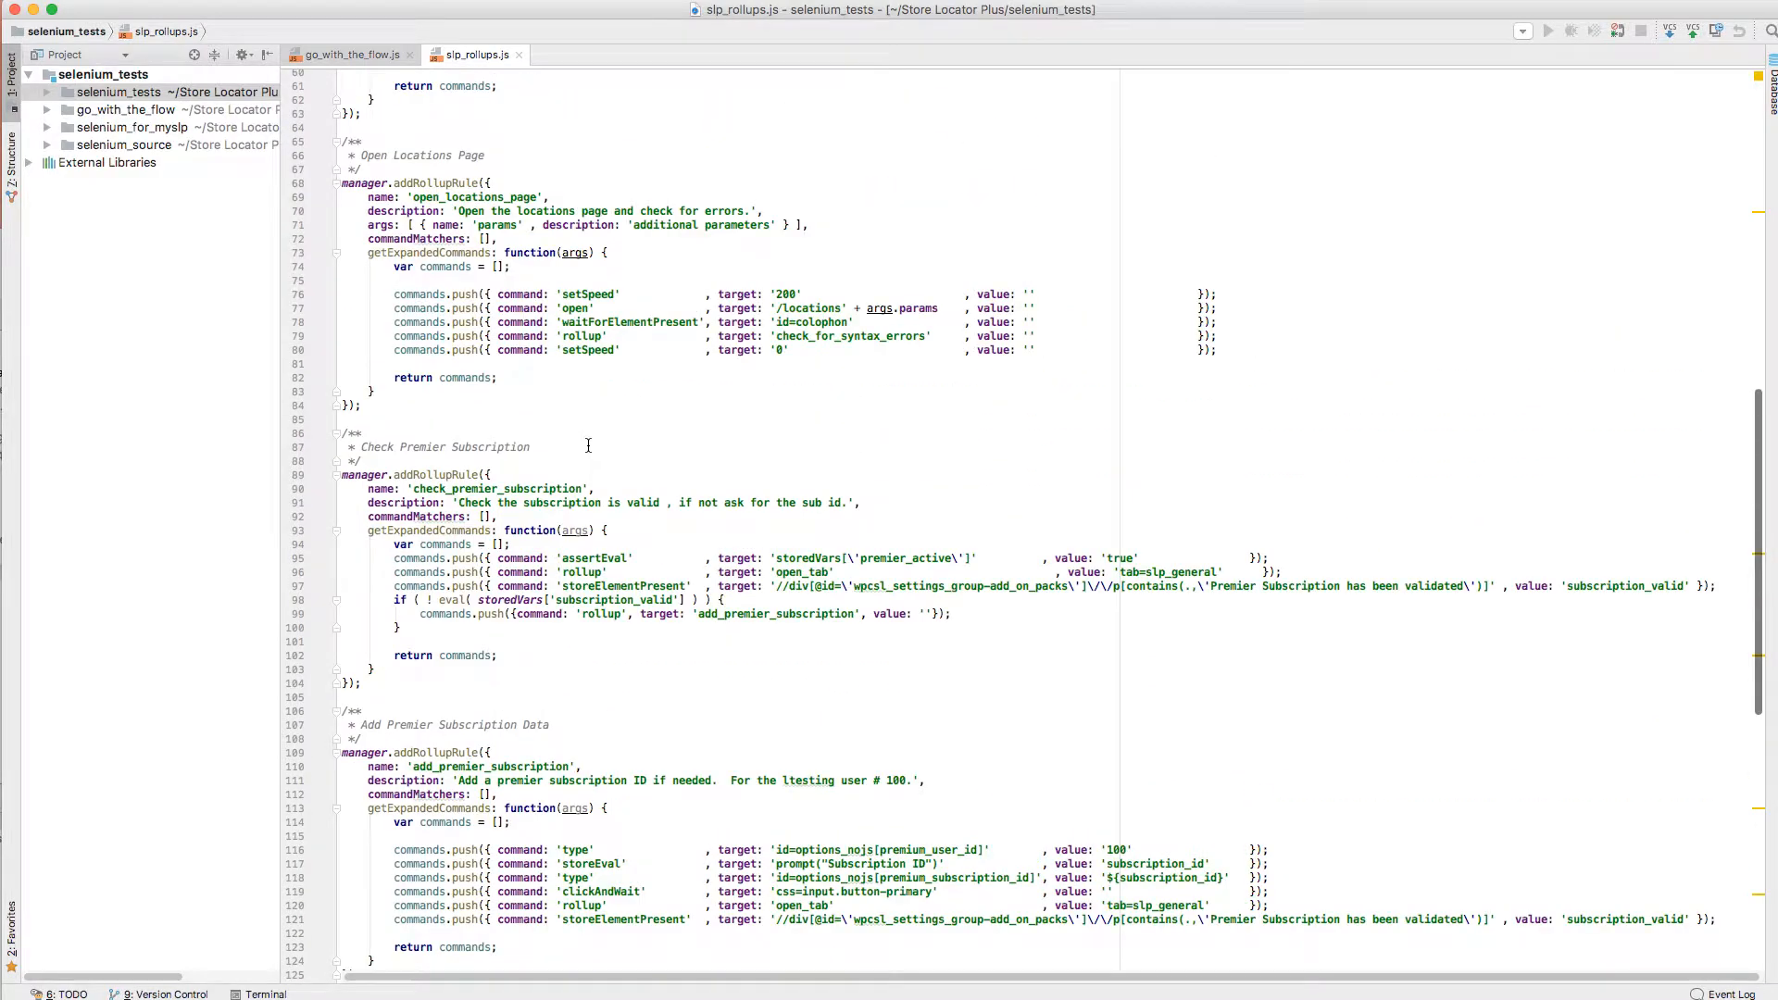
scroll("up", 3)
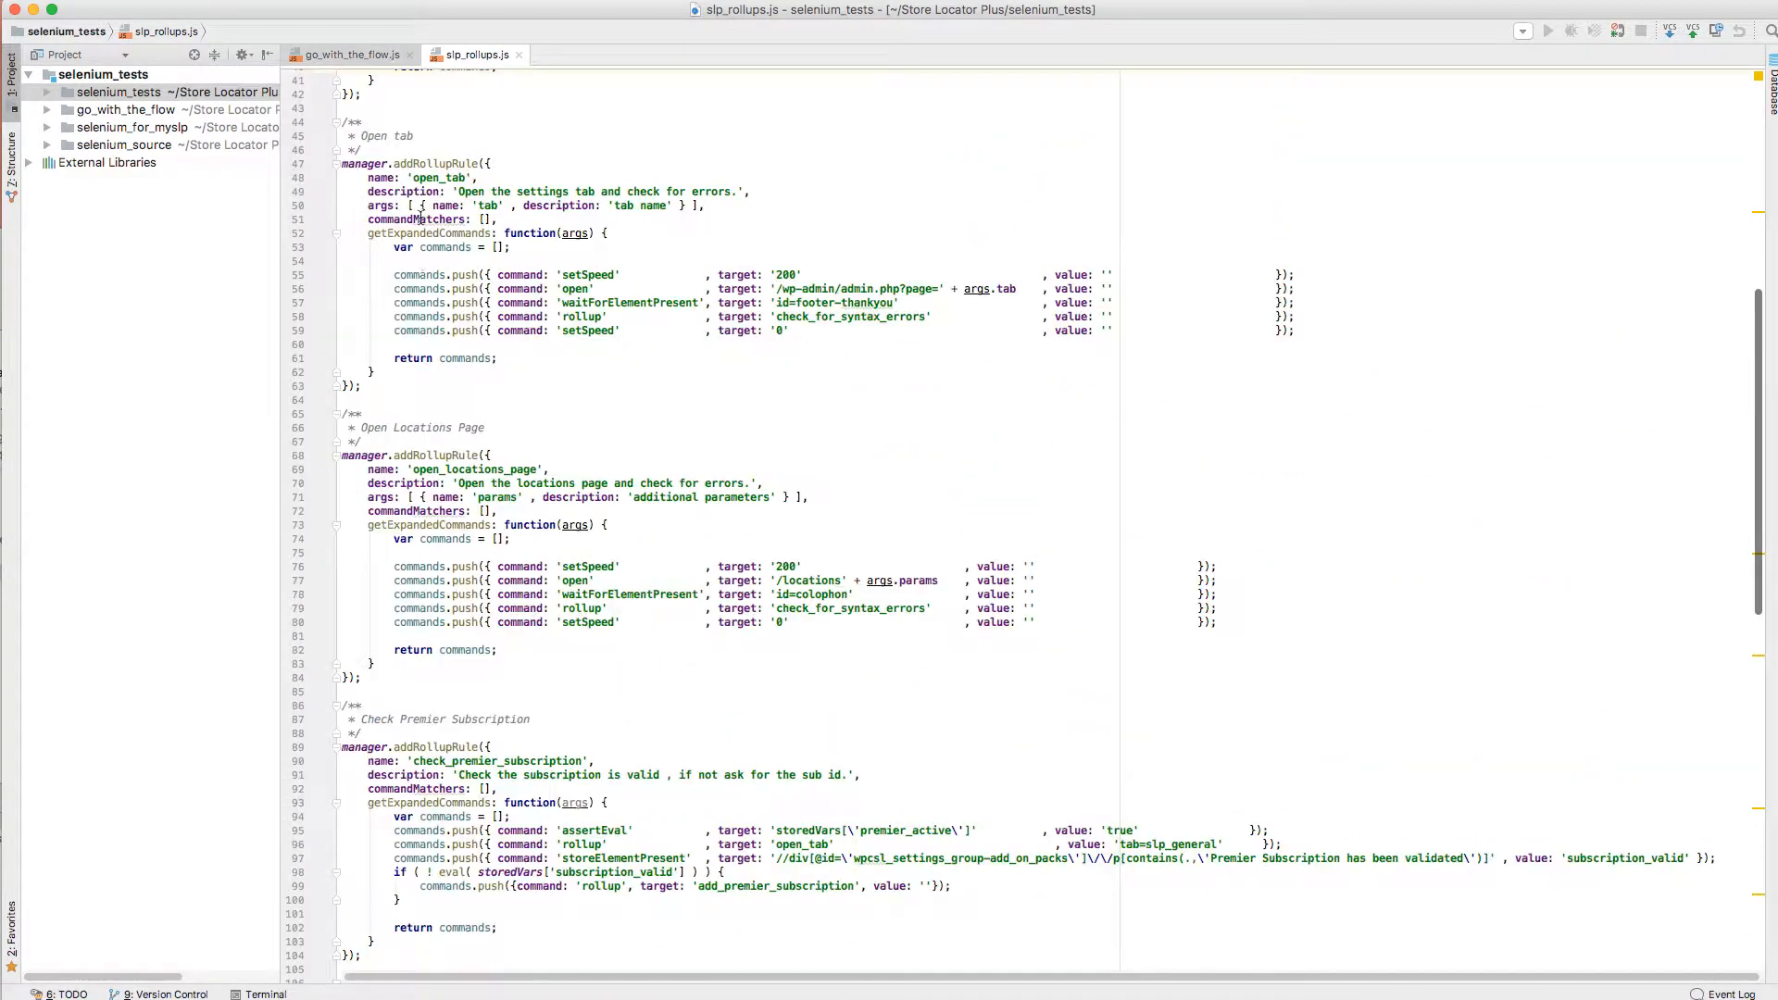
double_click(440, 178)
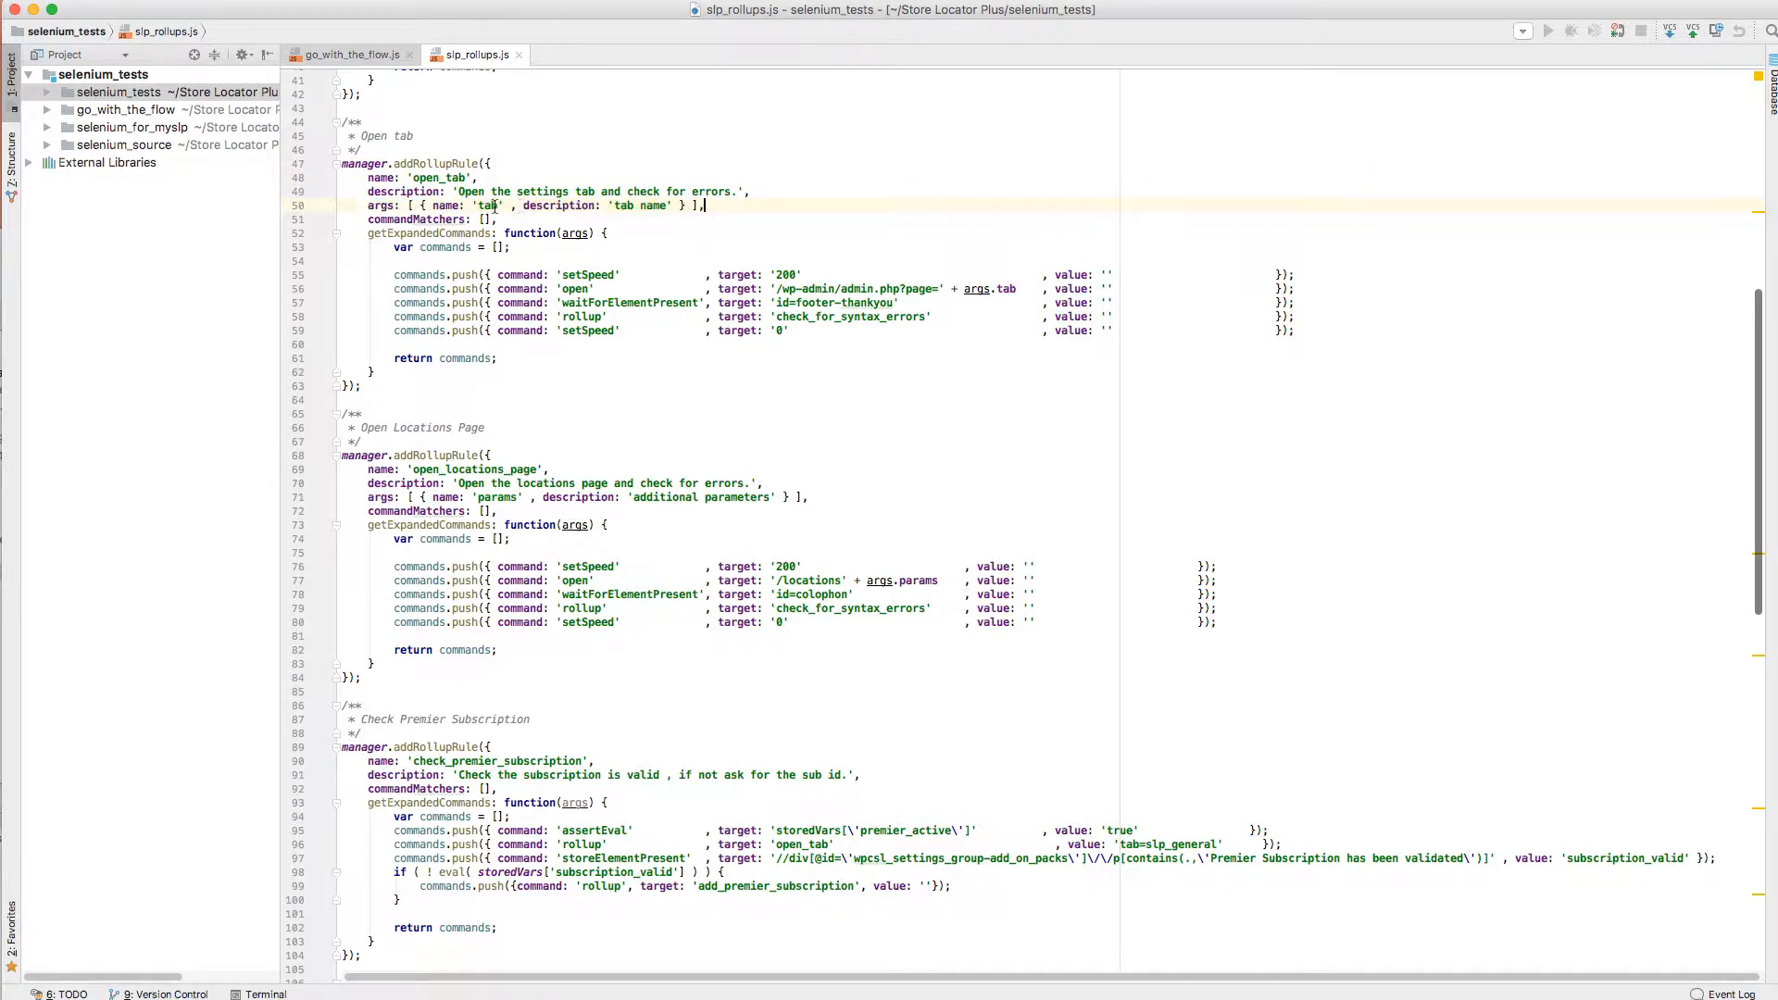
left_click(485, 206)
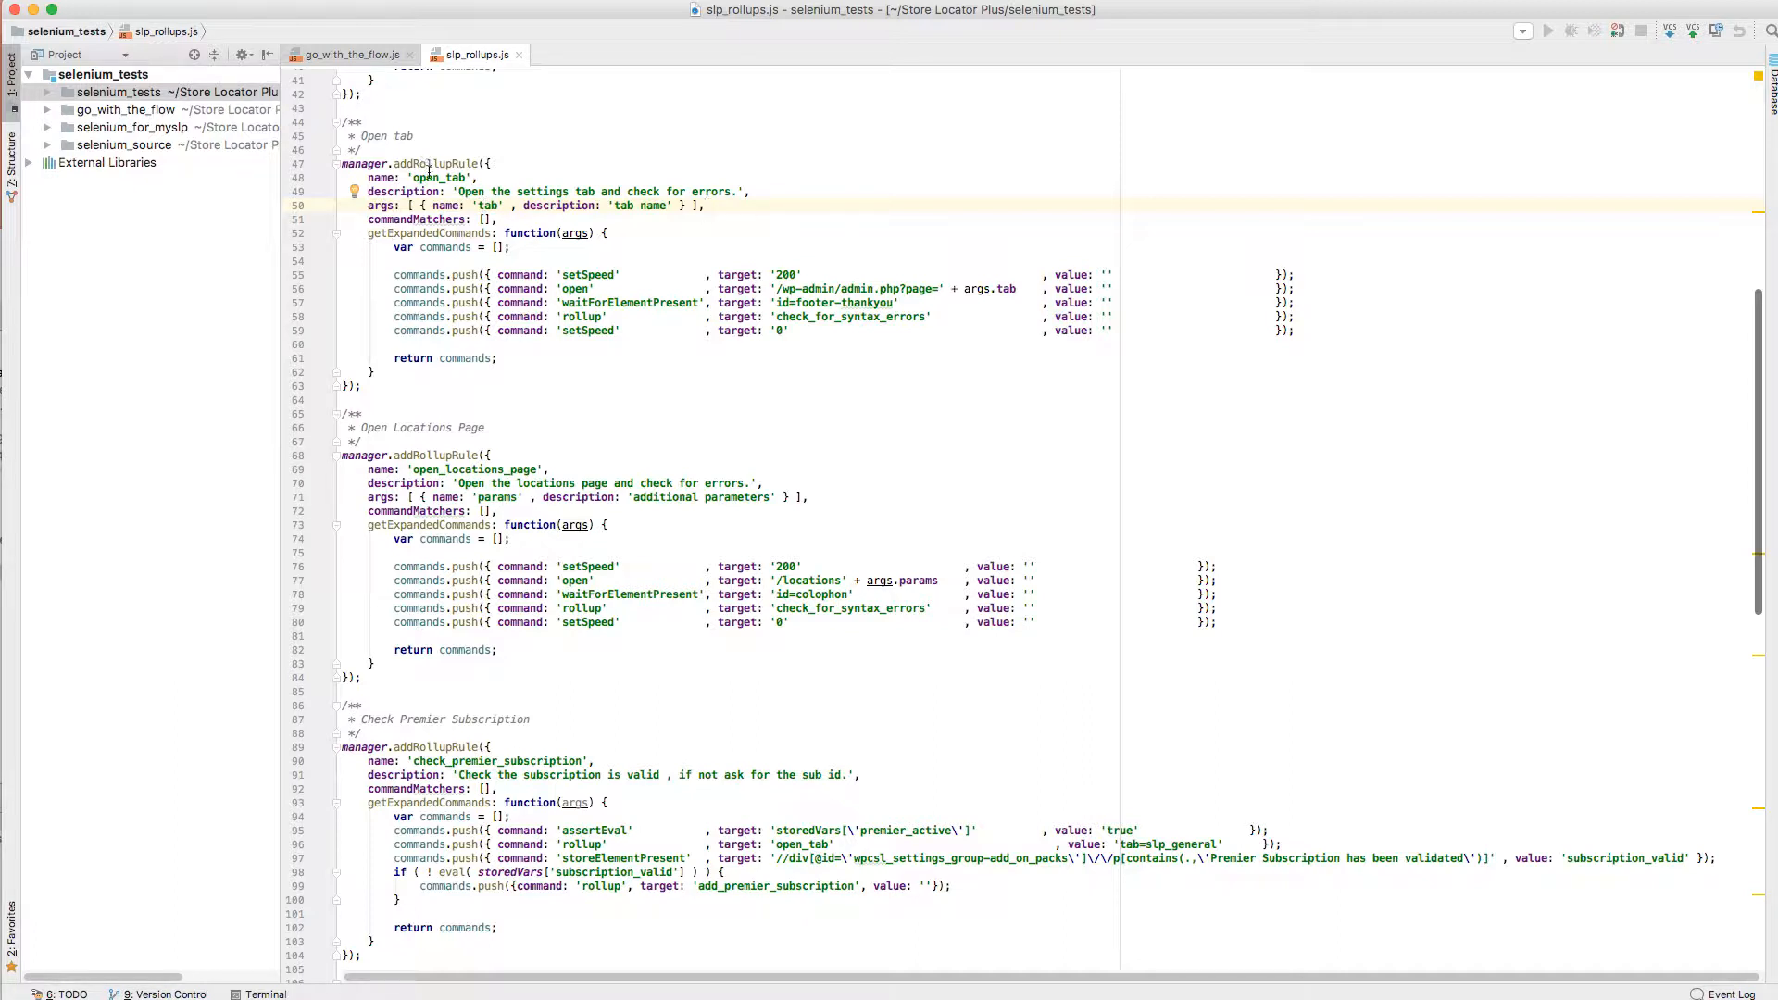
double_click(441, 178)
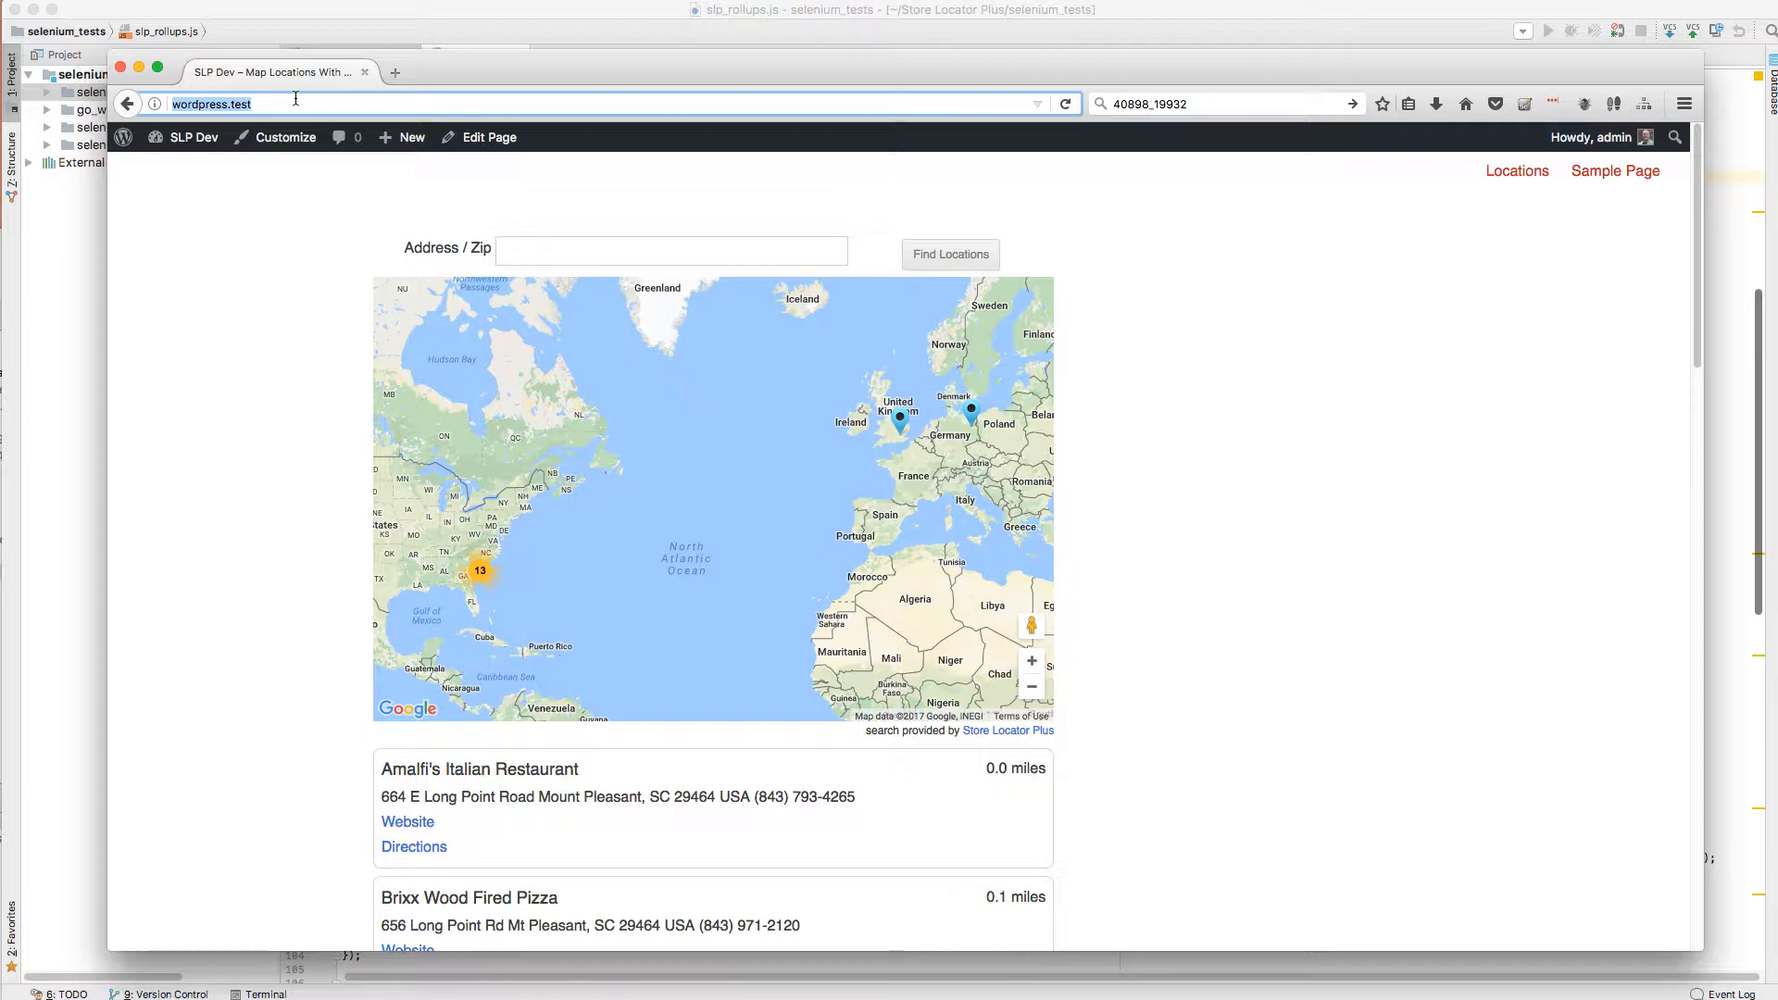
mouse_move(211, 135)
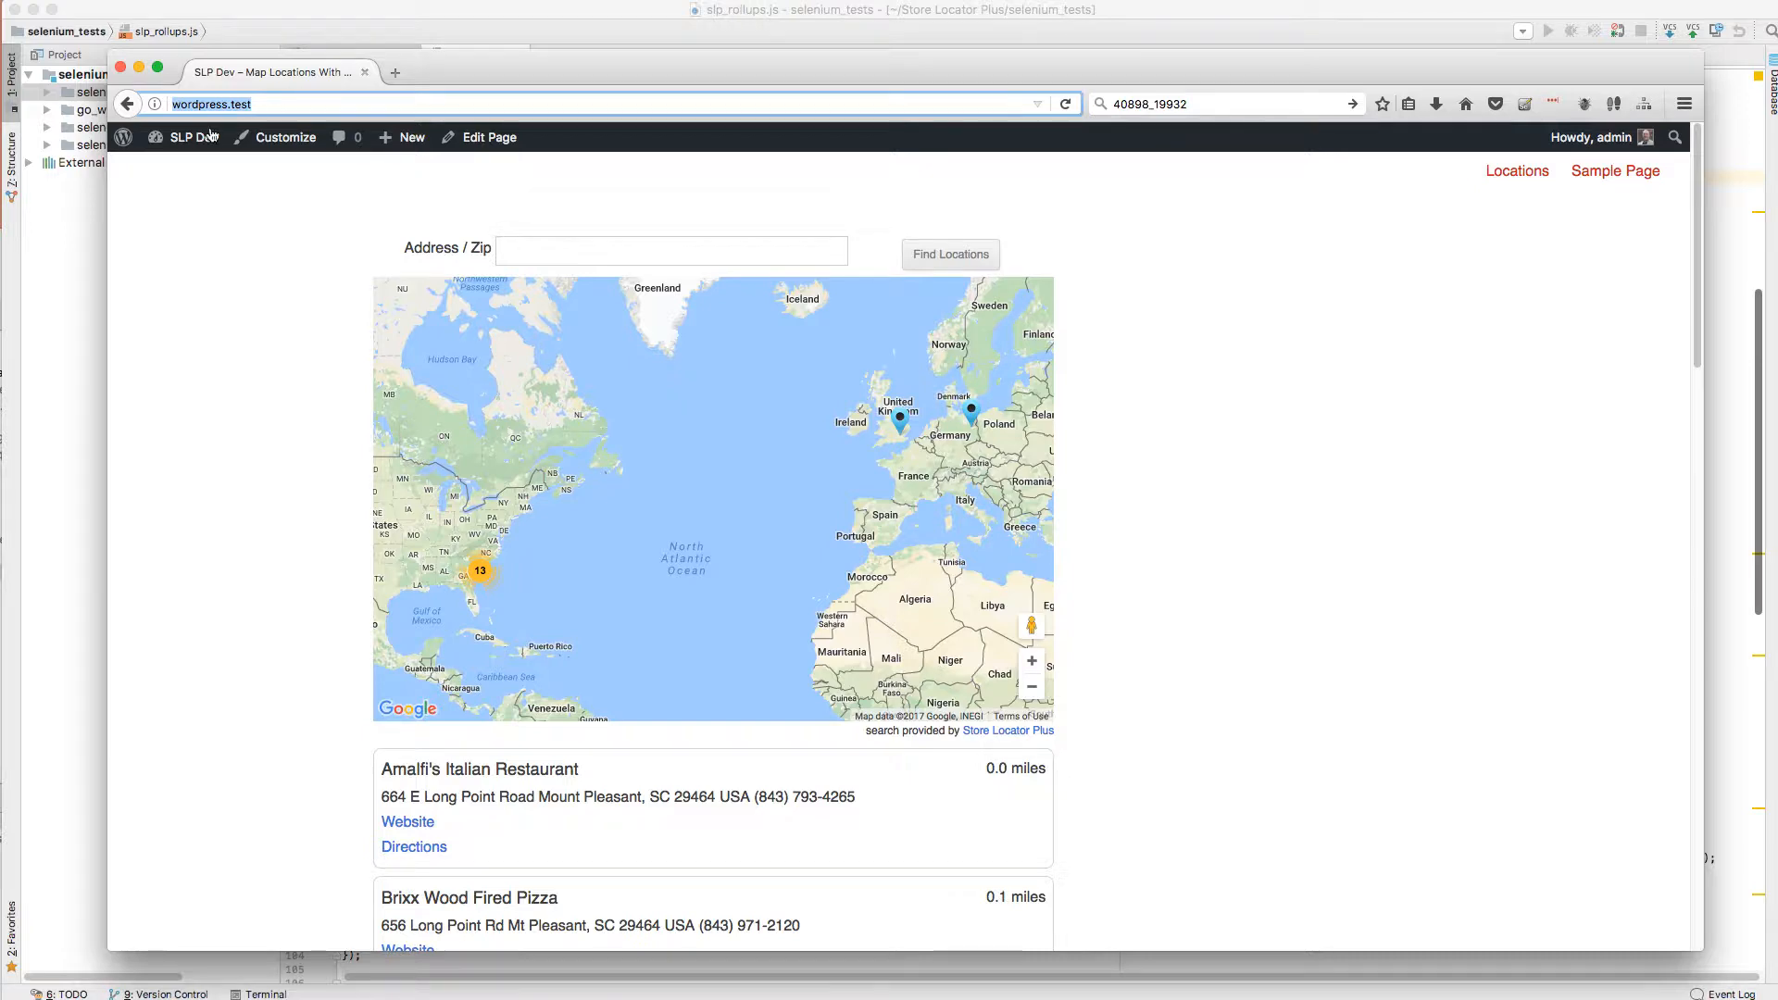
Navigate via SLP Dev > Store Locator Plus to the Locations admin and its Settings page
left_click(193, 135)
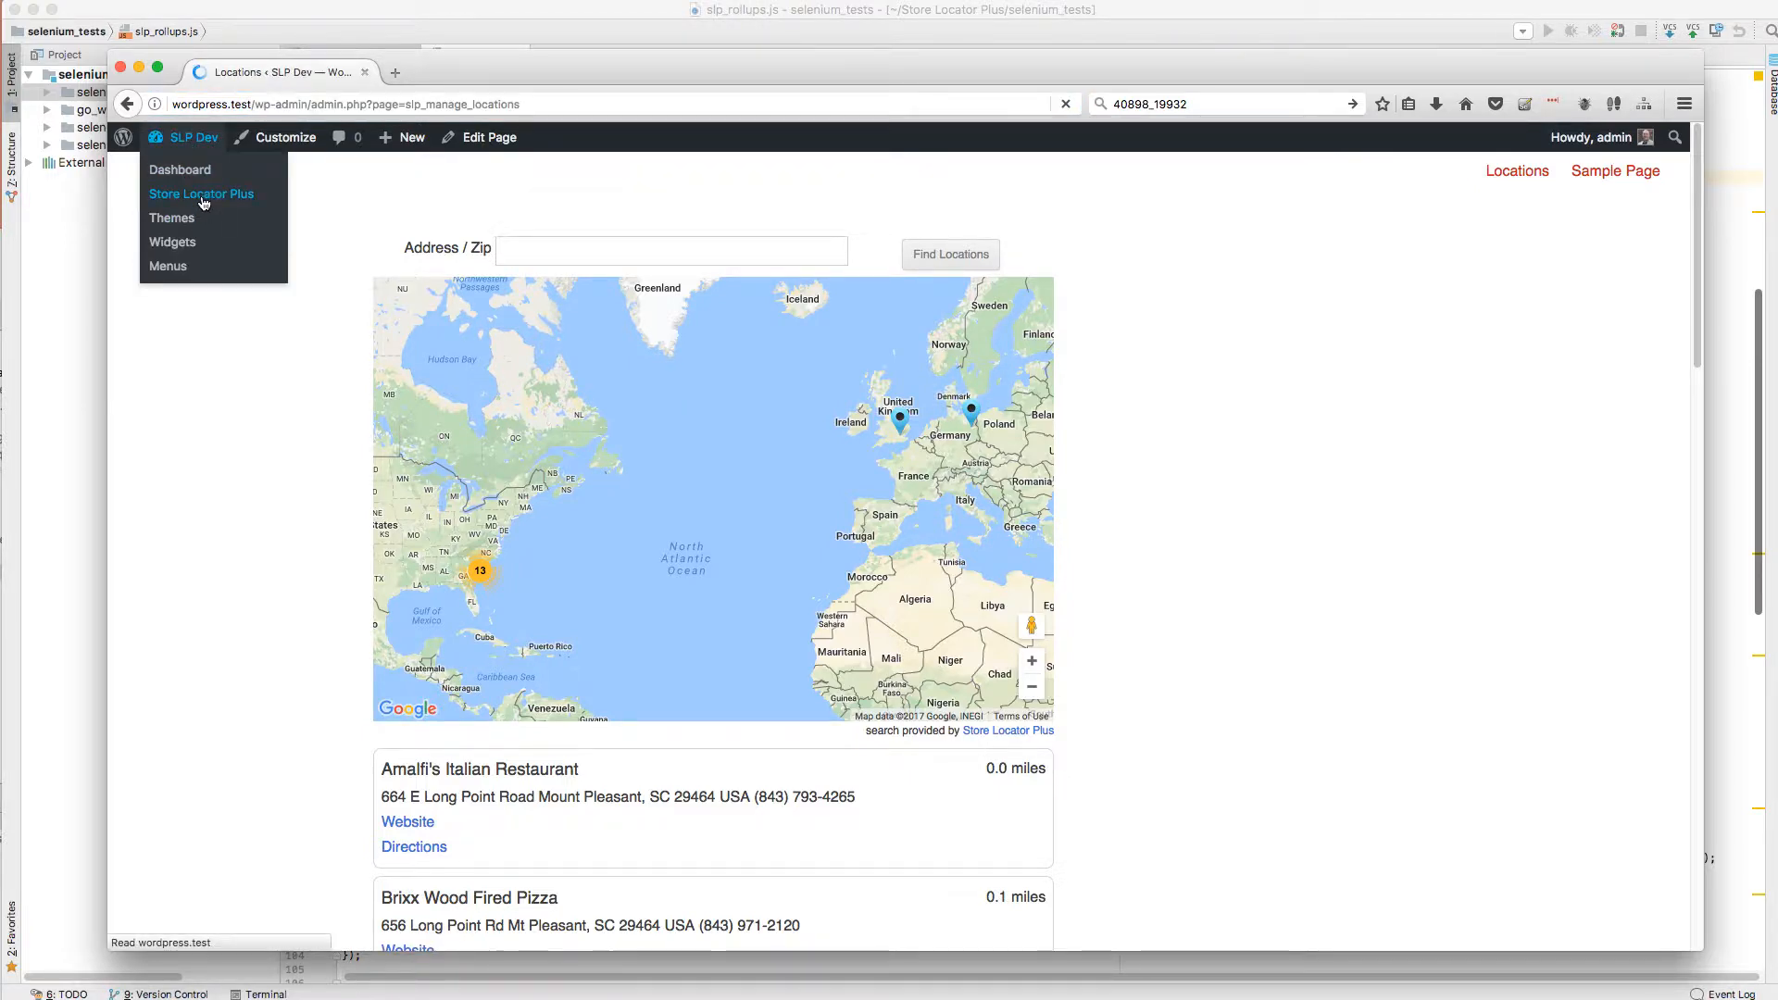
left_click(200, 195)
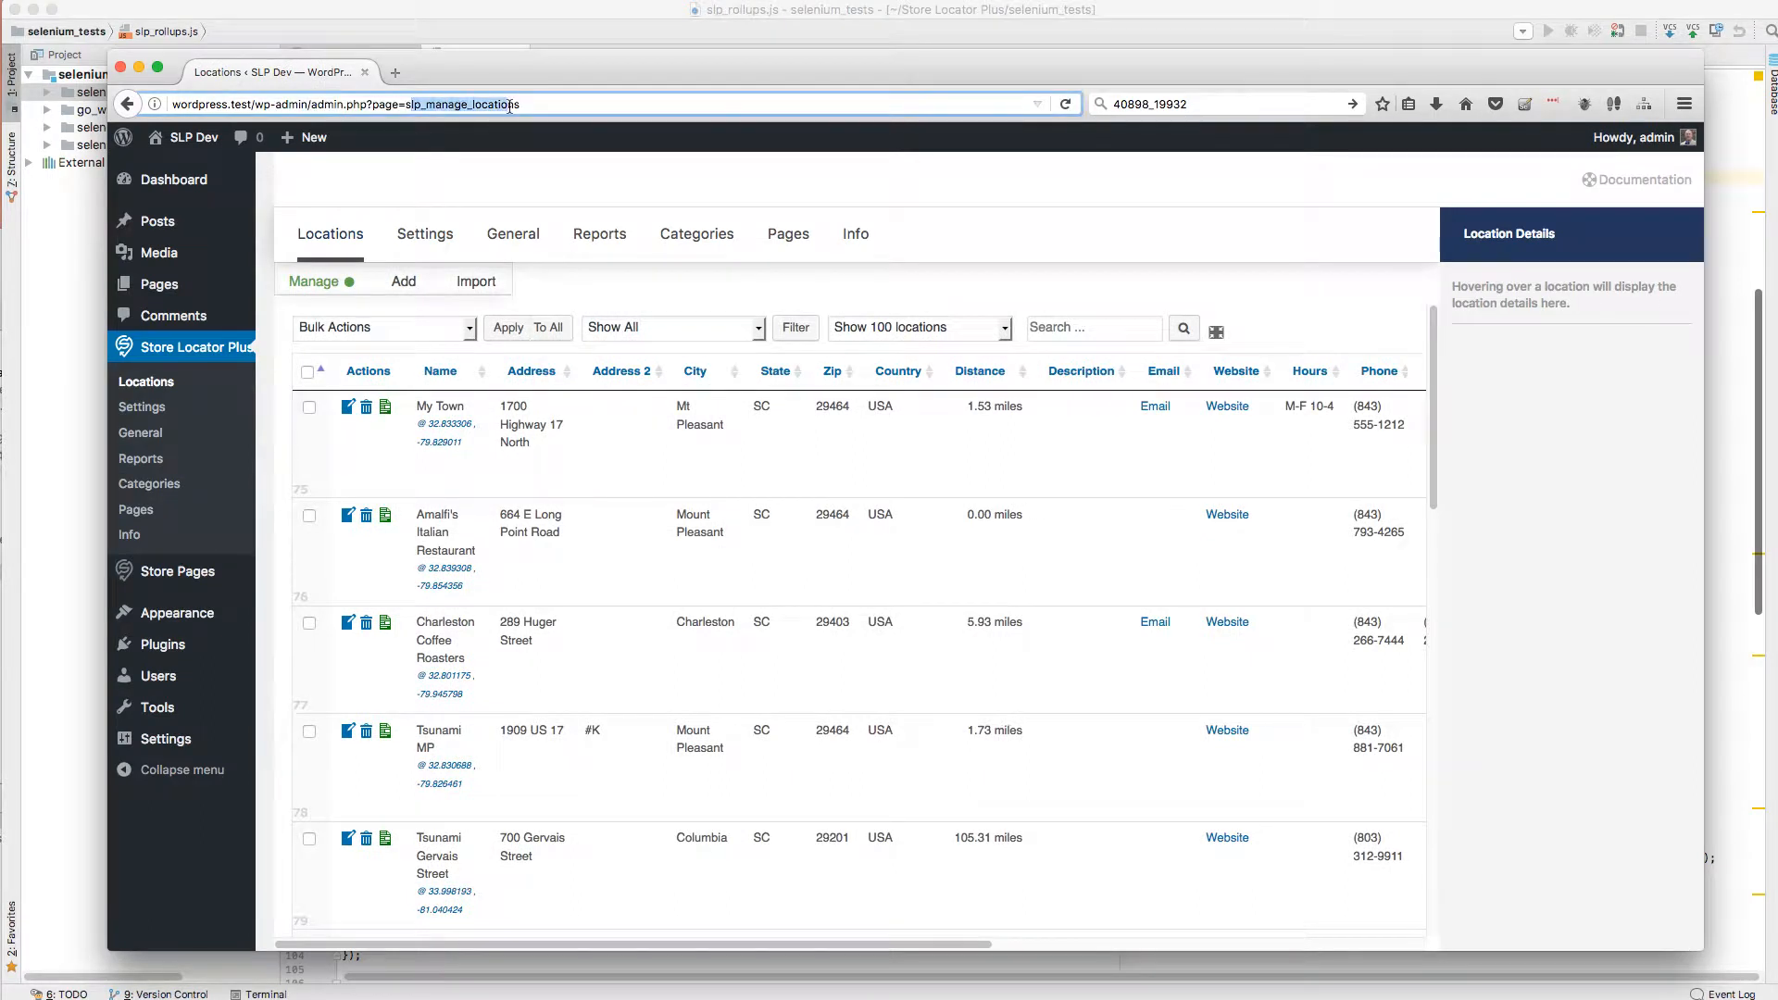
mouse_move(452, 265)
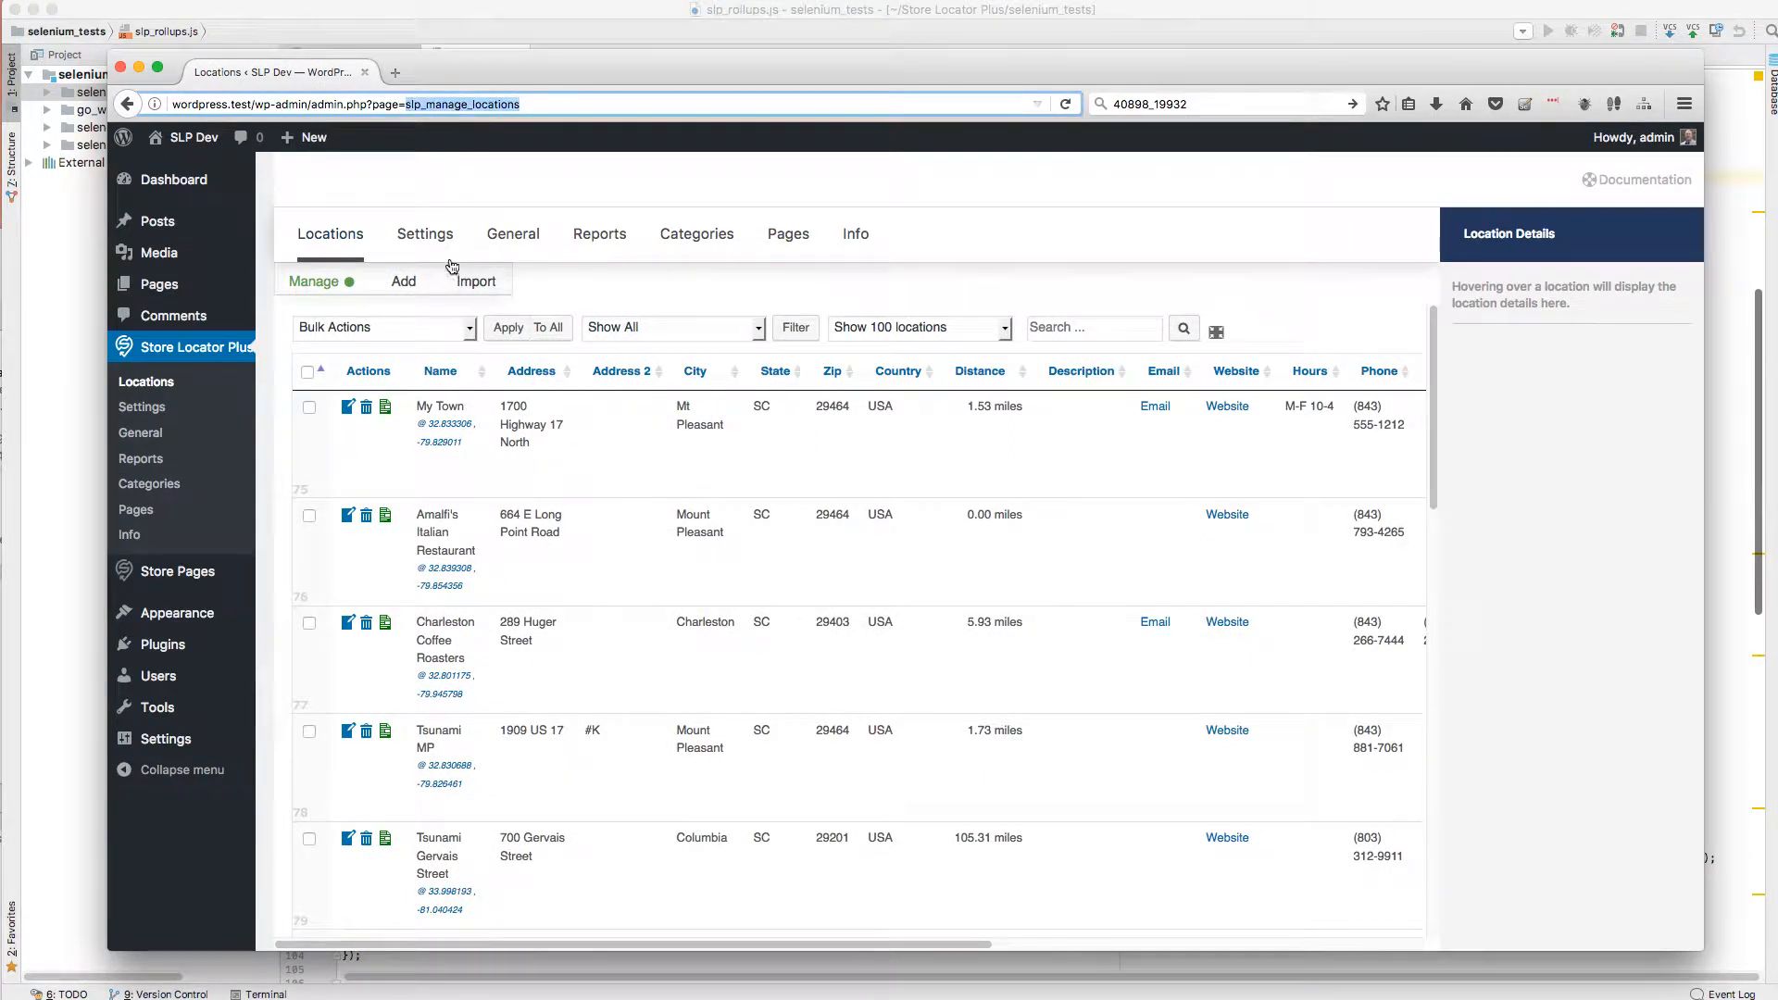
left_click(426, 235)
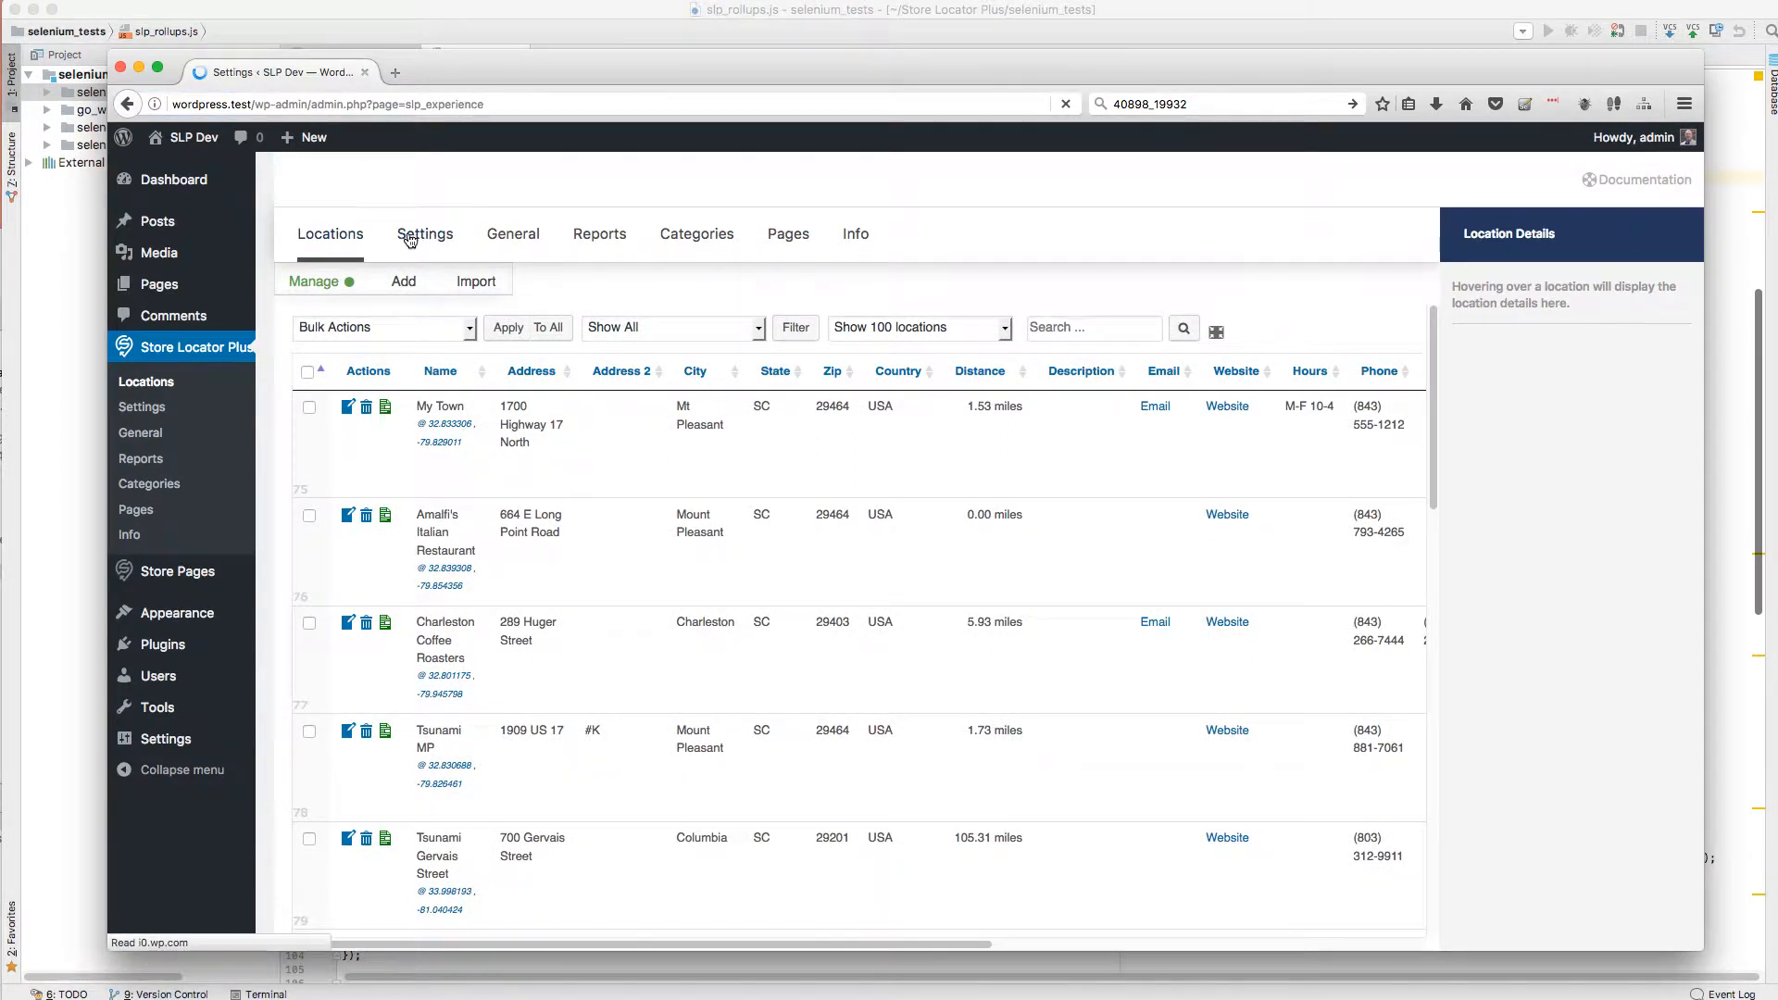
left_click(426, 233)
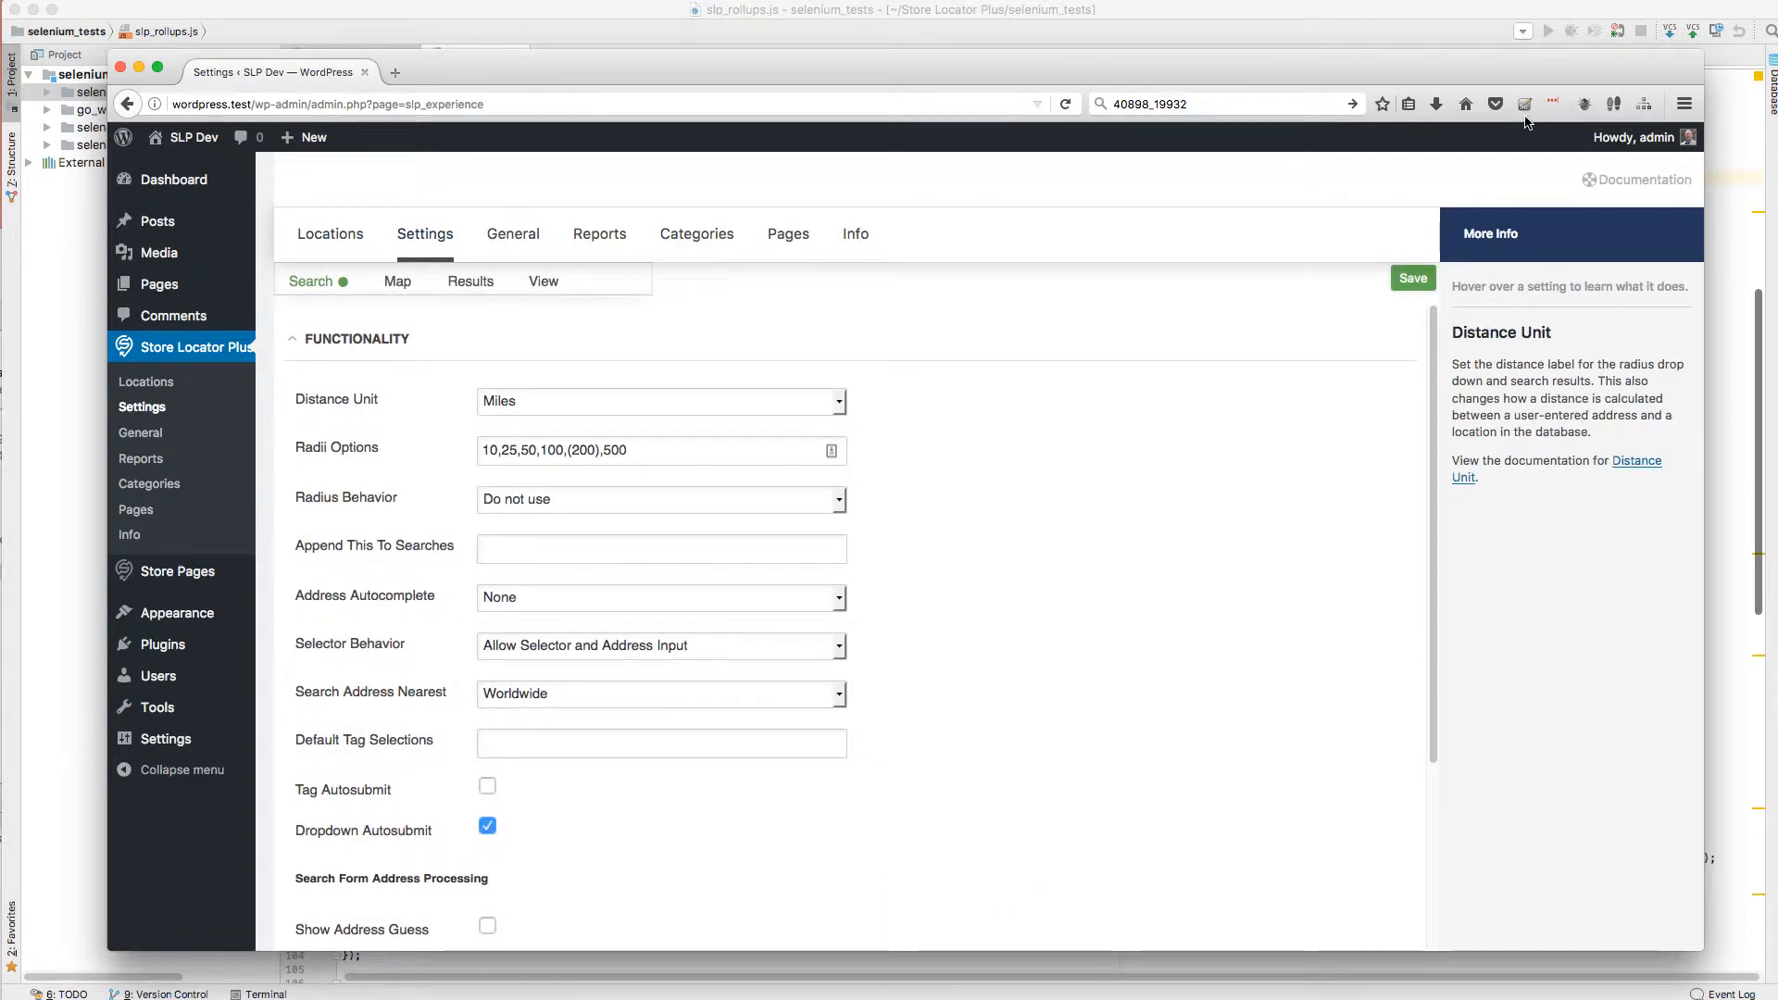
Load A Suite - Premier from Recent Suites and select the Premier - URL Control test case
left_click(1524, 103)
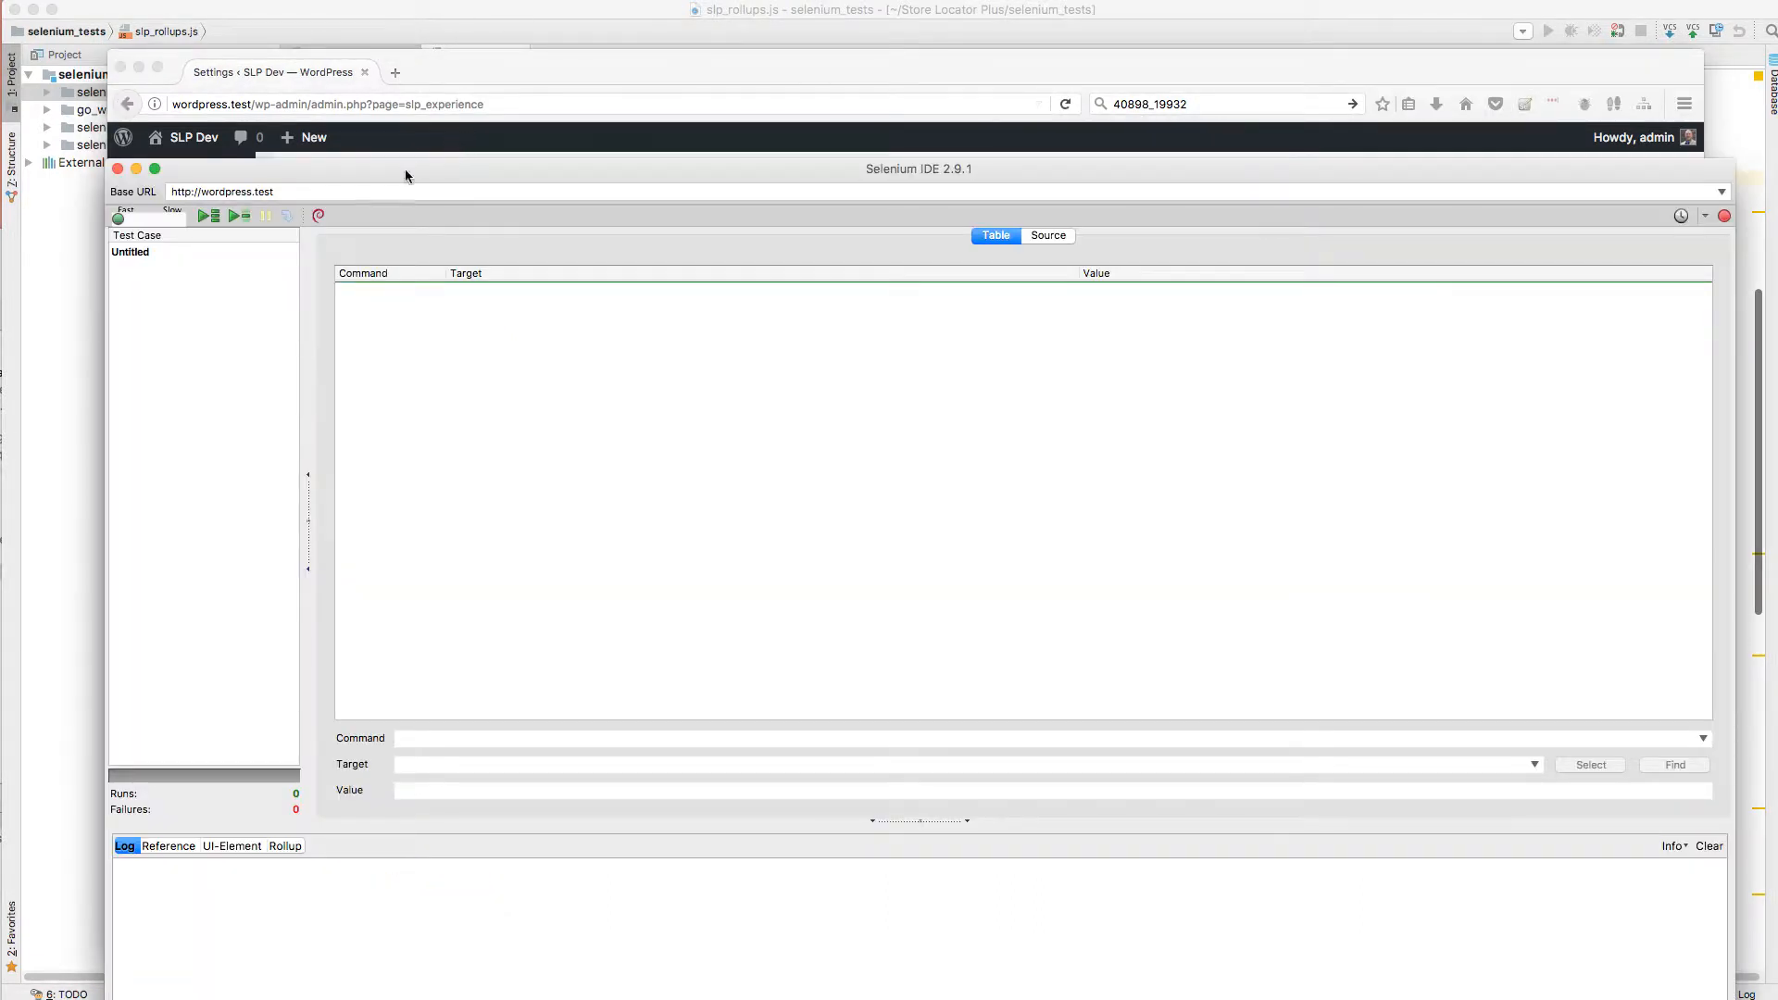
left_click(22, 214)
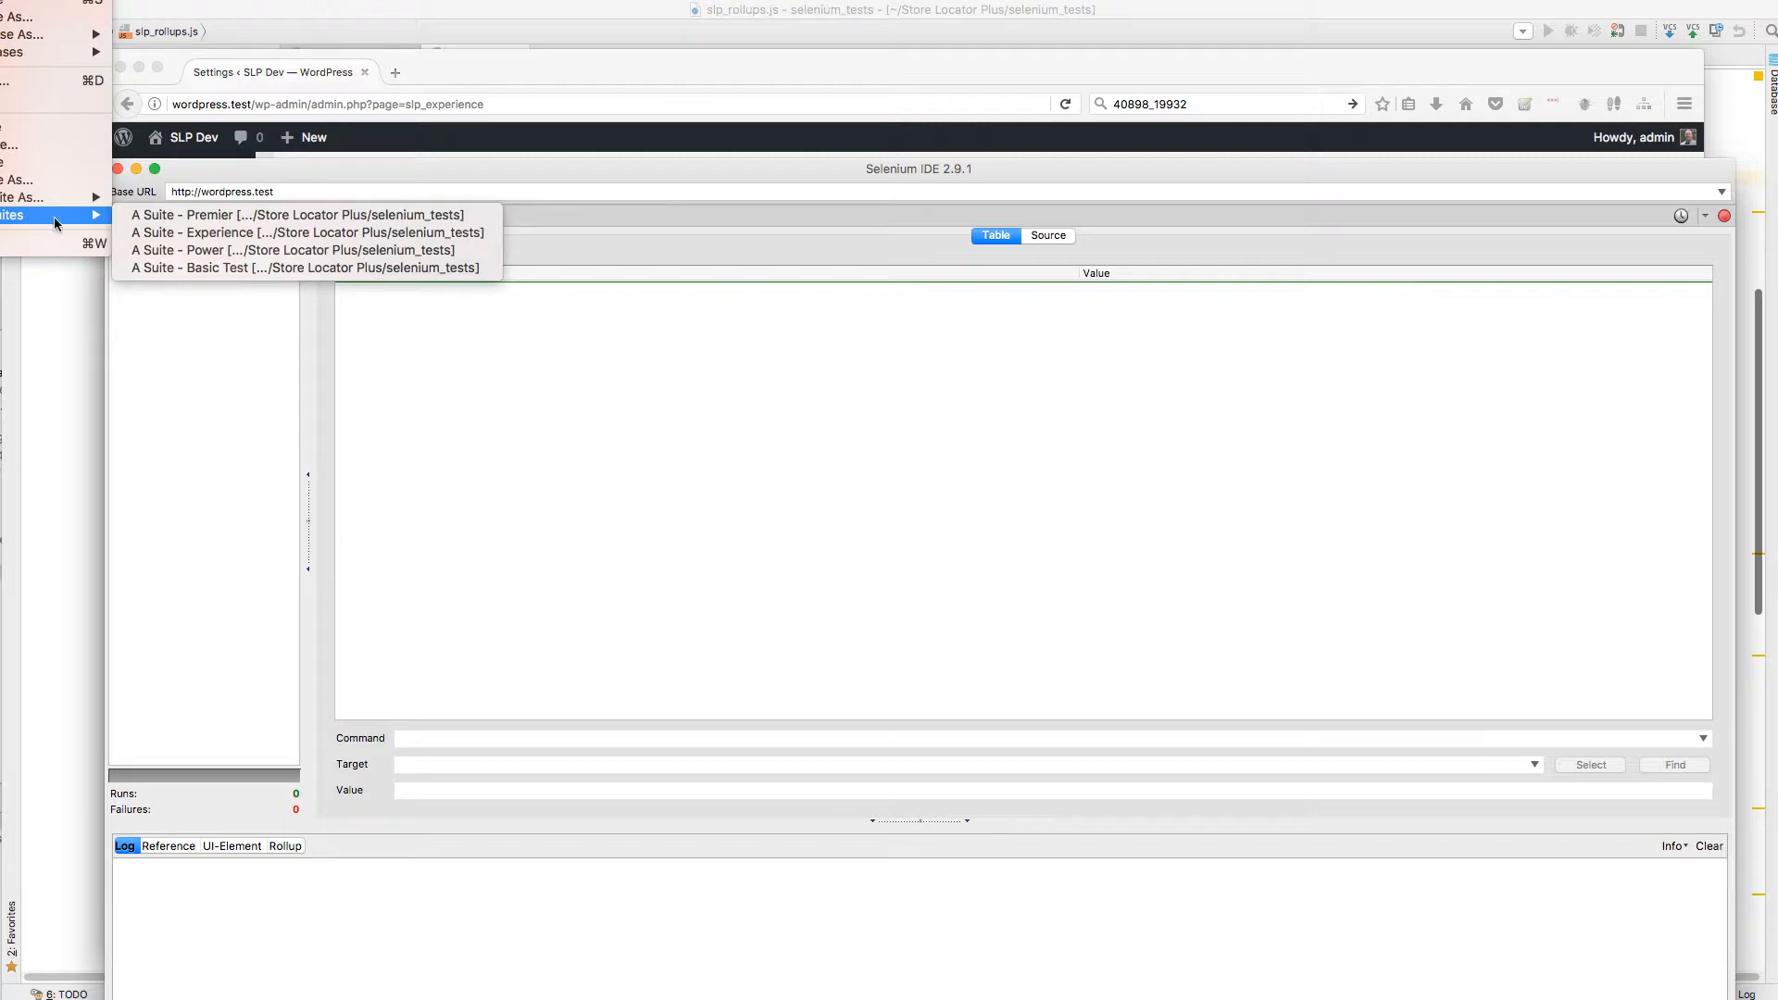
left_click(297, 215)
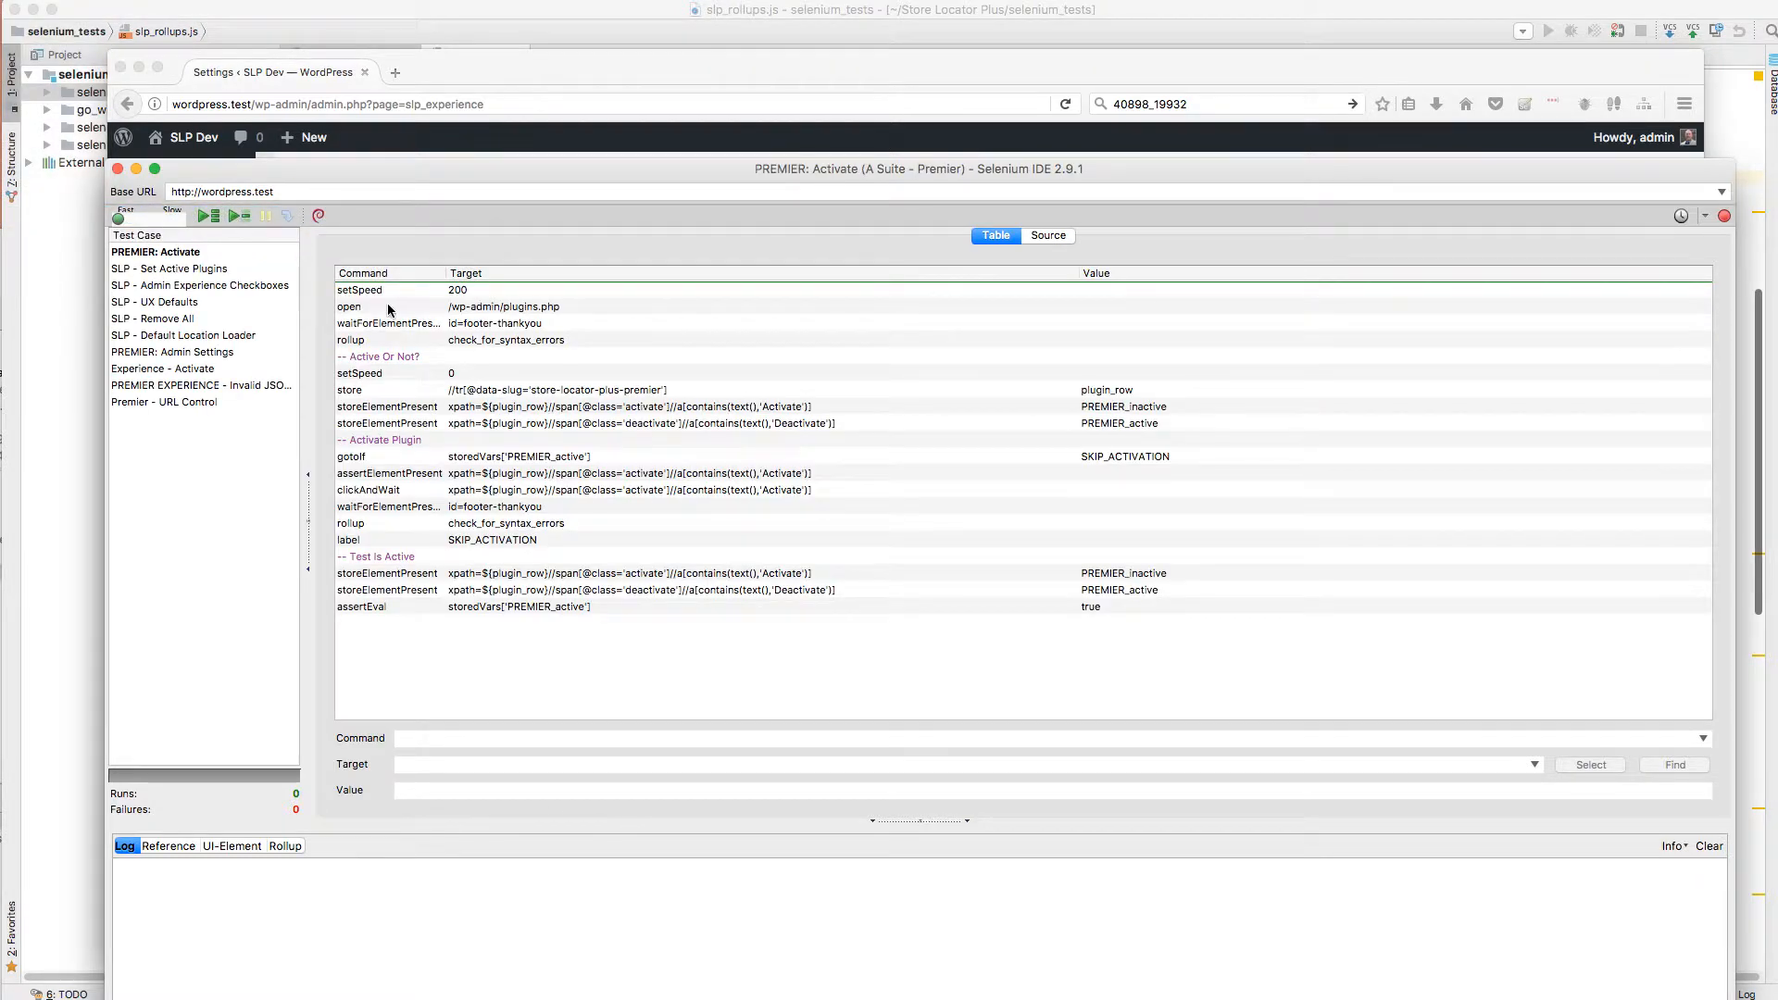
left_click(163, 401)
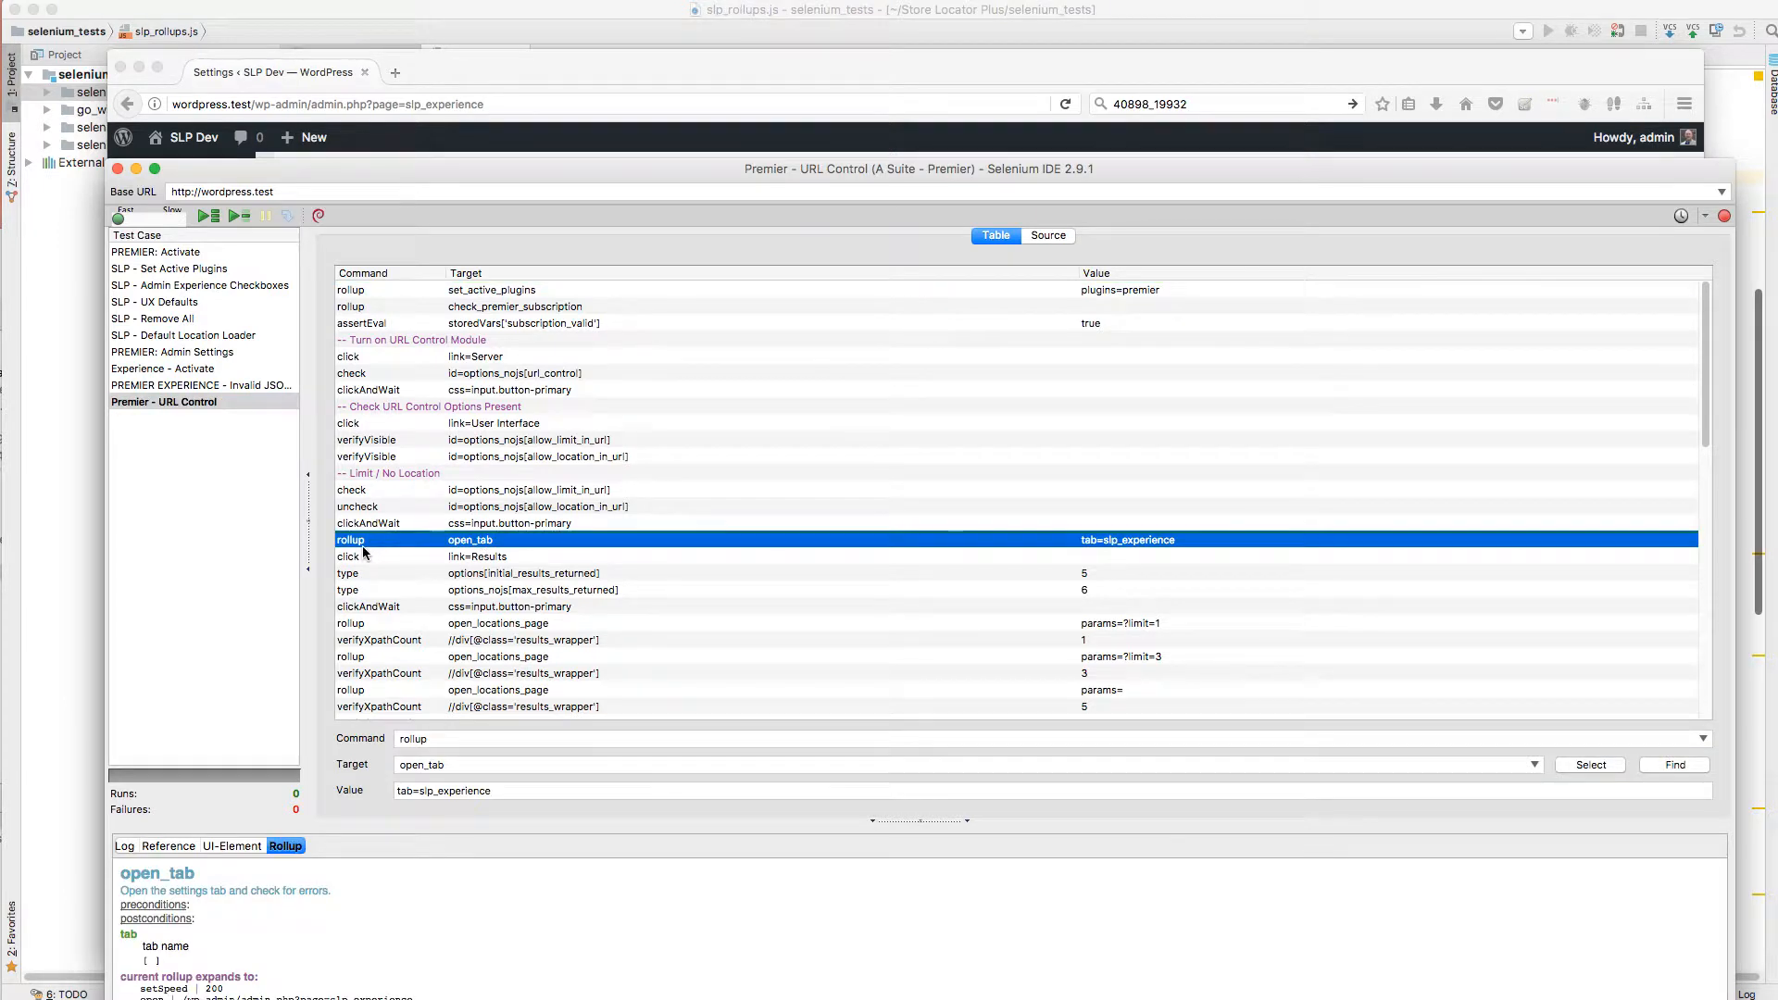
mouse_move(1116, 550)
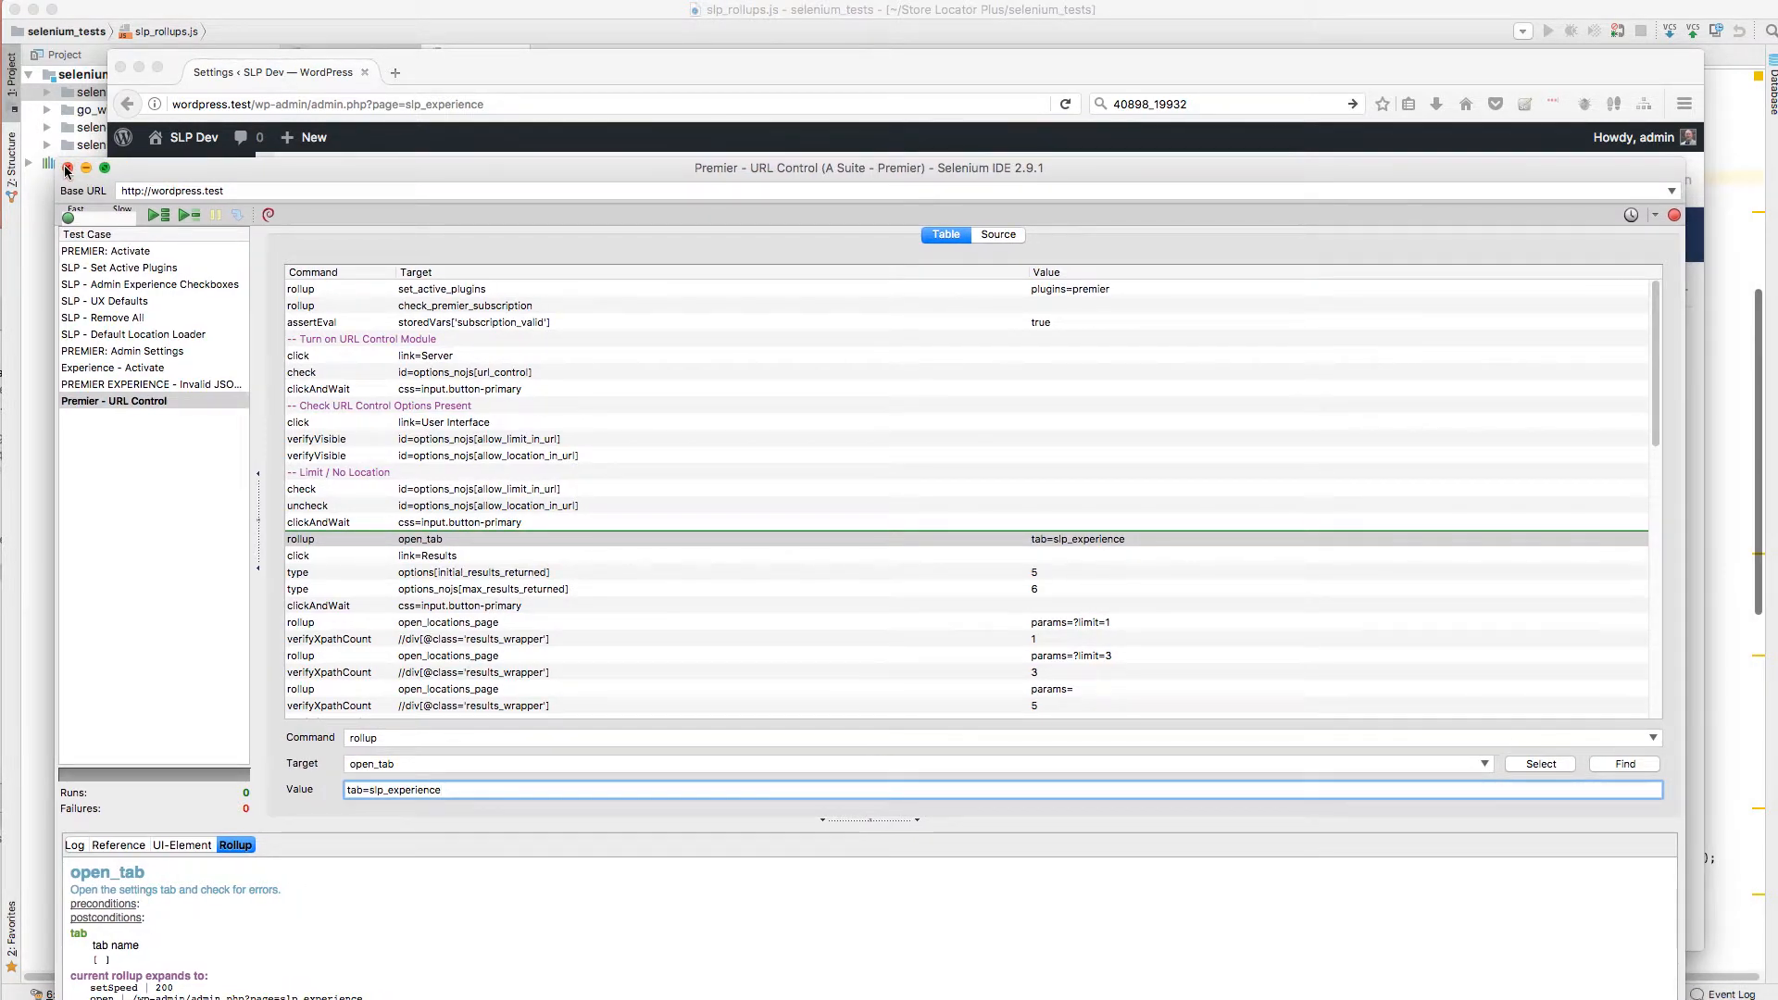
mouse_move(350, 183)
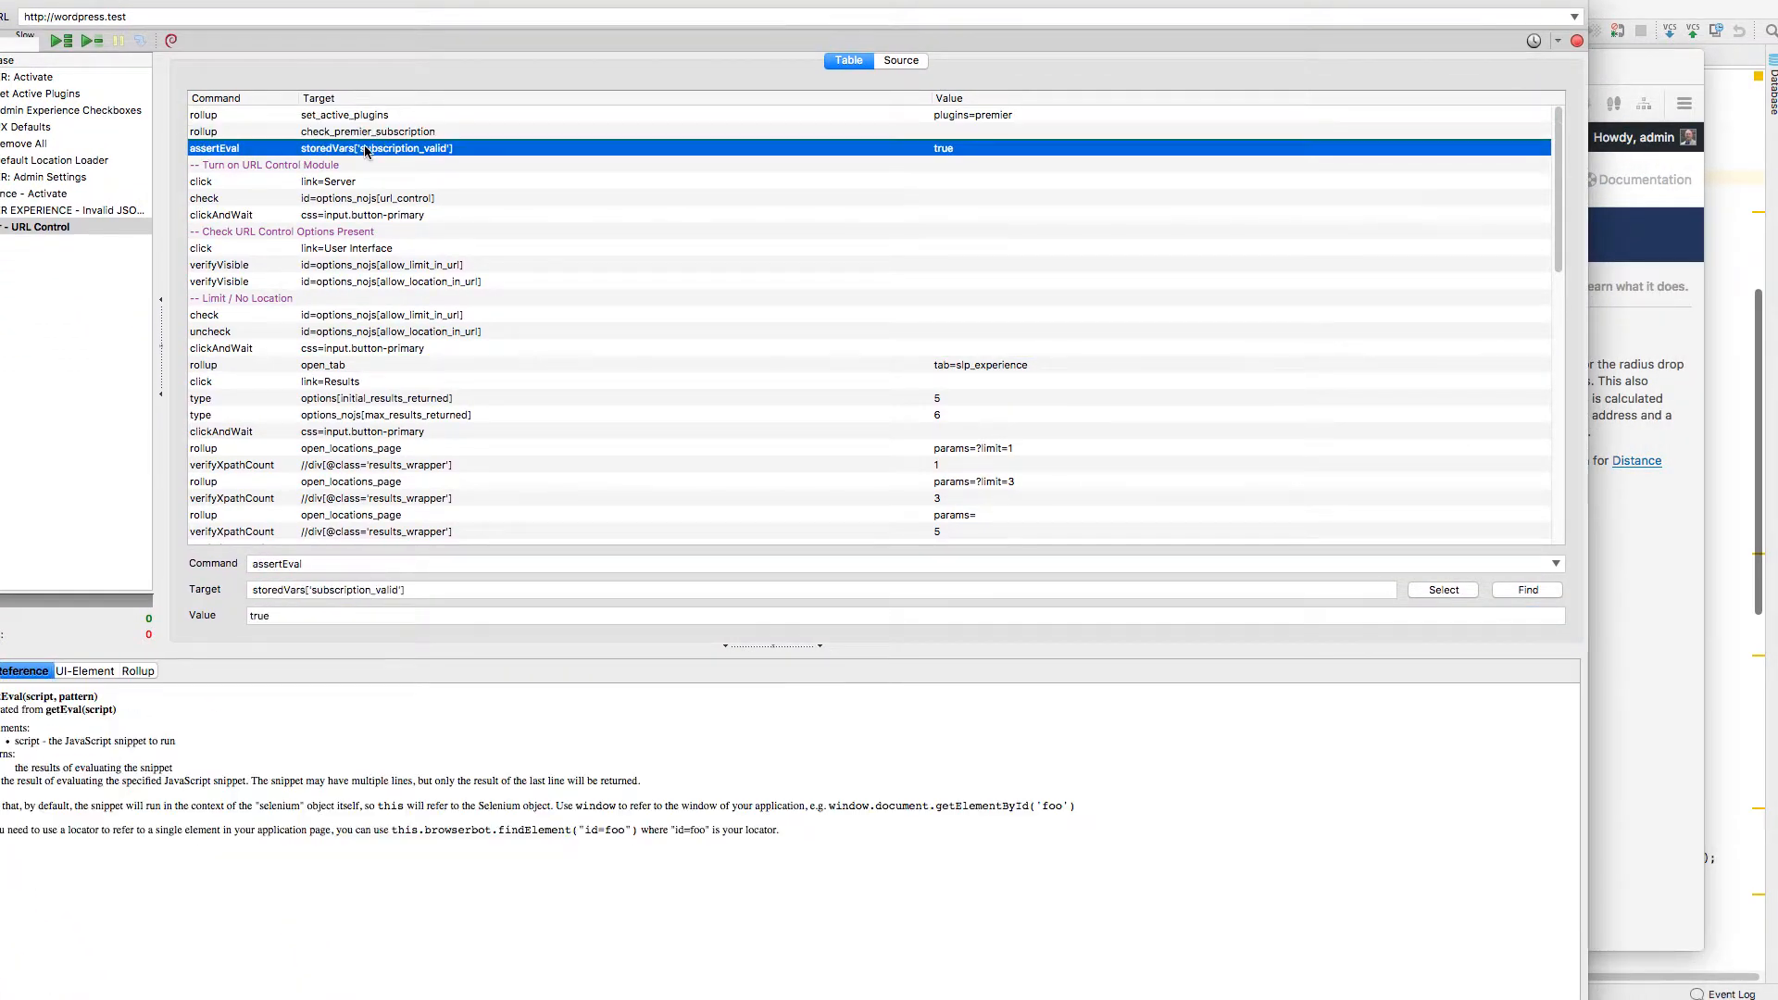
mouse_move(297, 195)
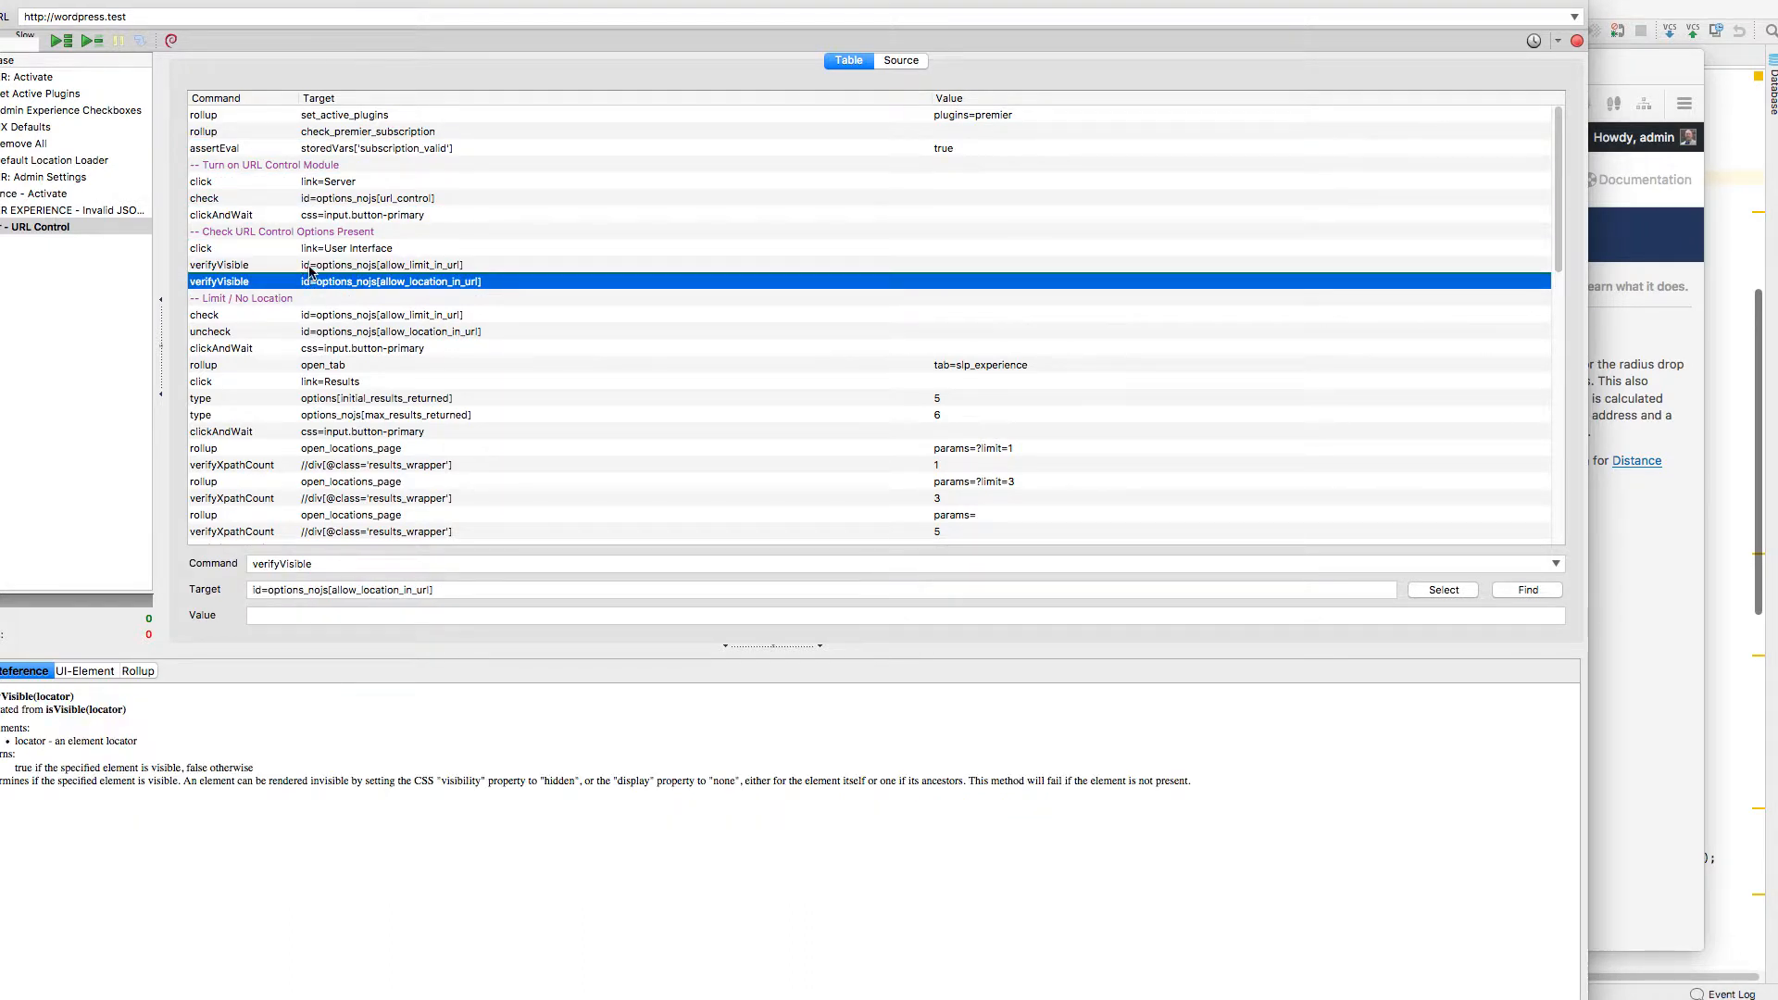
mouse_move(326, 376)
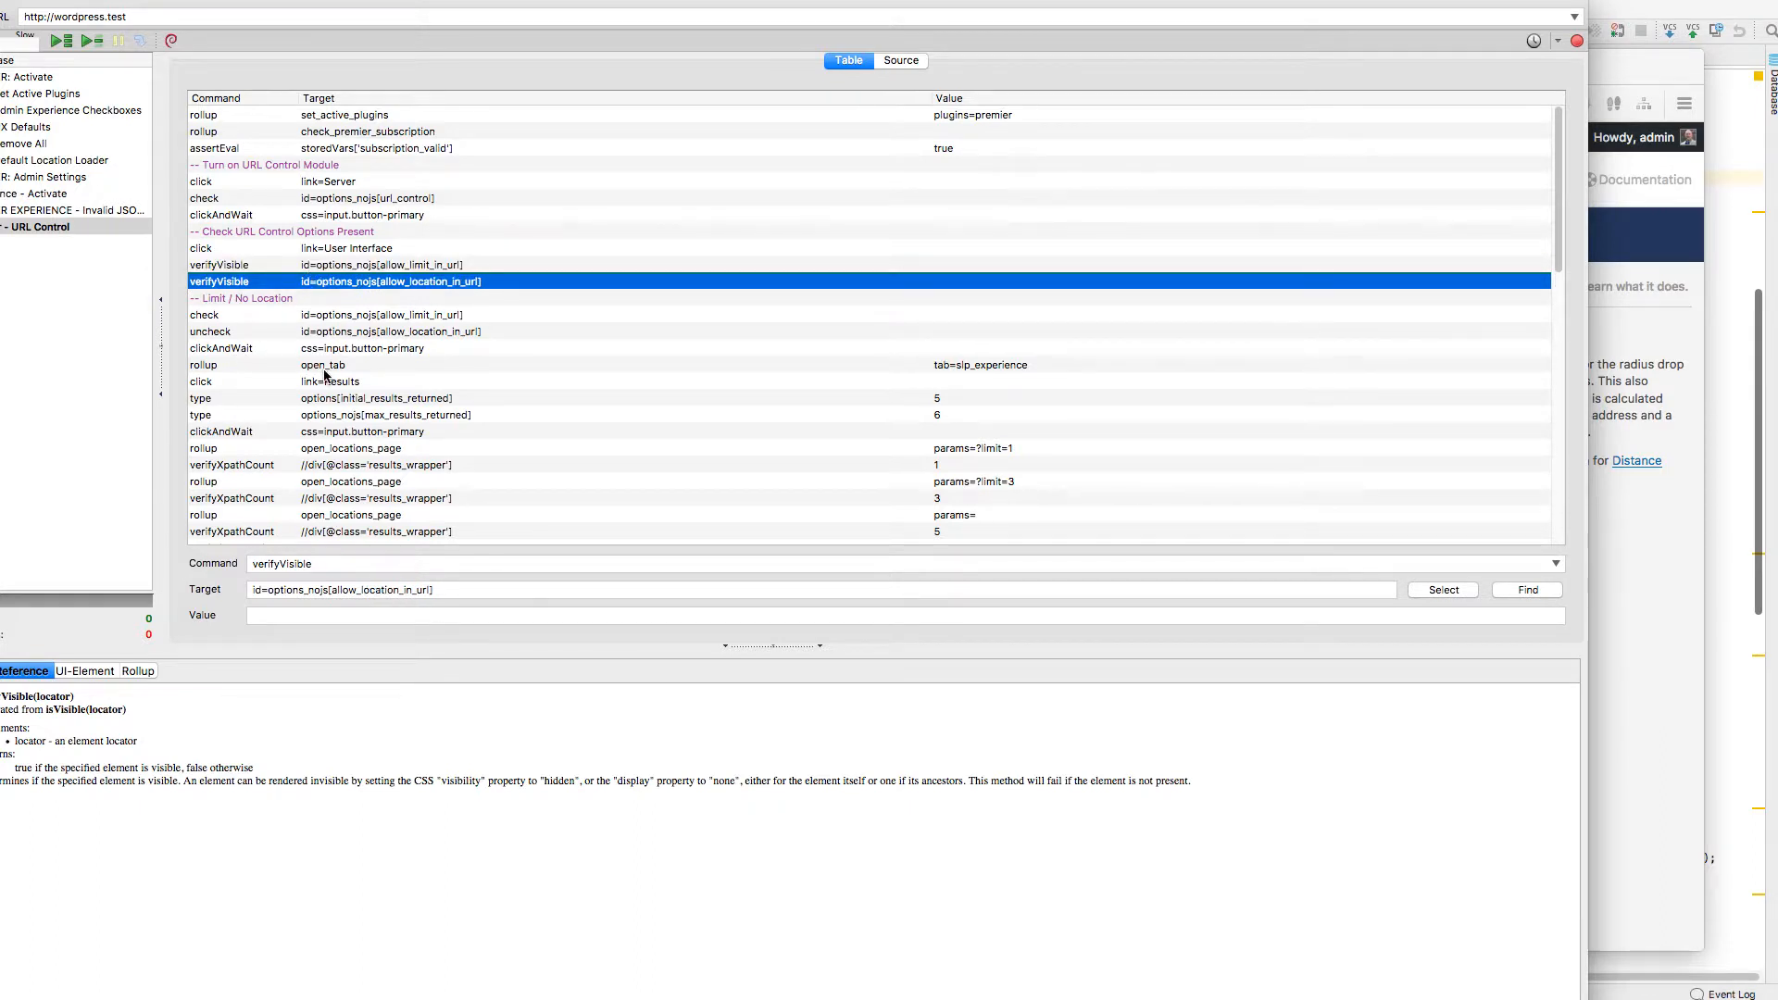
Inspect the uncheck allow_location_in_url step and the step verifying five results
scroll("down", 3)
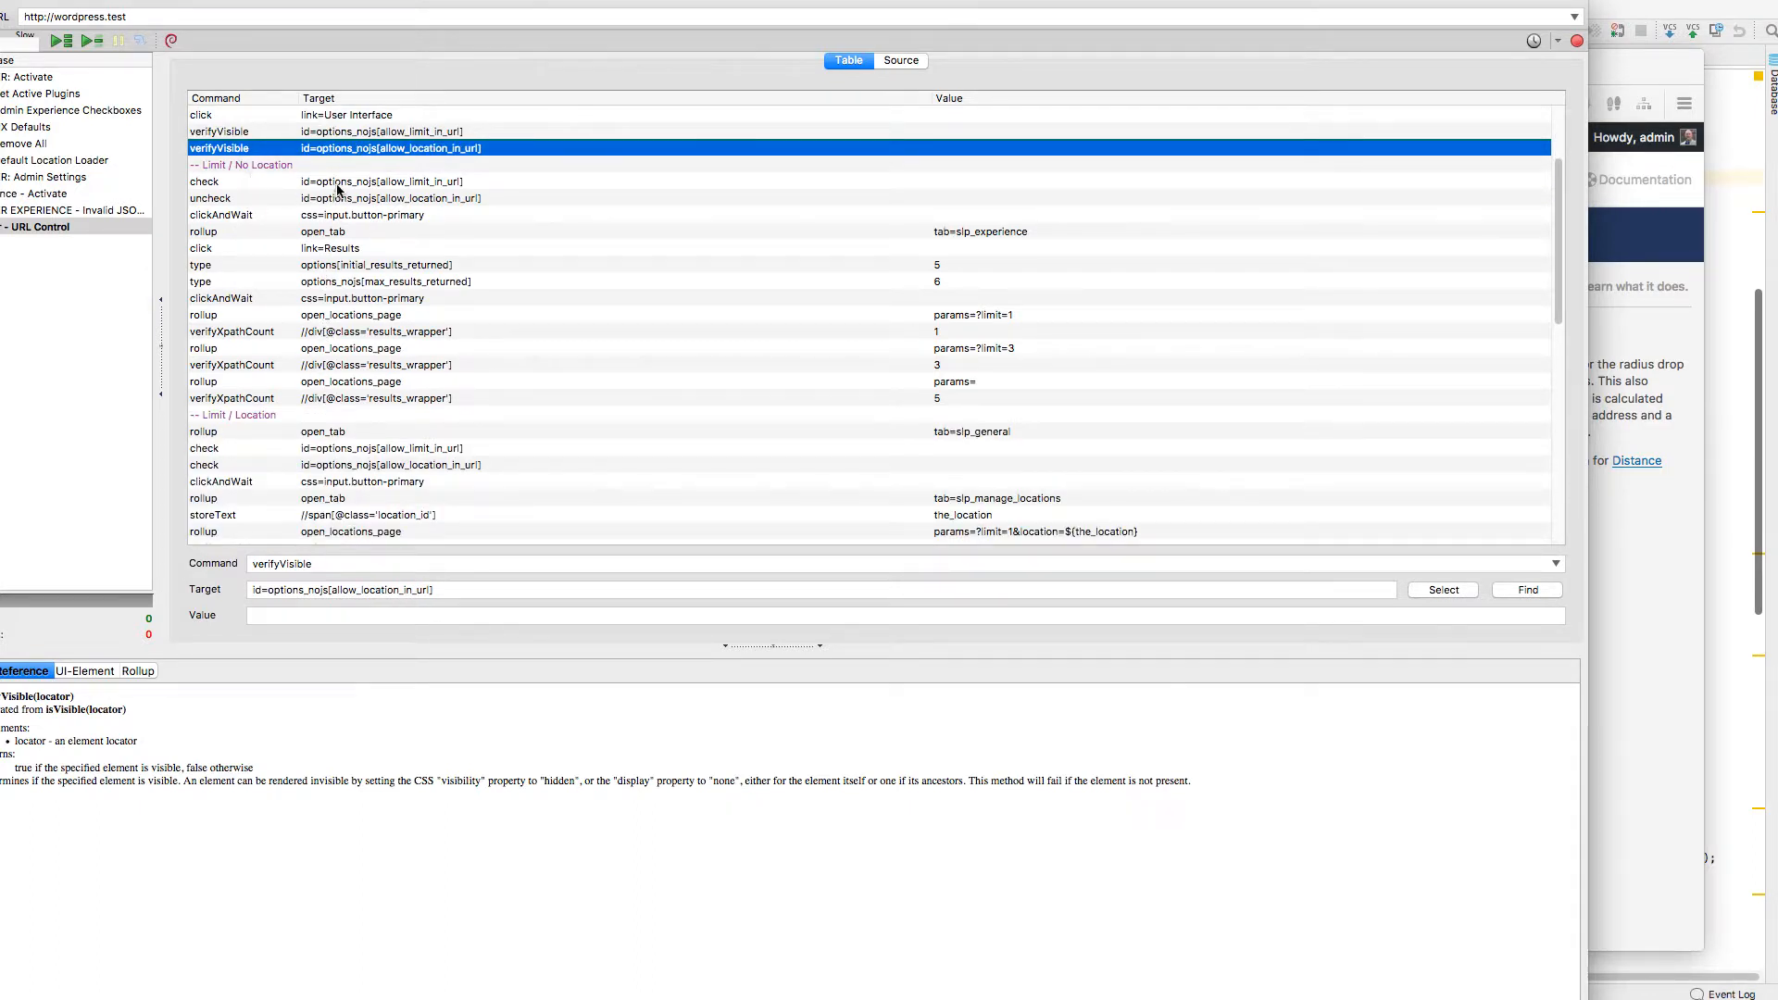
left_click(341, 182)
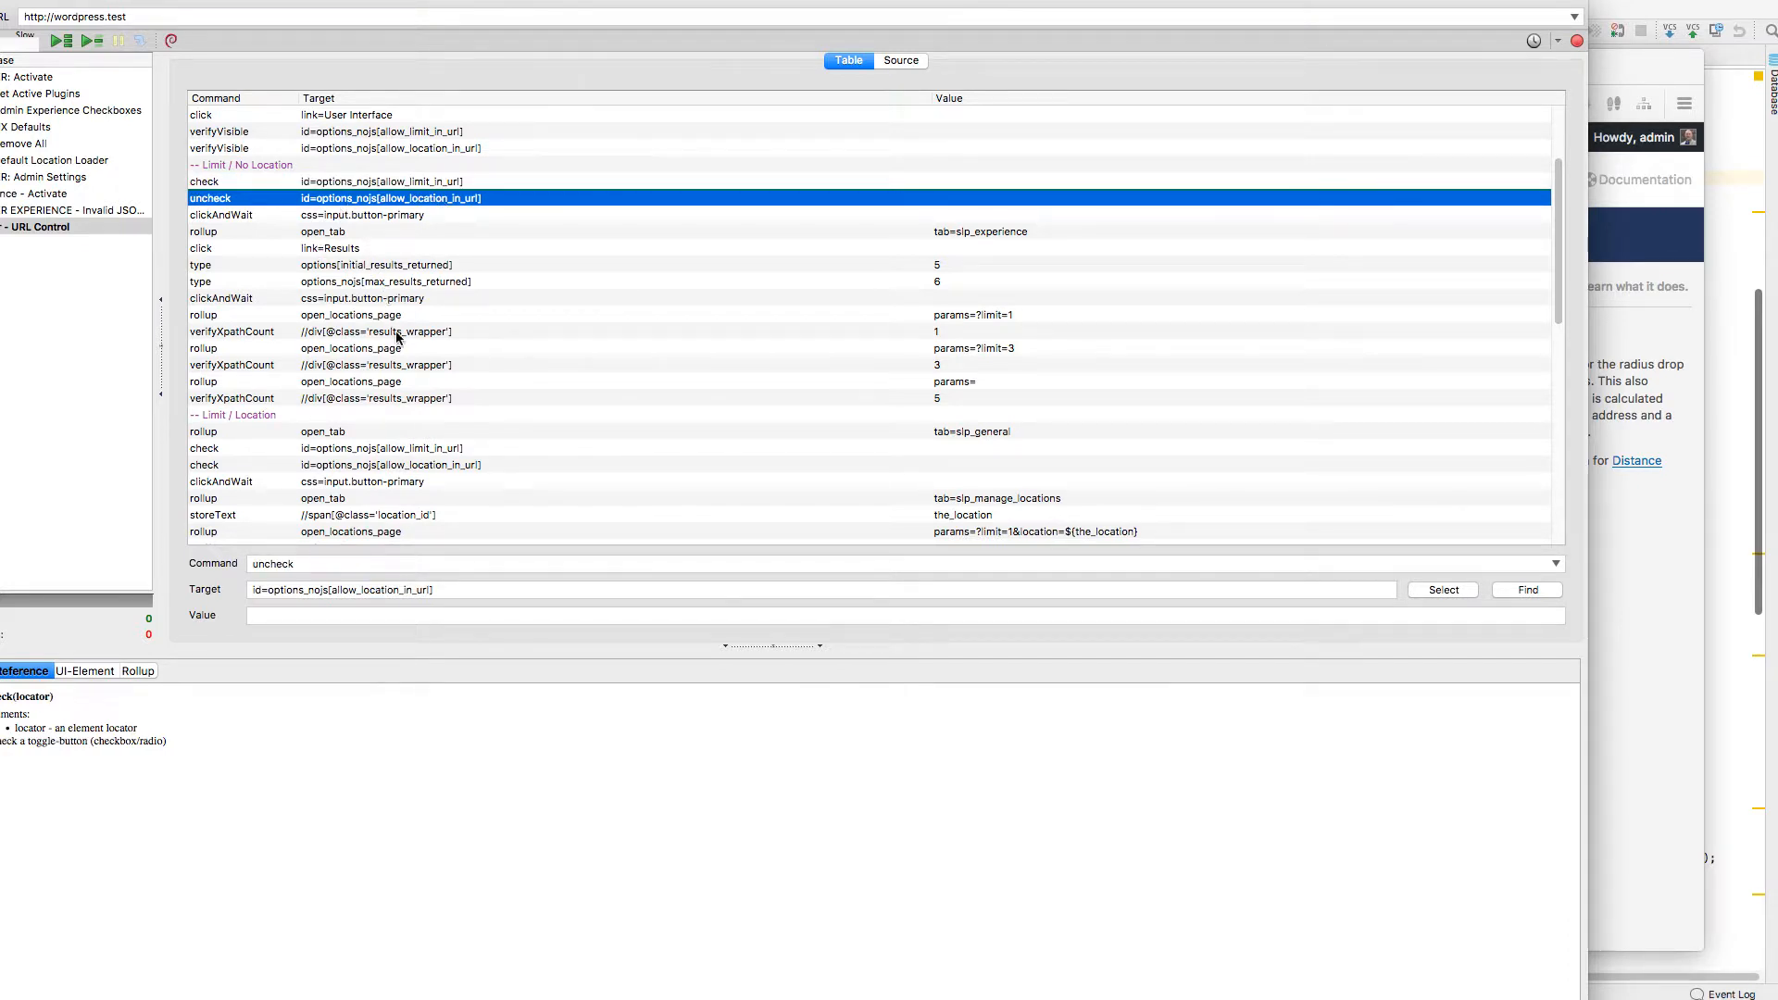
left_click(350, 315)
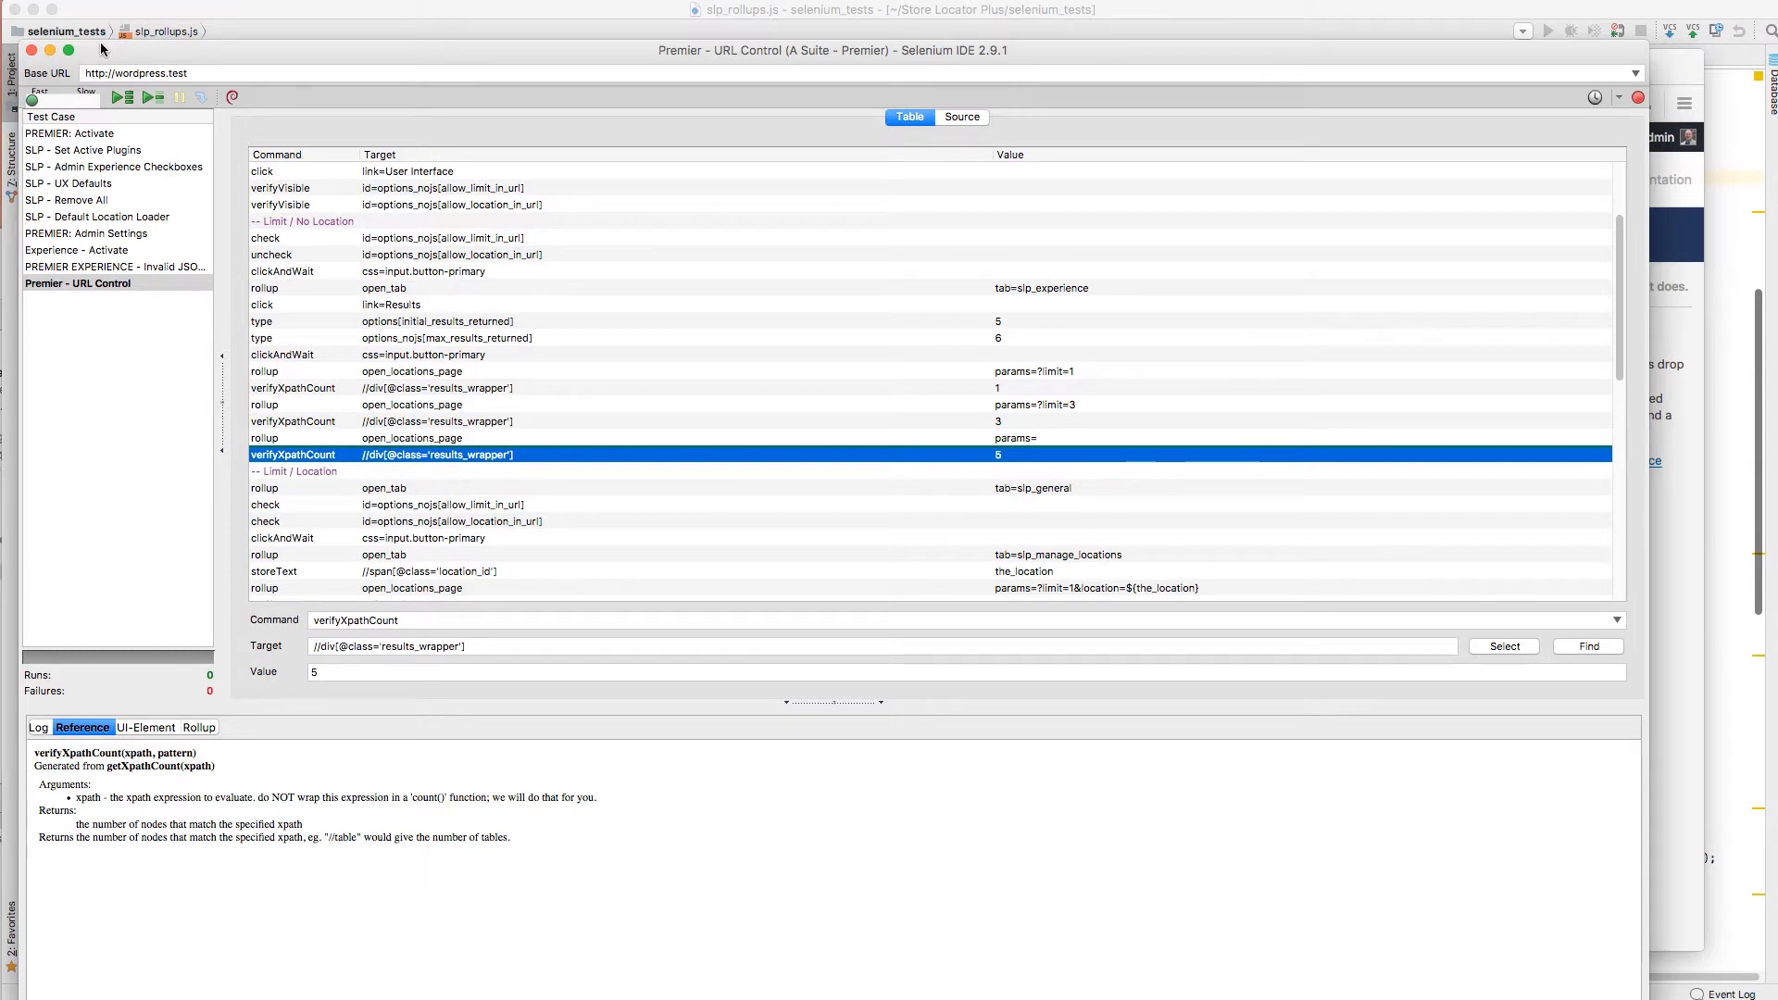
mouse_move(119, 54)
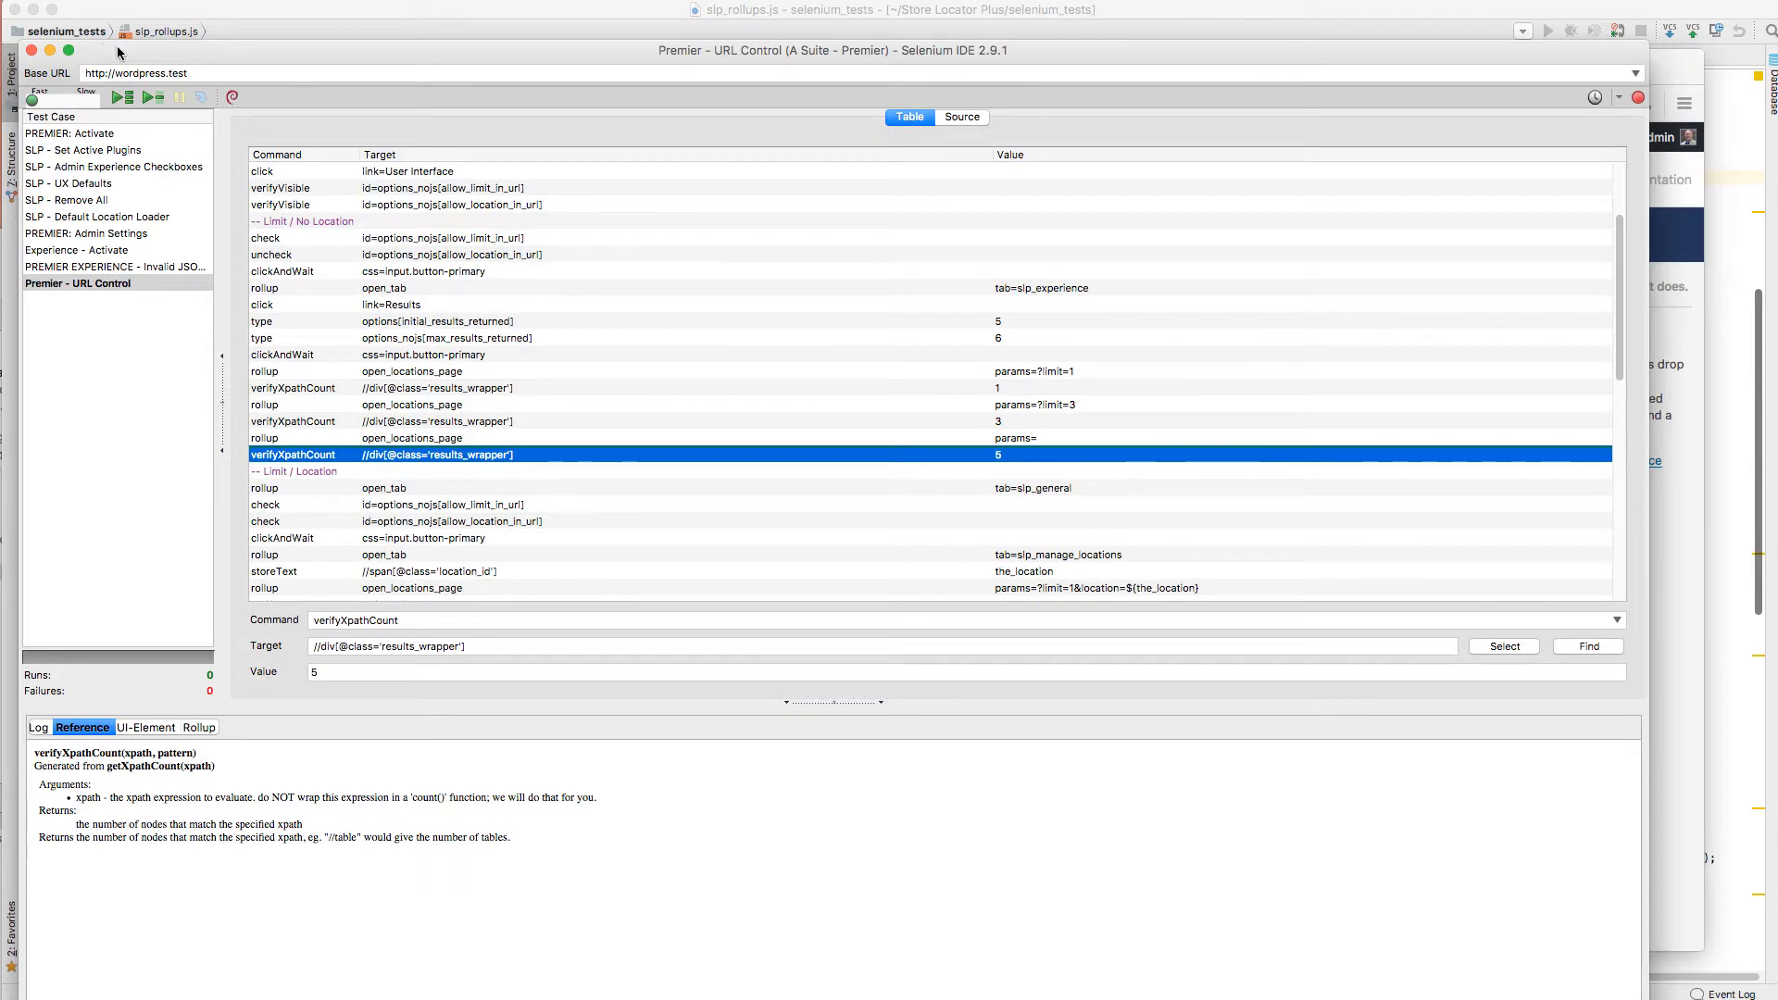
mouse_move(113, 207)
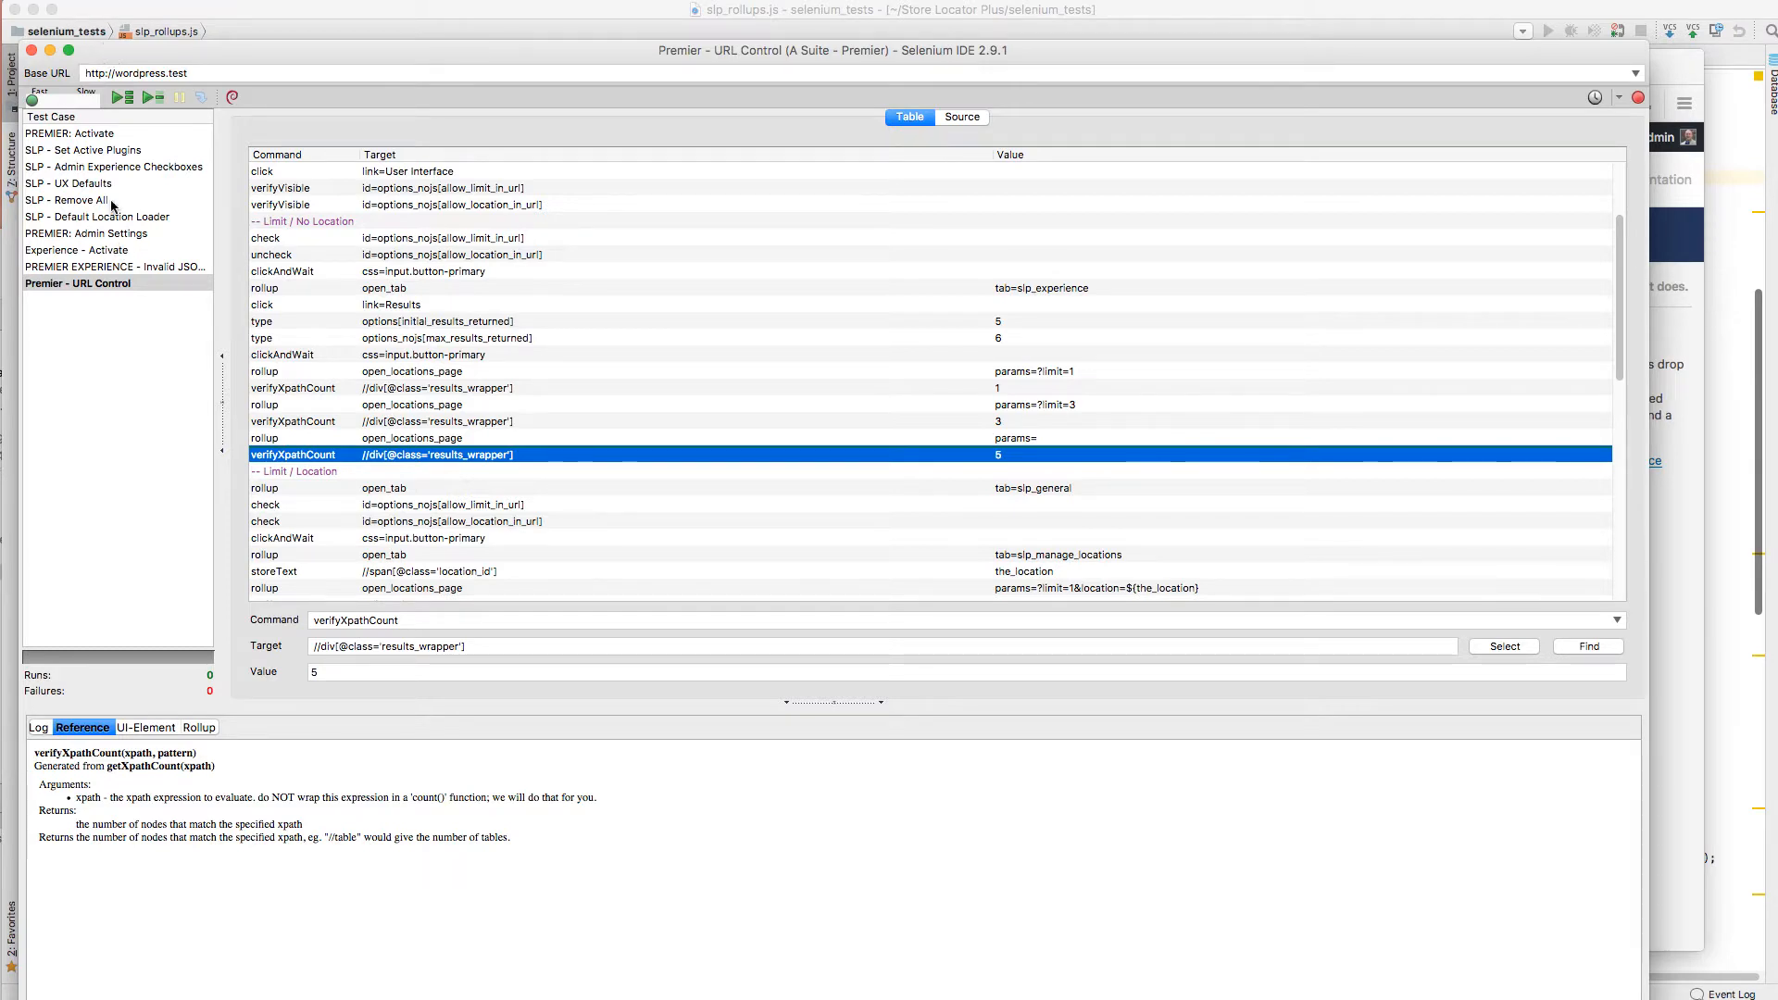